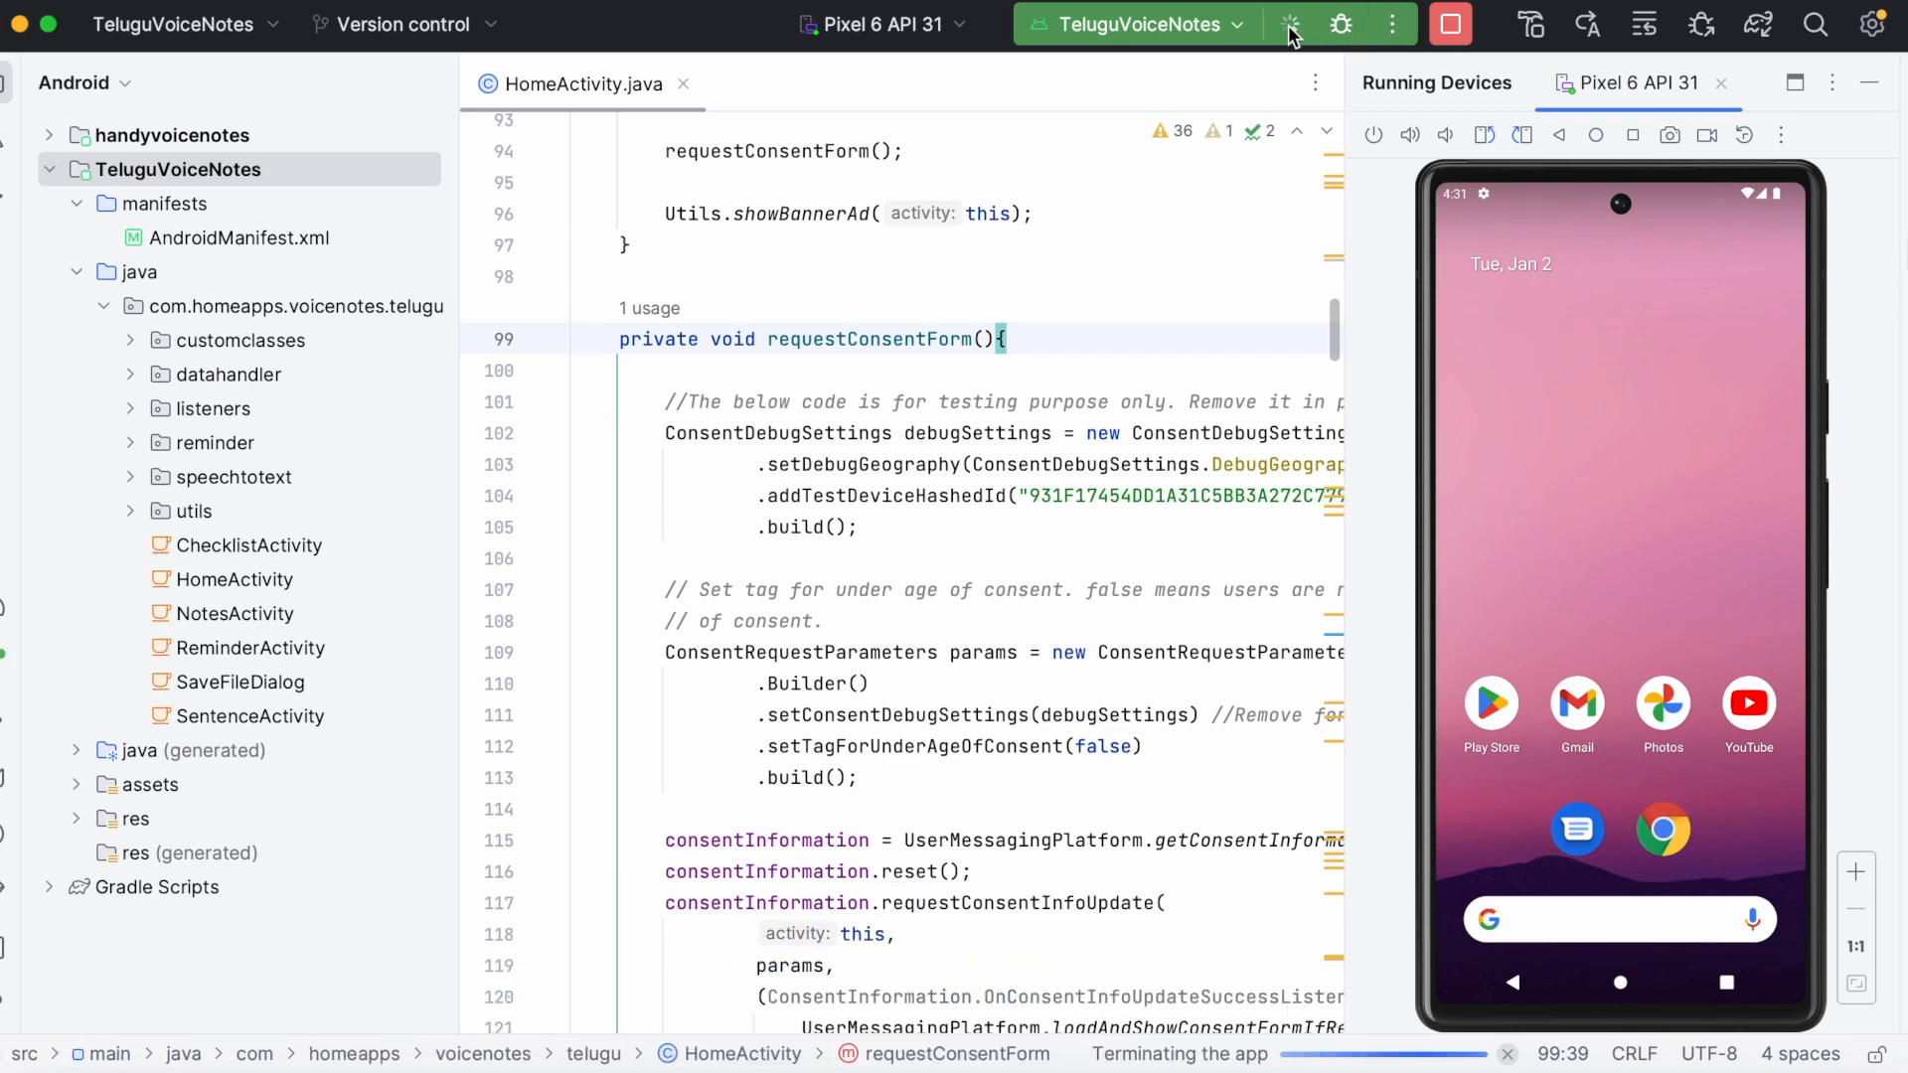
Step: Rerun TeluguVoiceNotes on the Pixel 6 API 31 emulator to bring up its consent dialog
left_click(1288, 24)
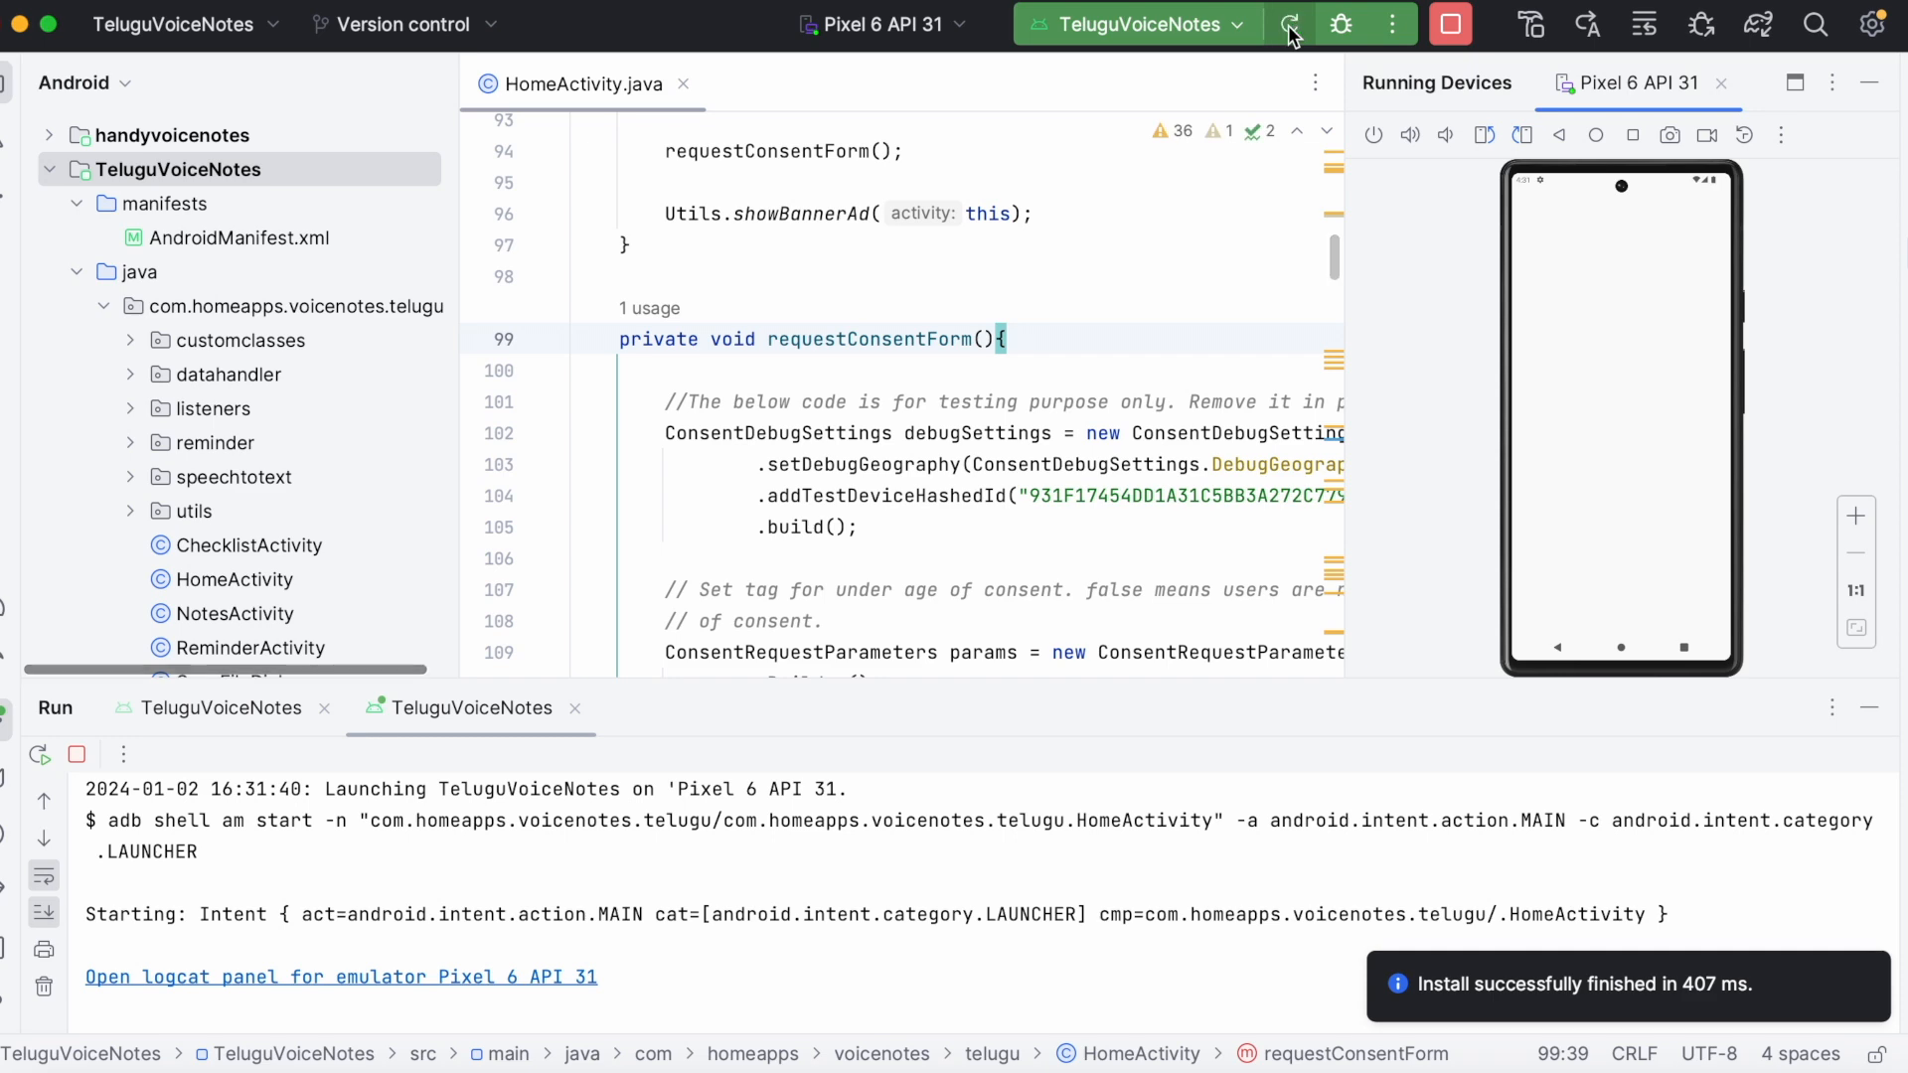
left_click(1288, 24)
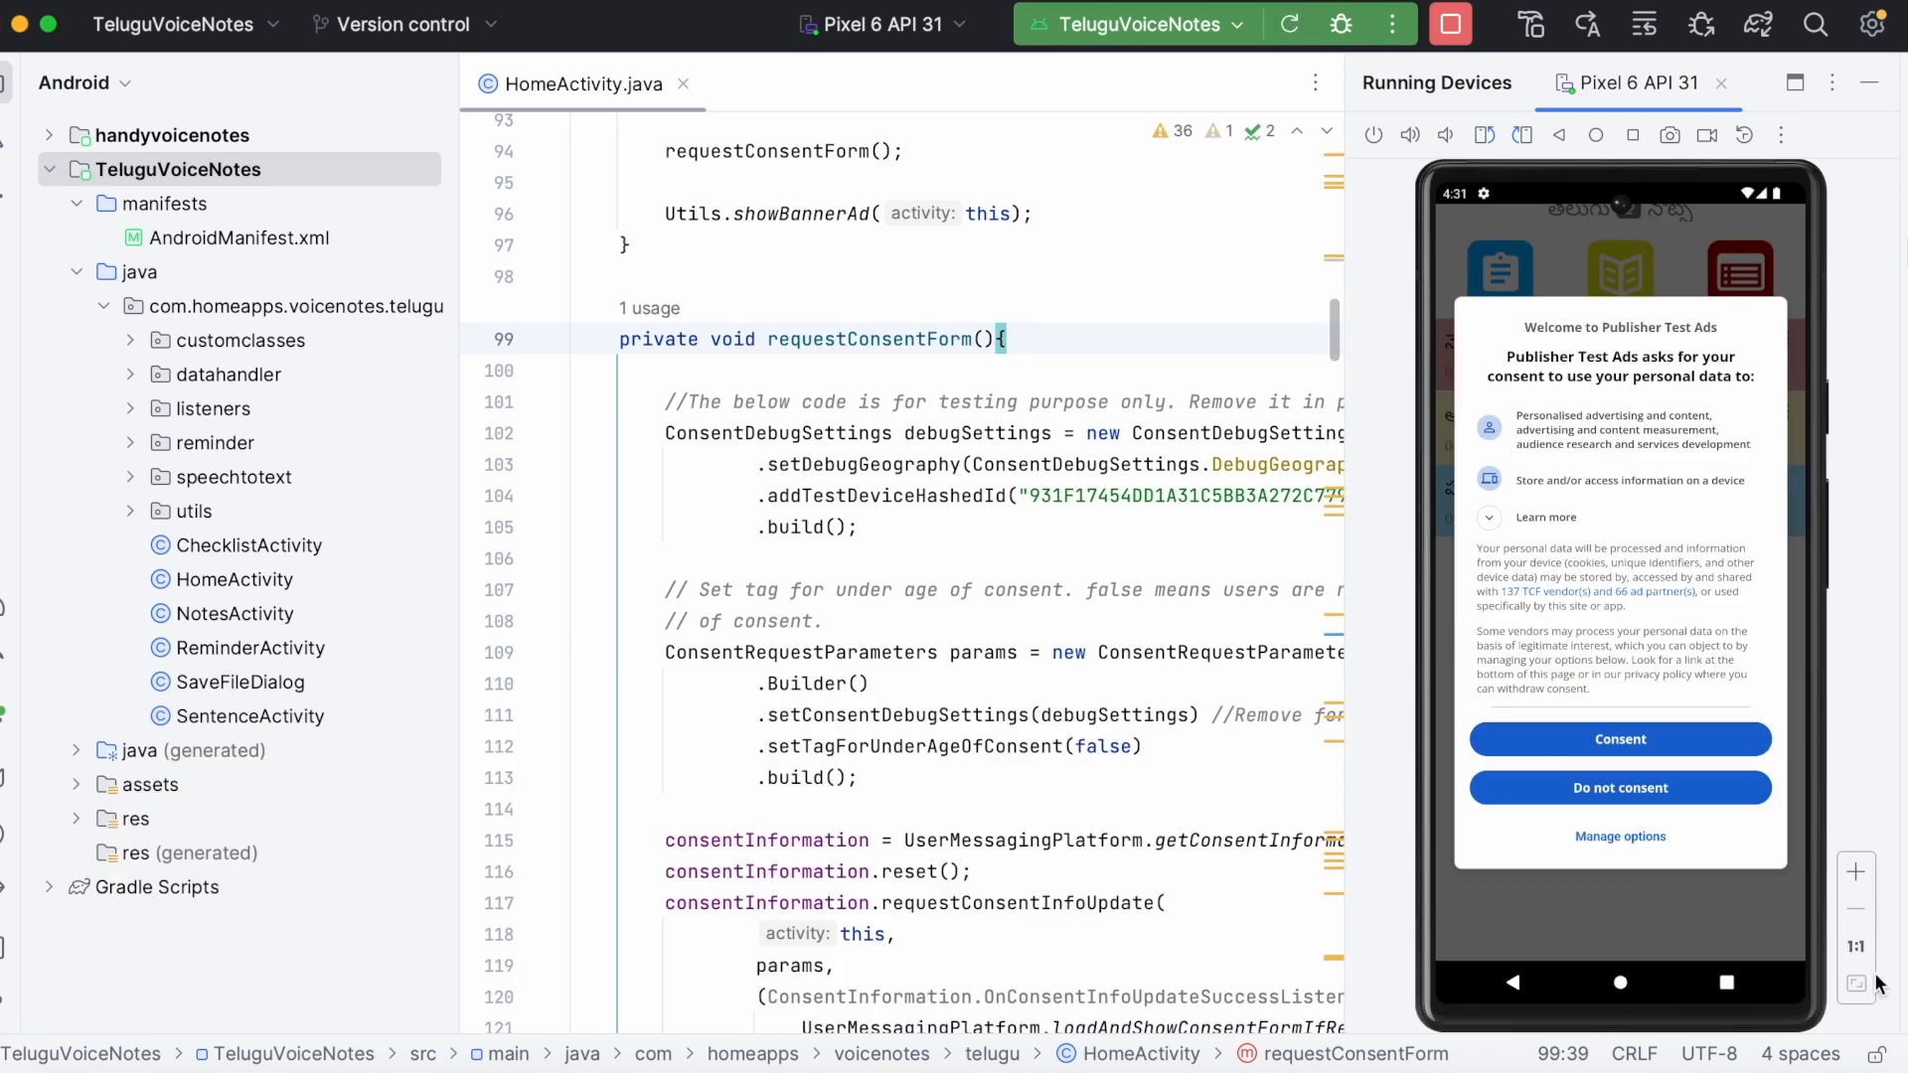
mouse_move(1605, 453)
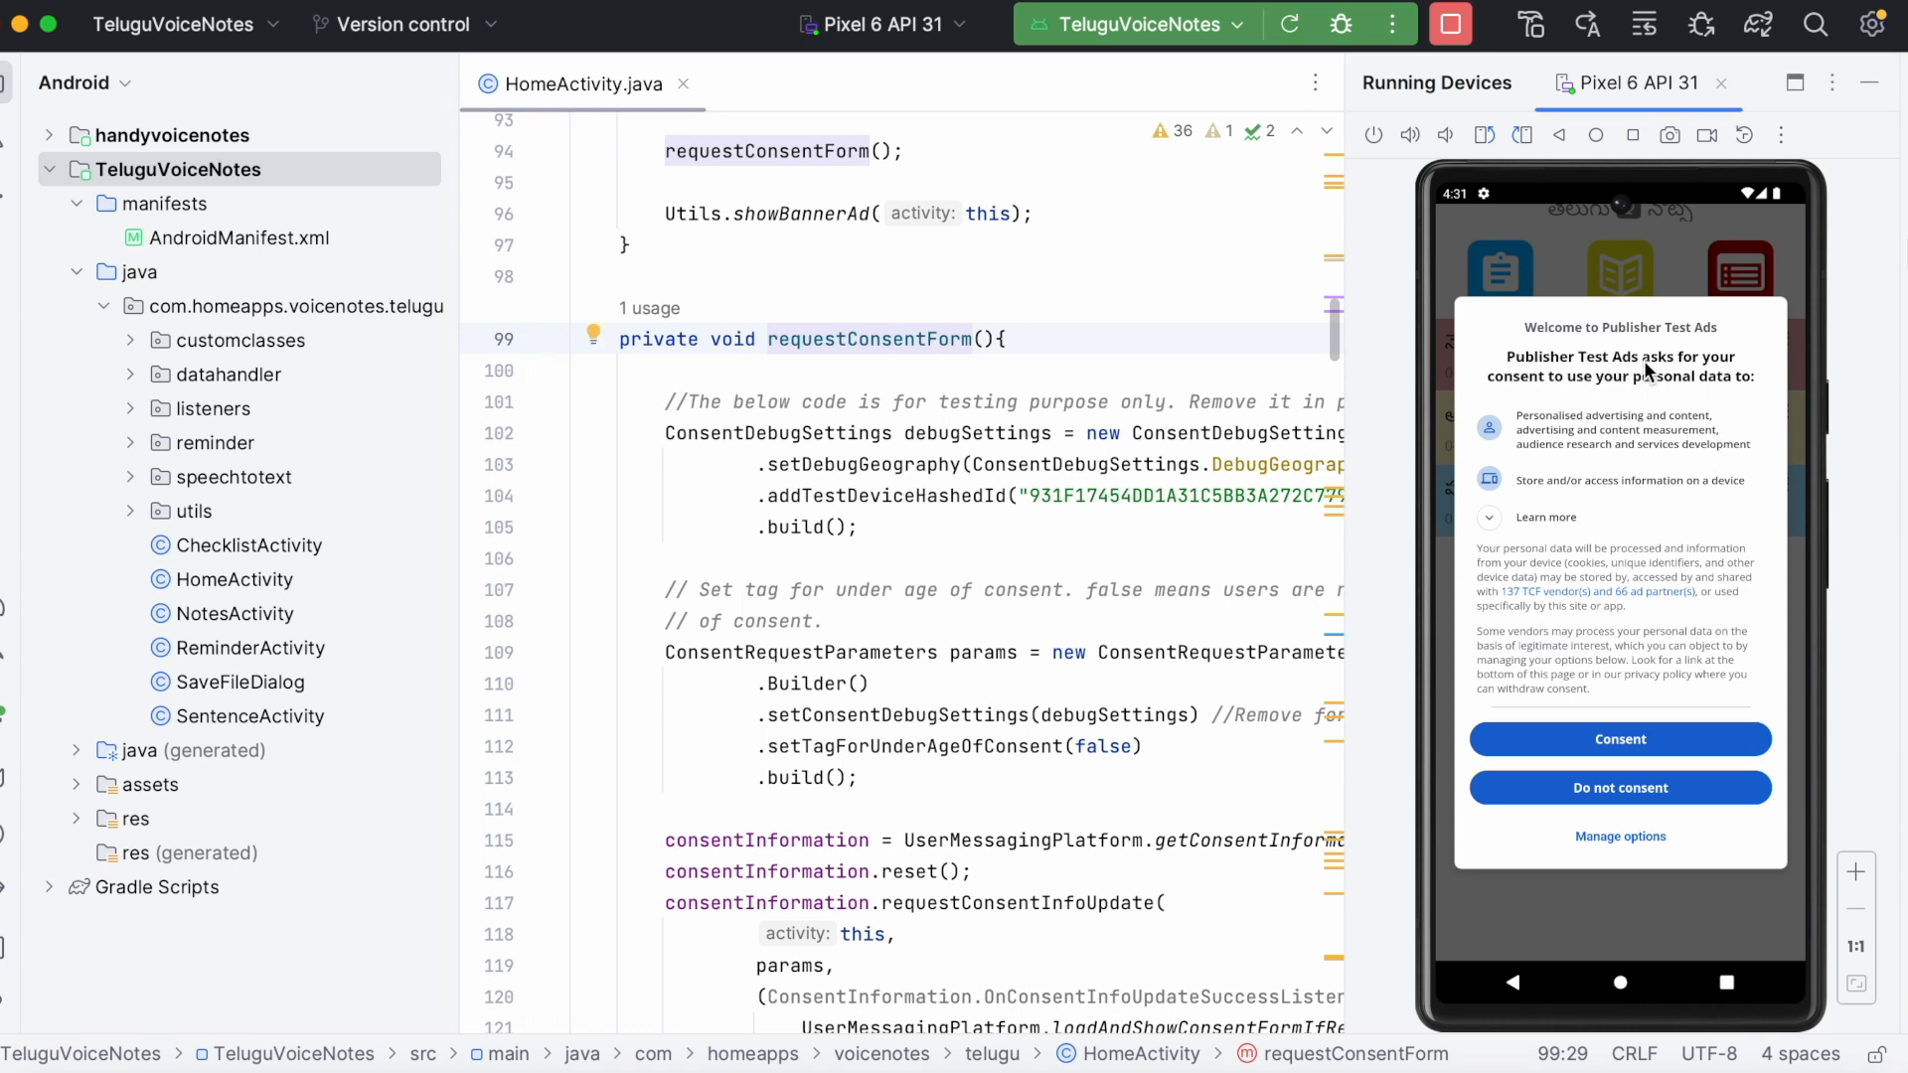
mouse_move(1526, 334)
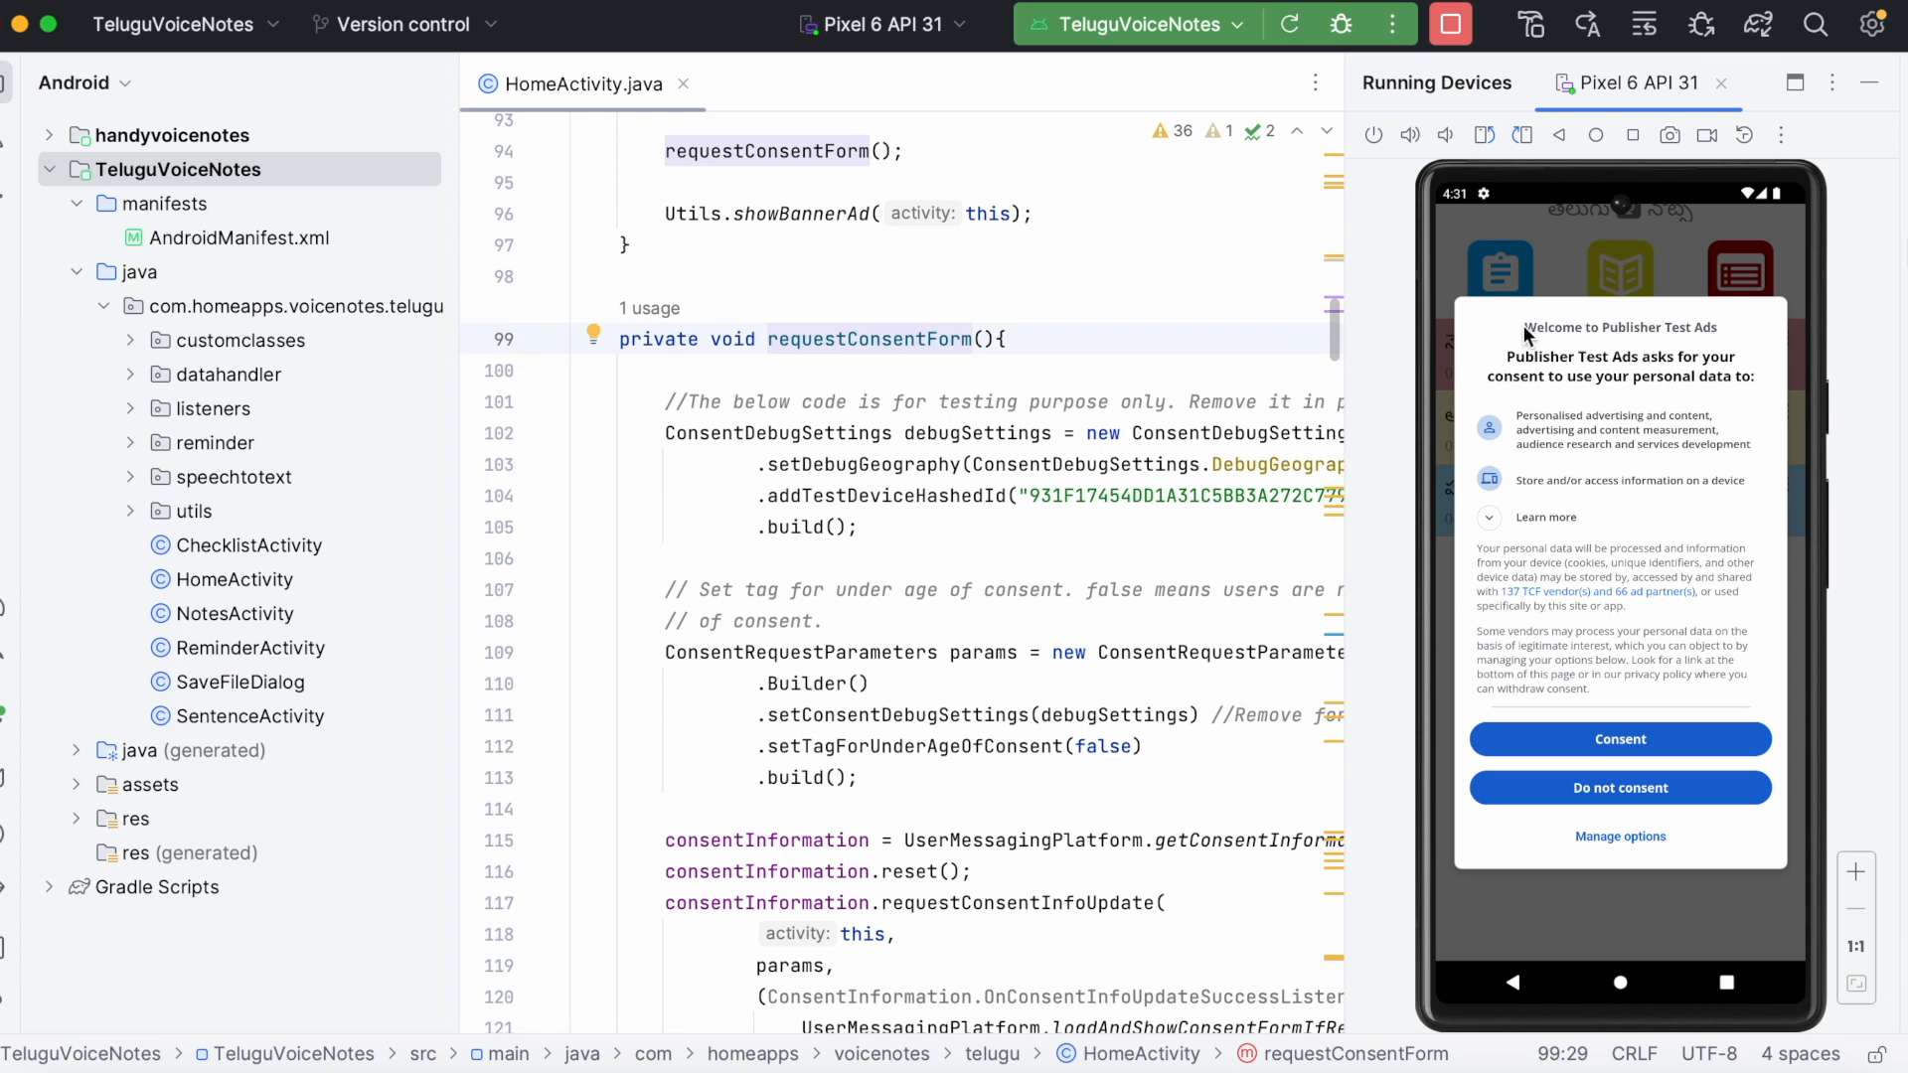
mouse_move(1717, 336)
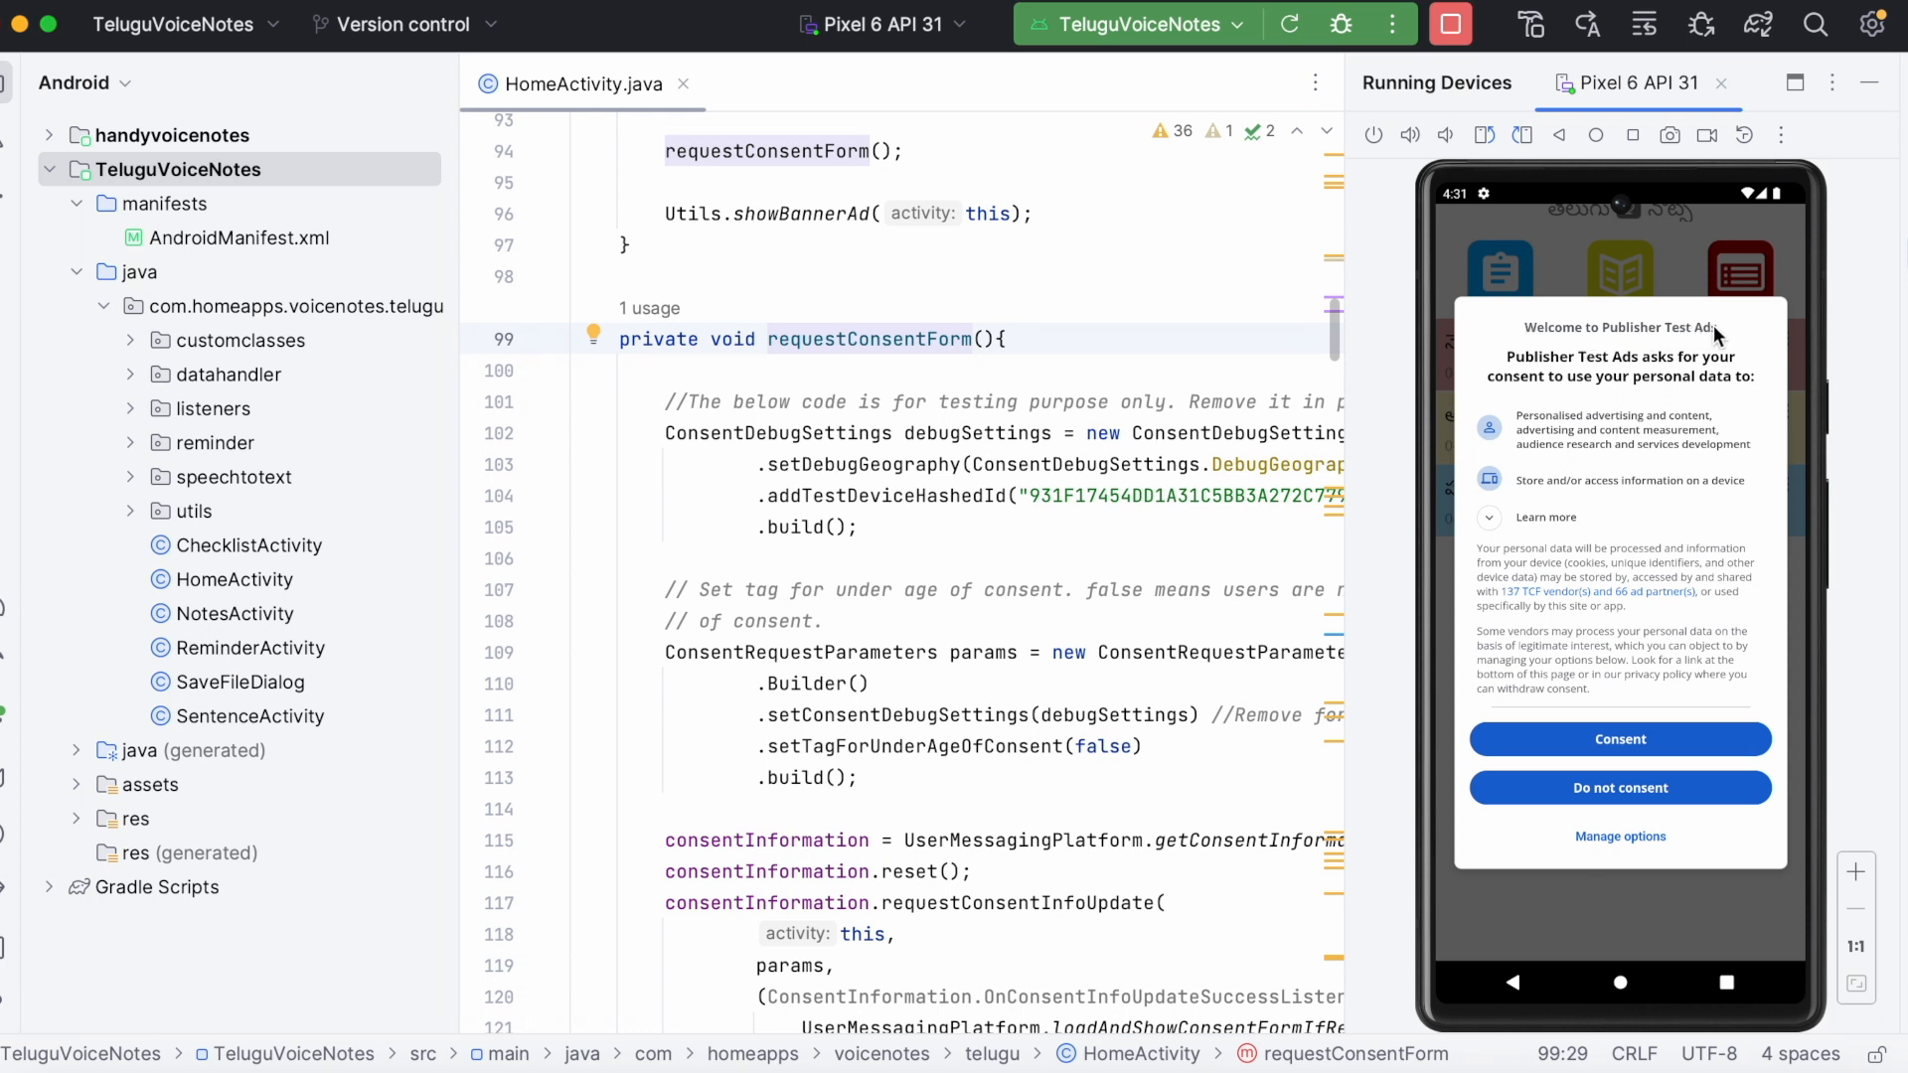
mouse_move(1588, 365)
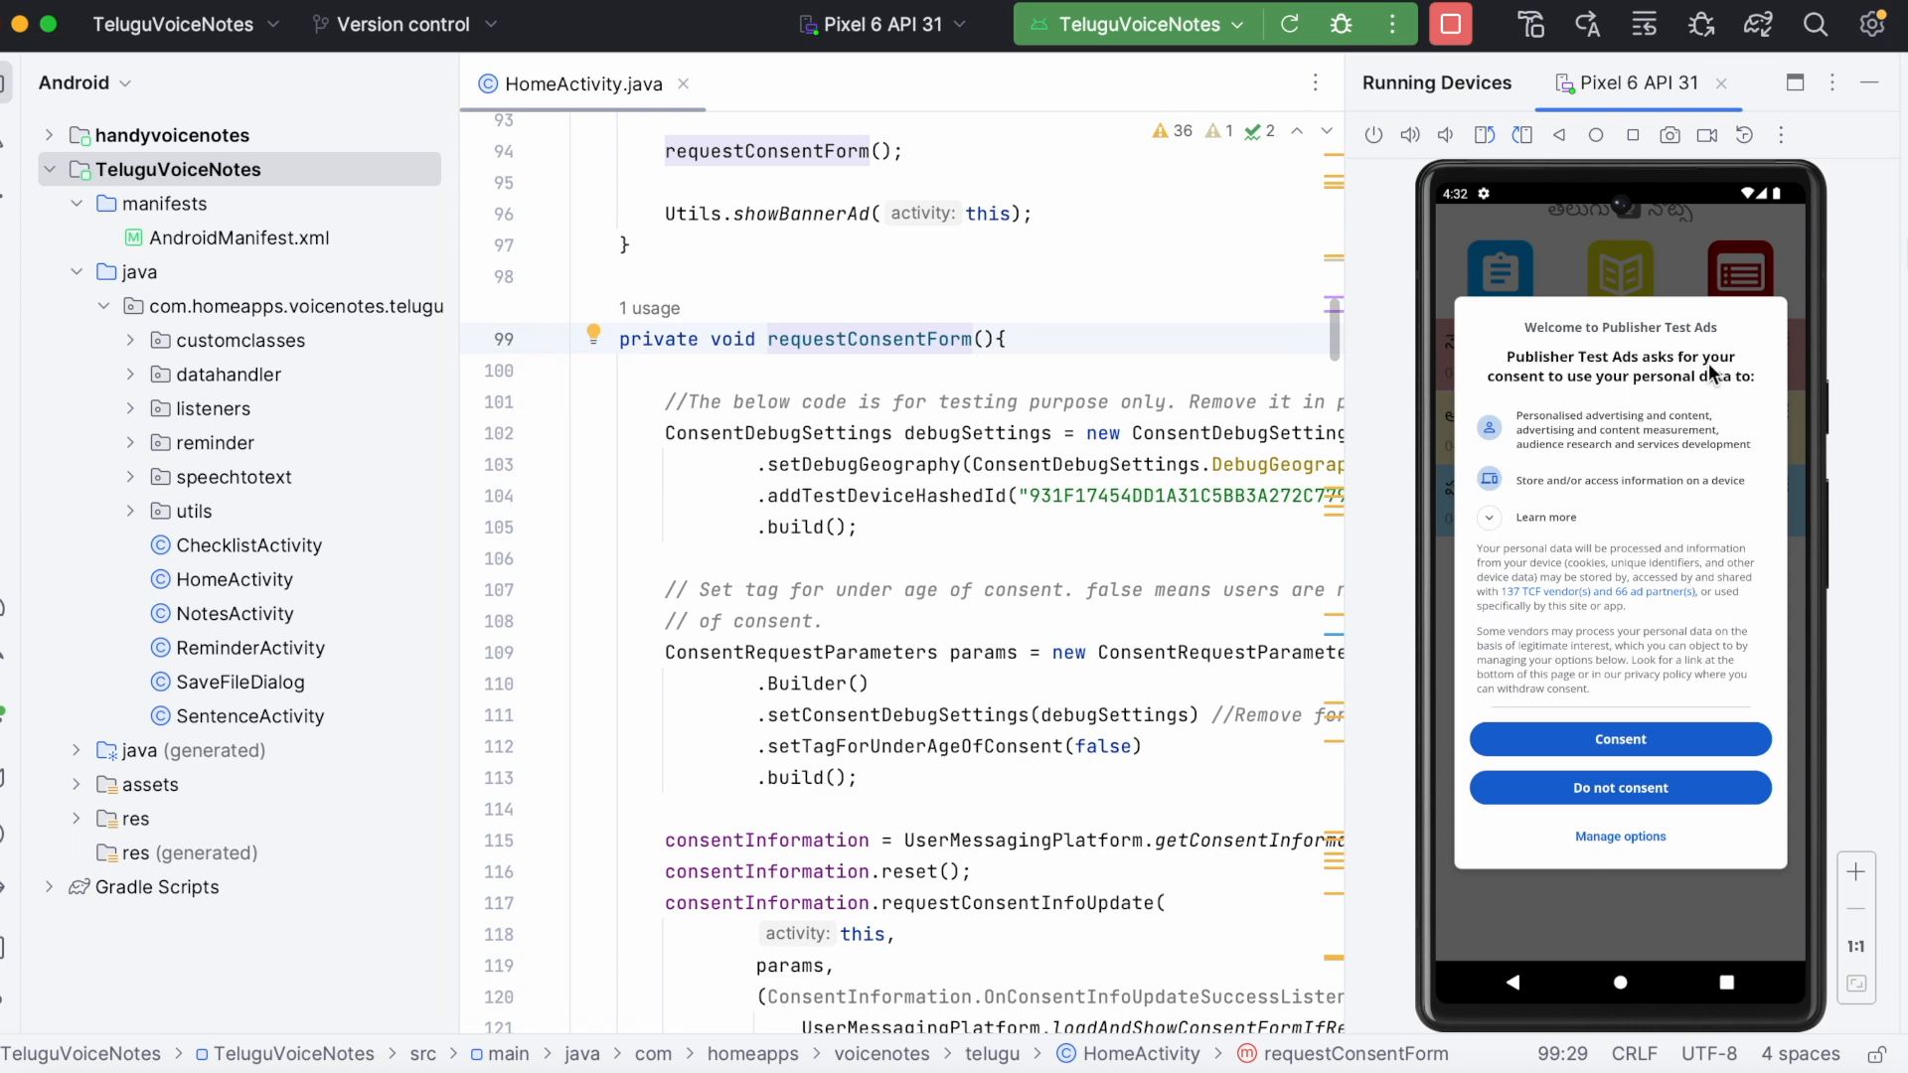
mouse_move(1651, 712)
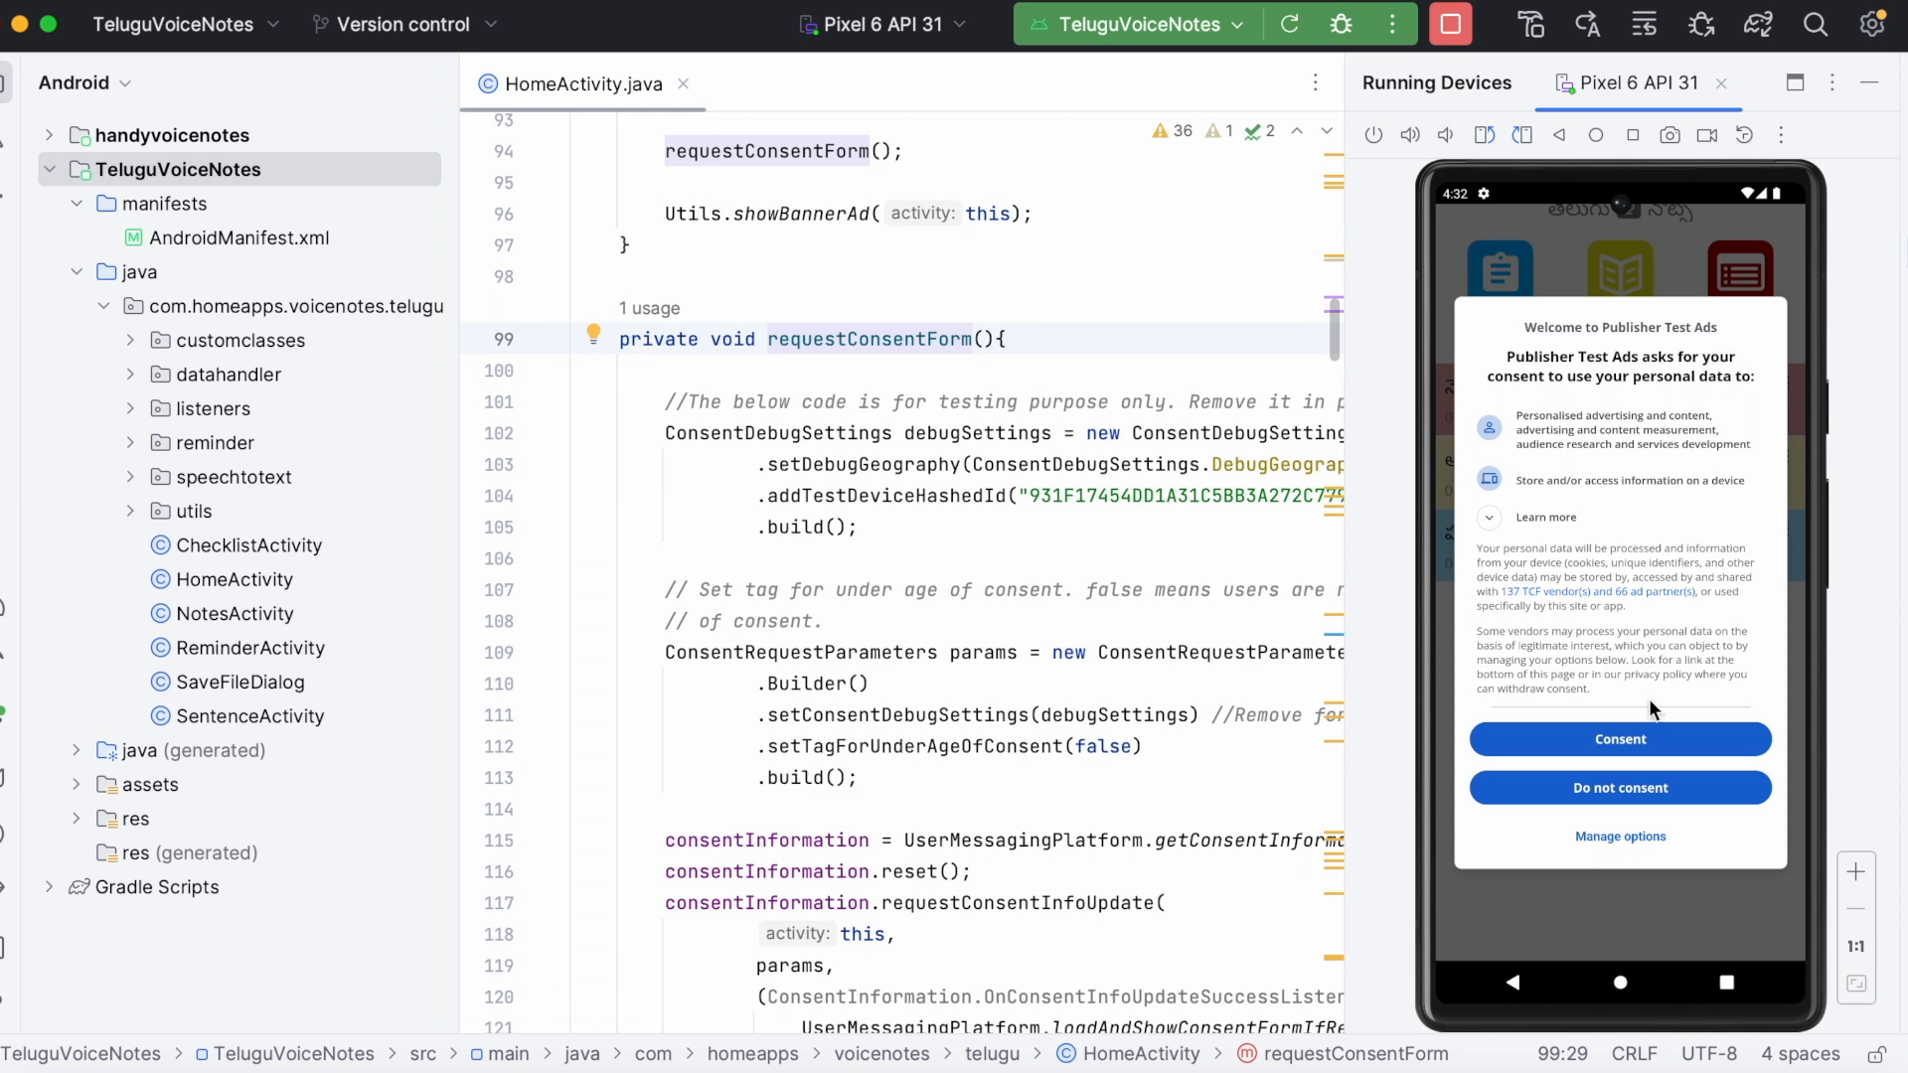
mouse_move(1542, 831)
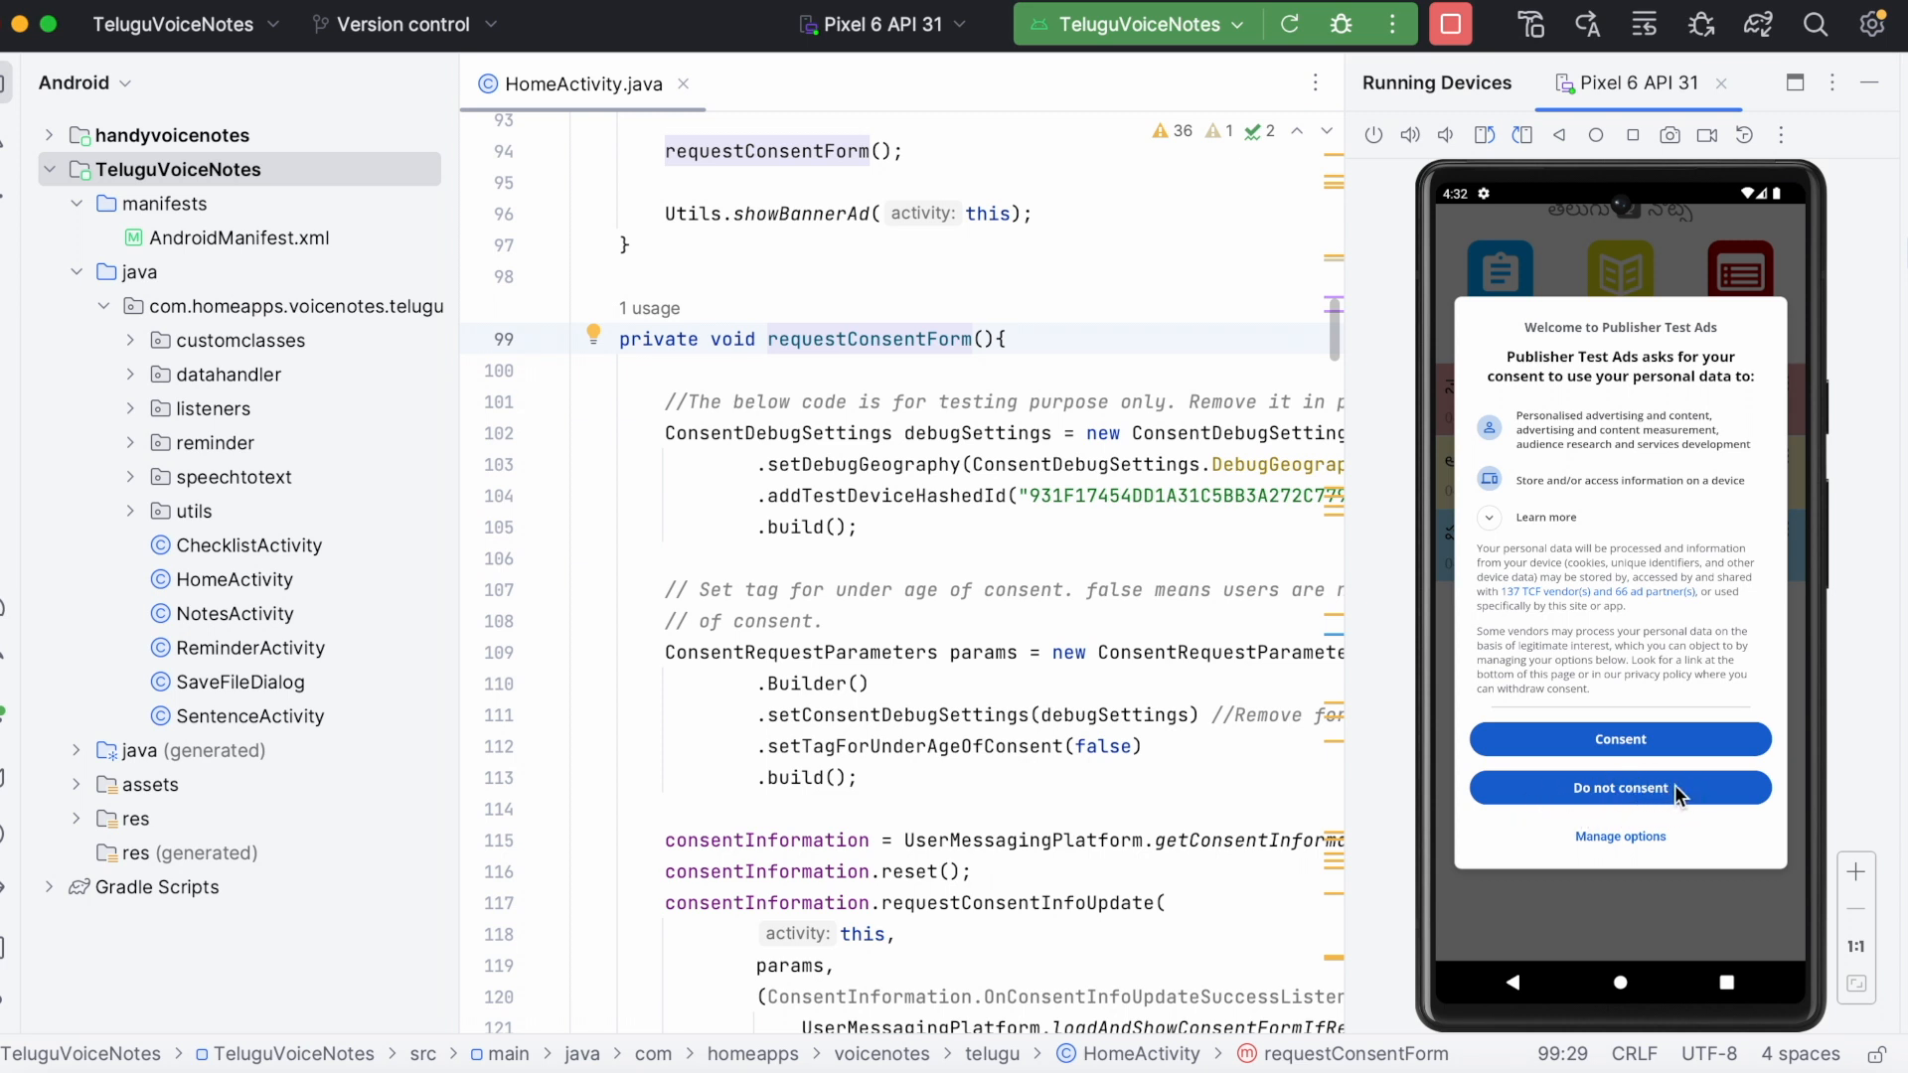
mouse_move(1647, 779)
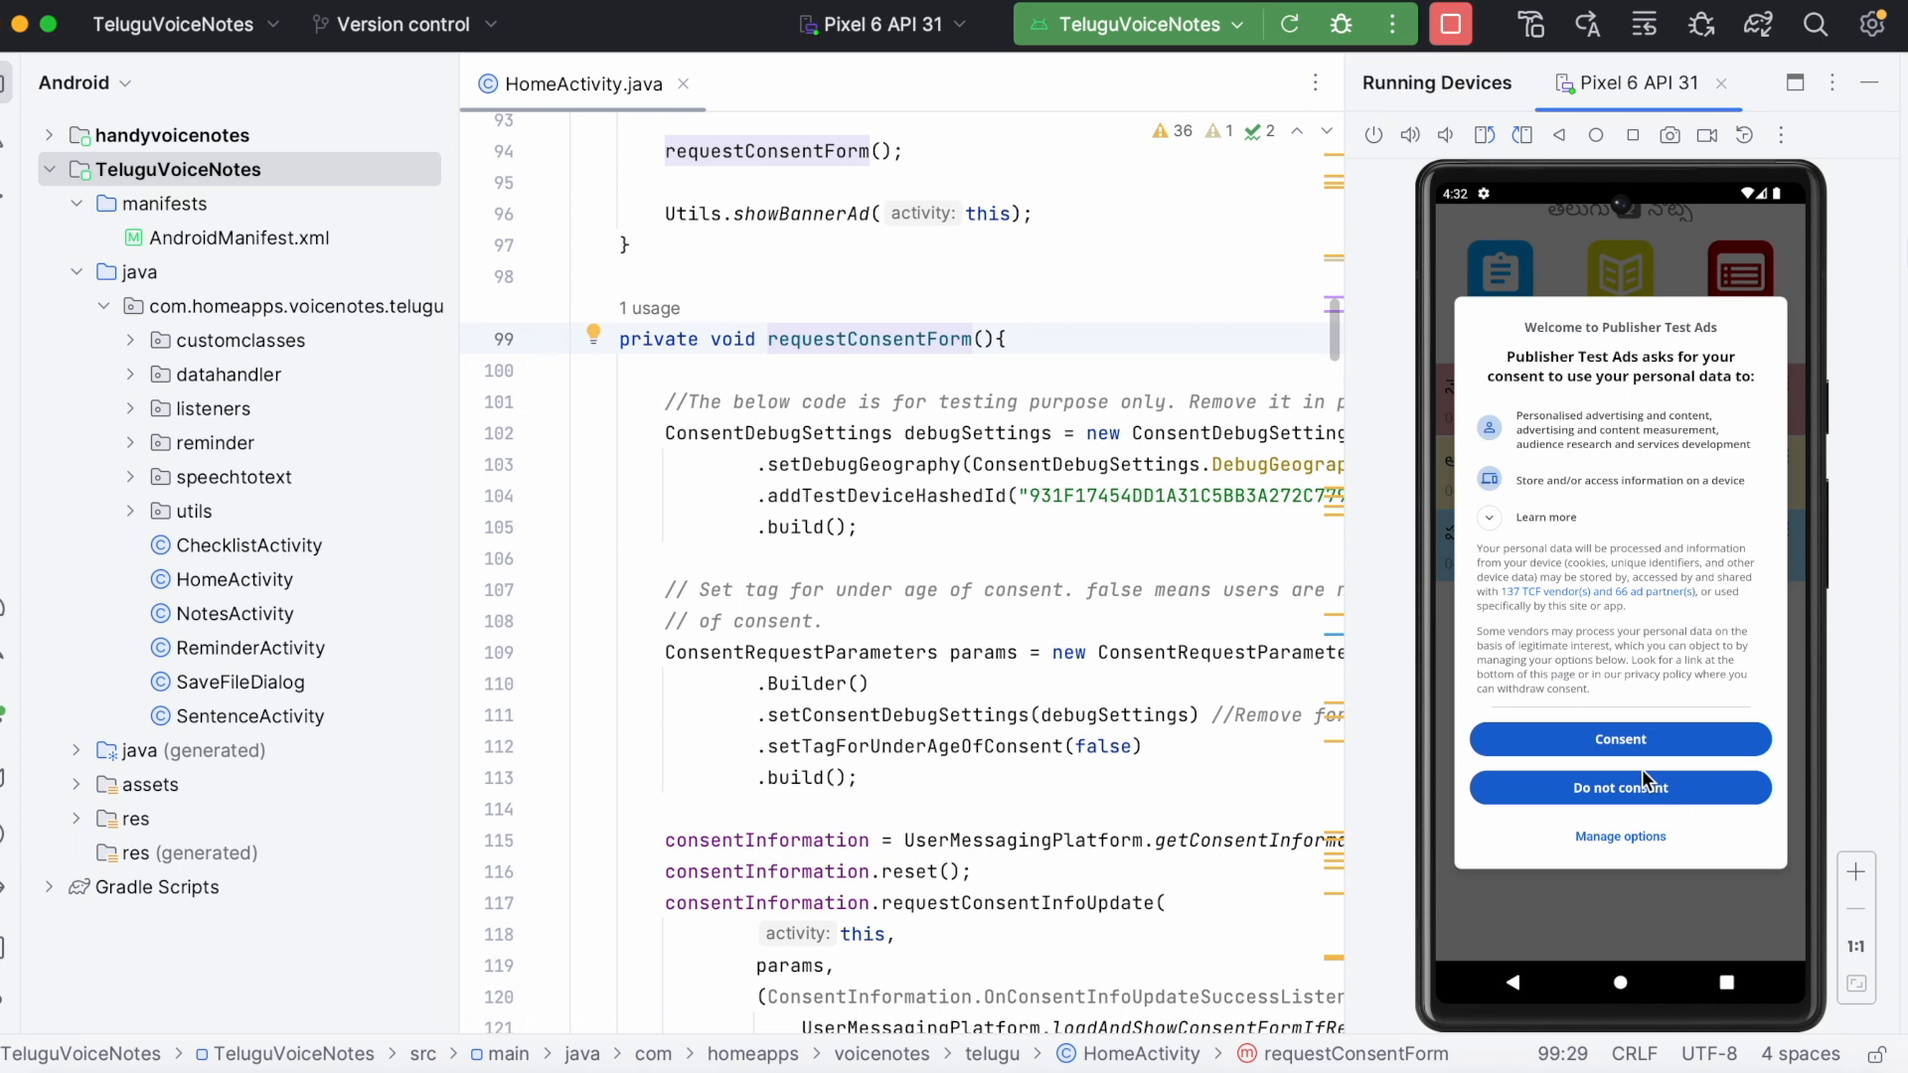
mouse_move(1628, 805)
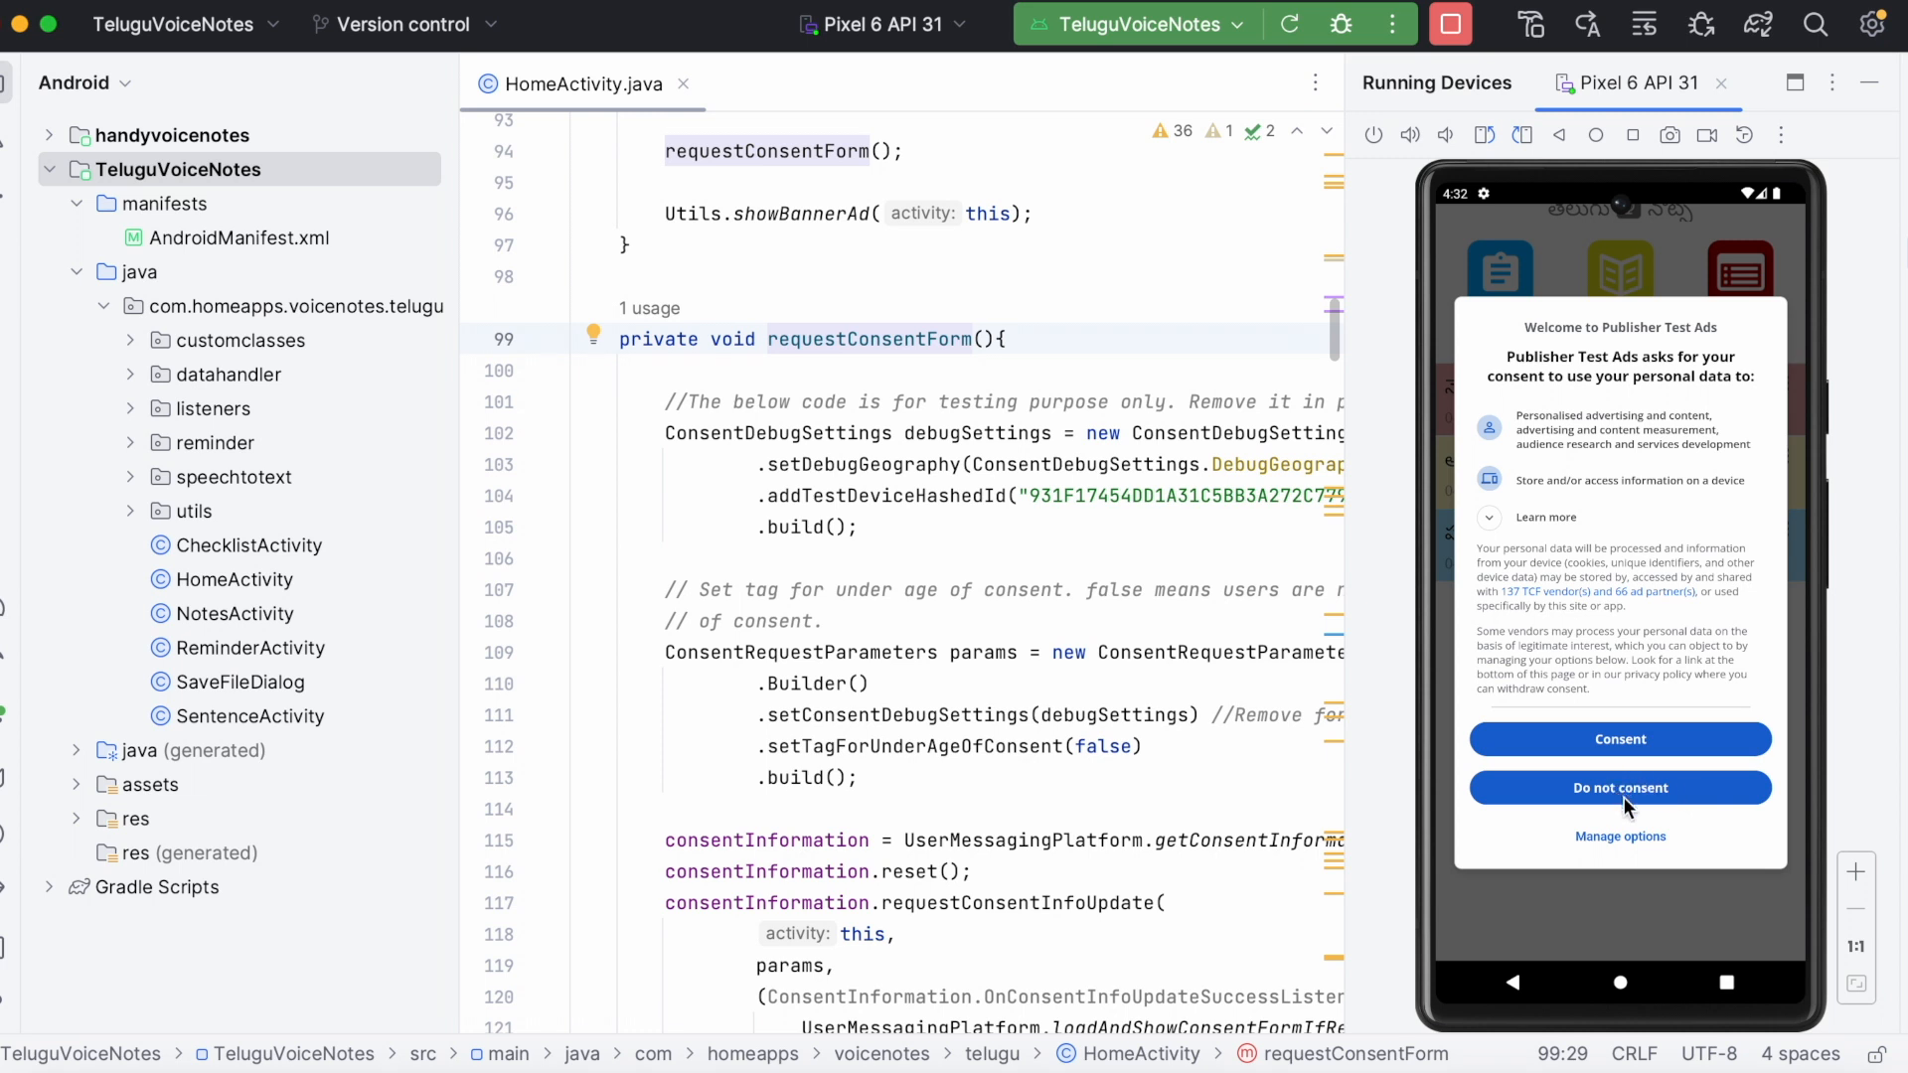
mouse_move(1608, 797)
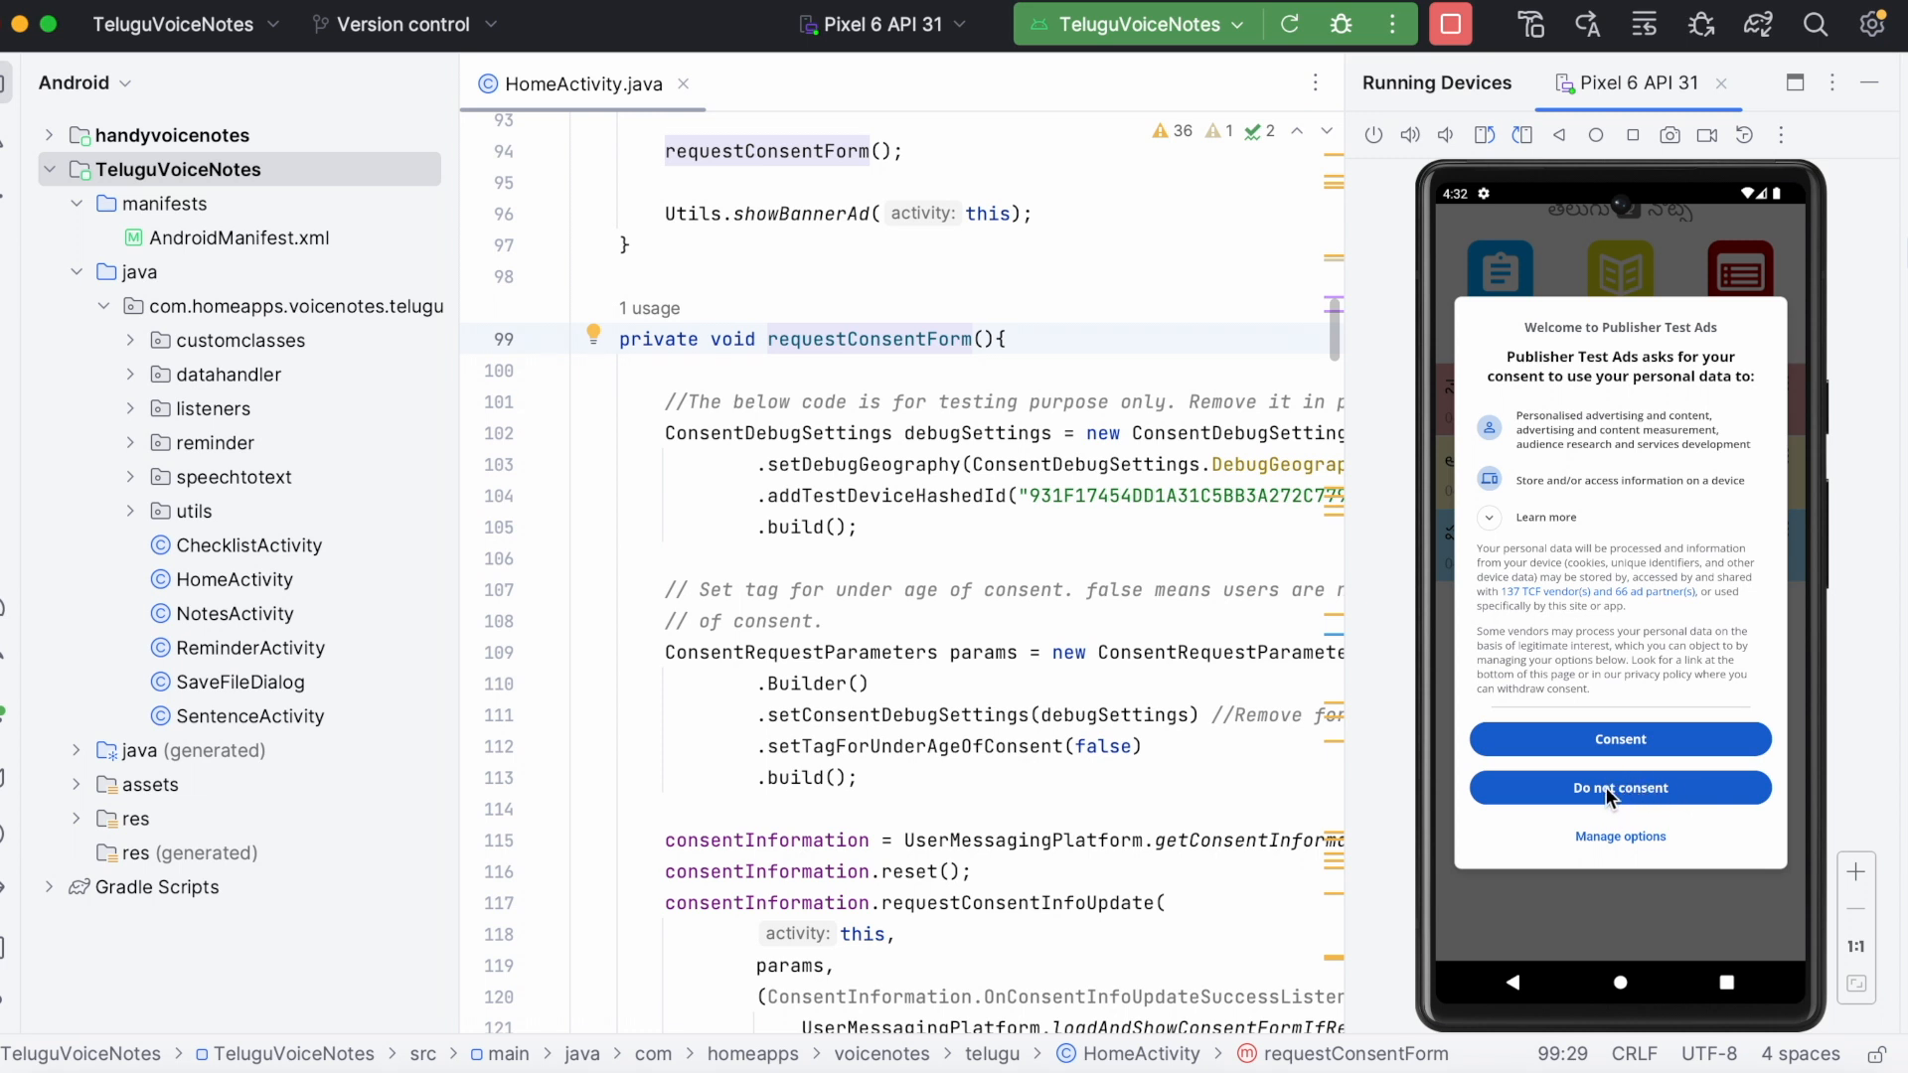
mouse_move(1612, 797)
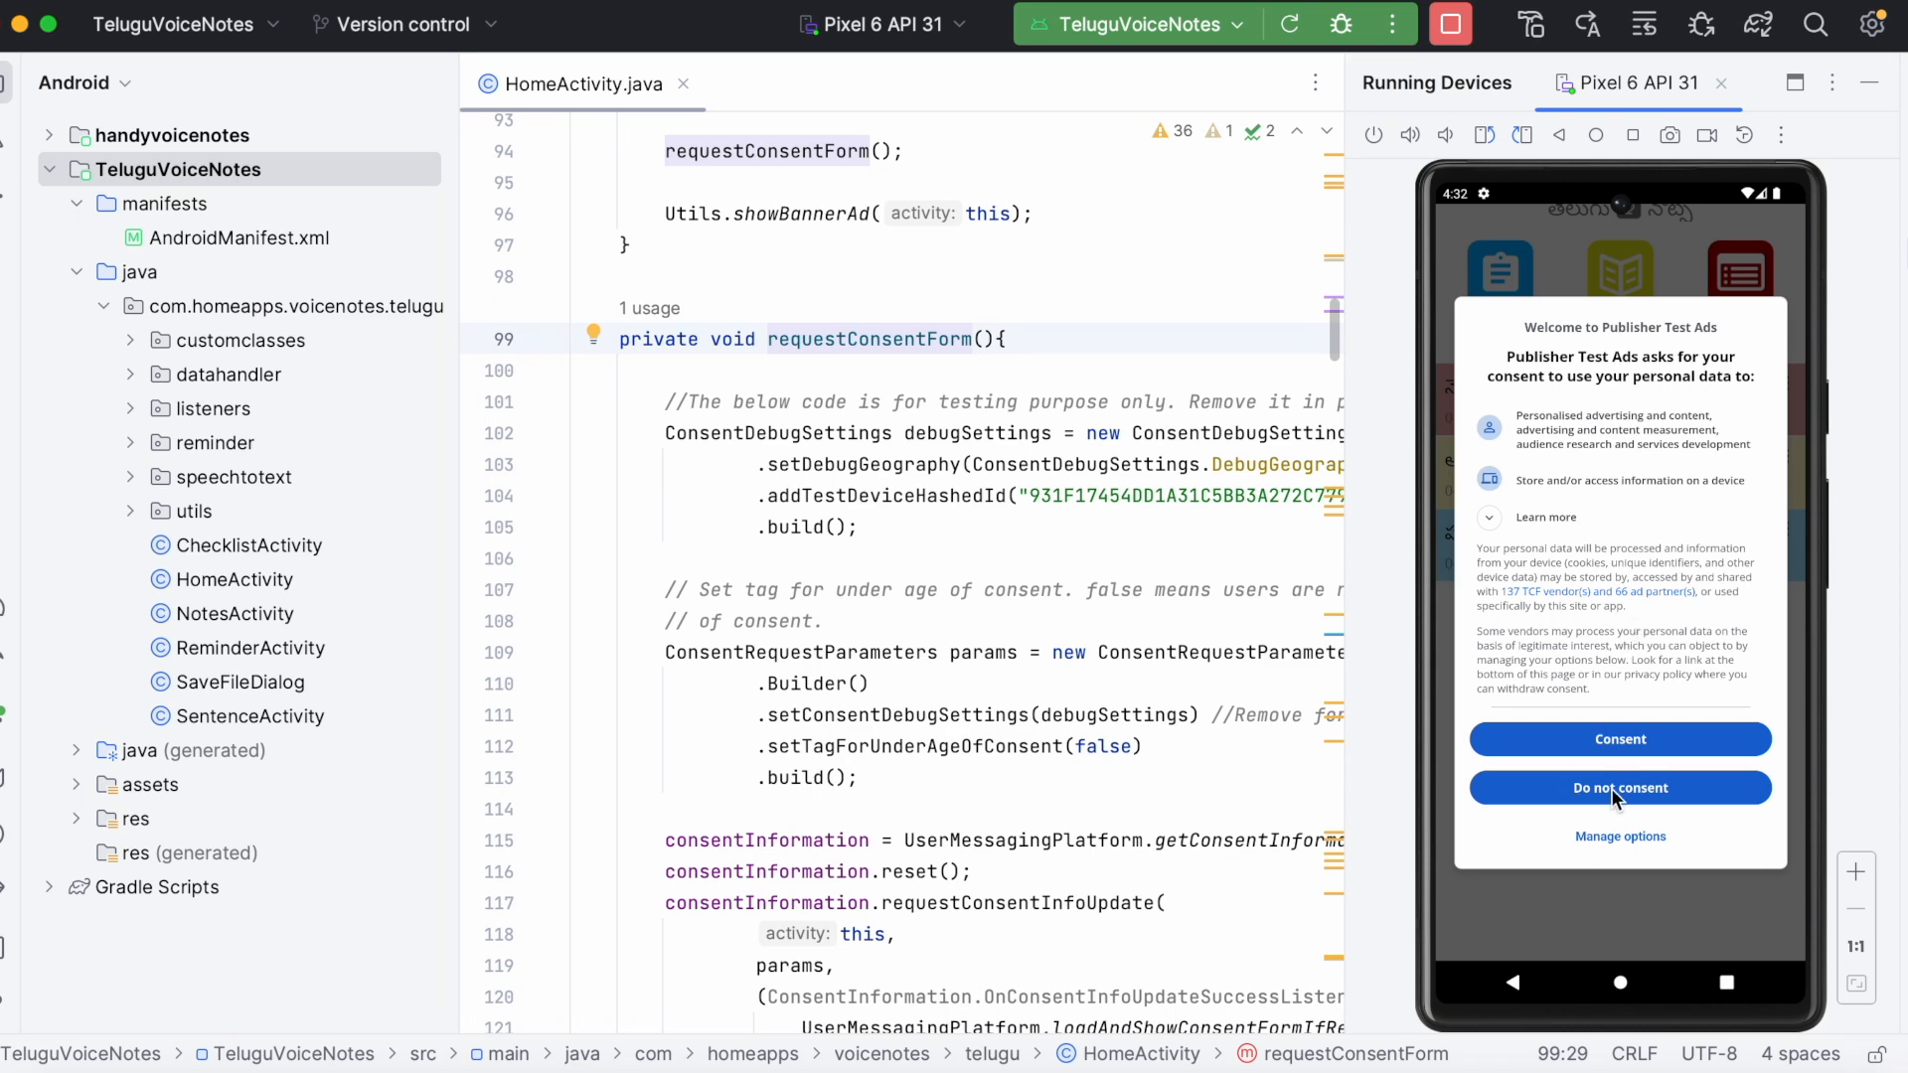
mouse_move(1620, 739)
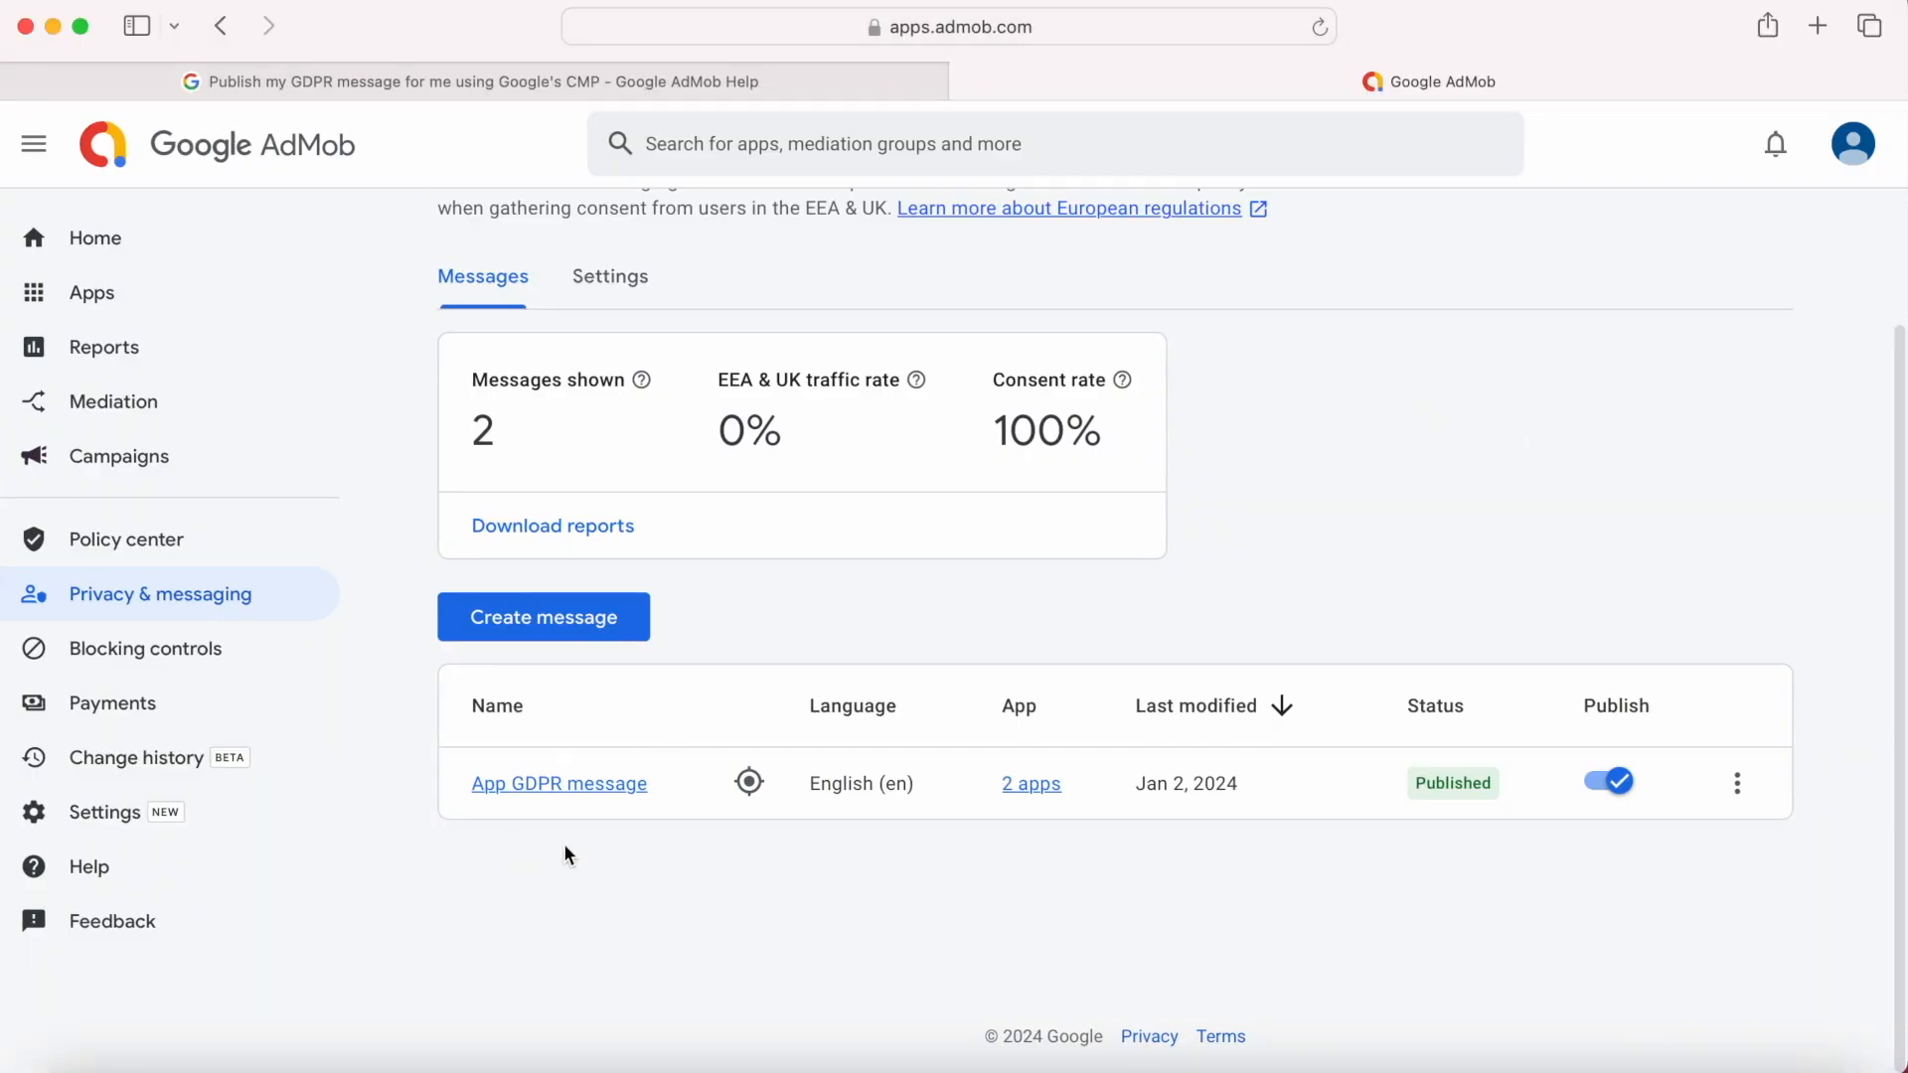
mouse_move(560, 789)
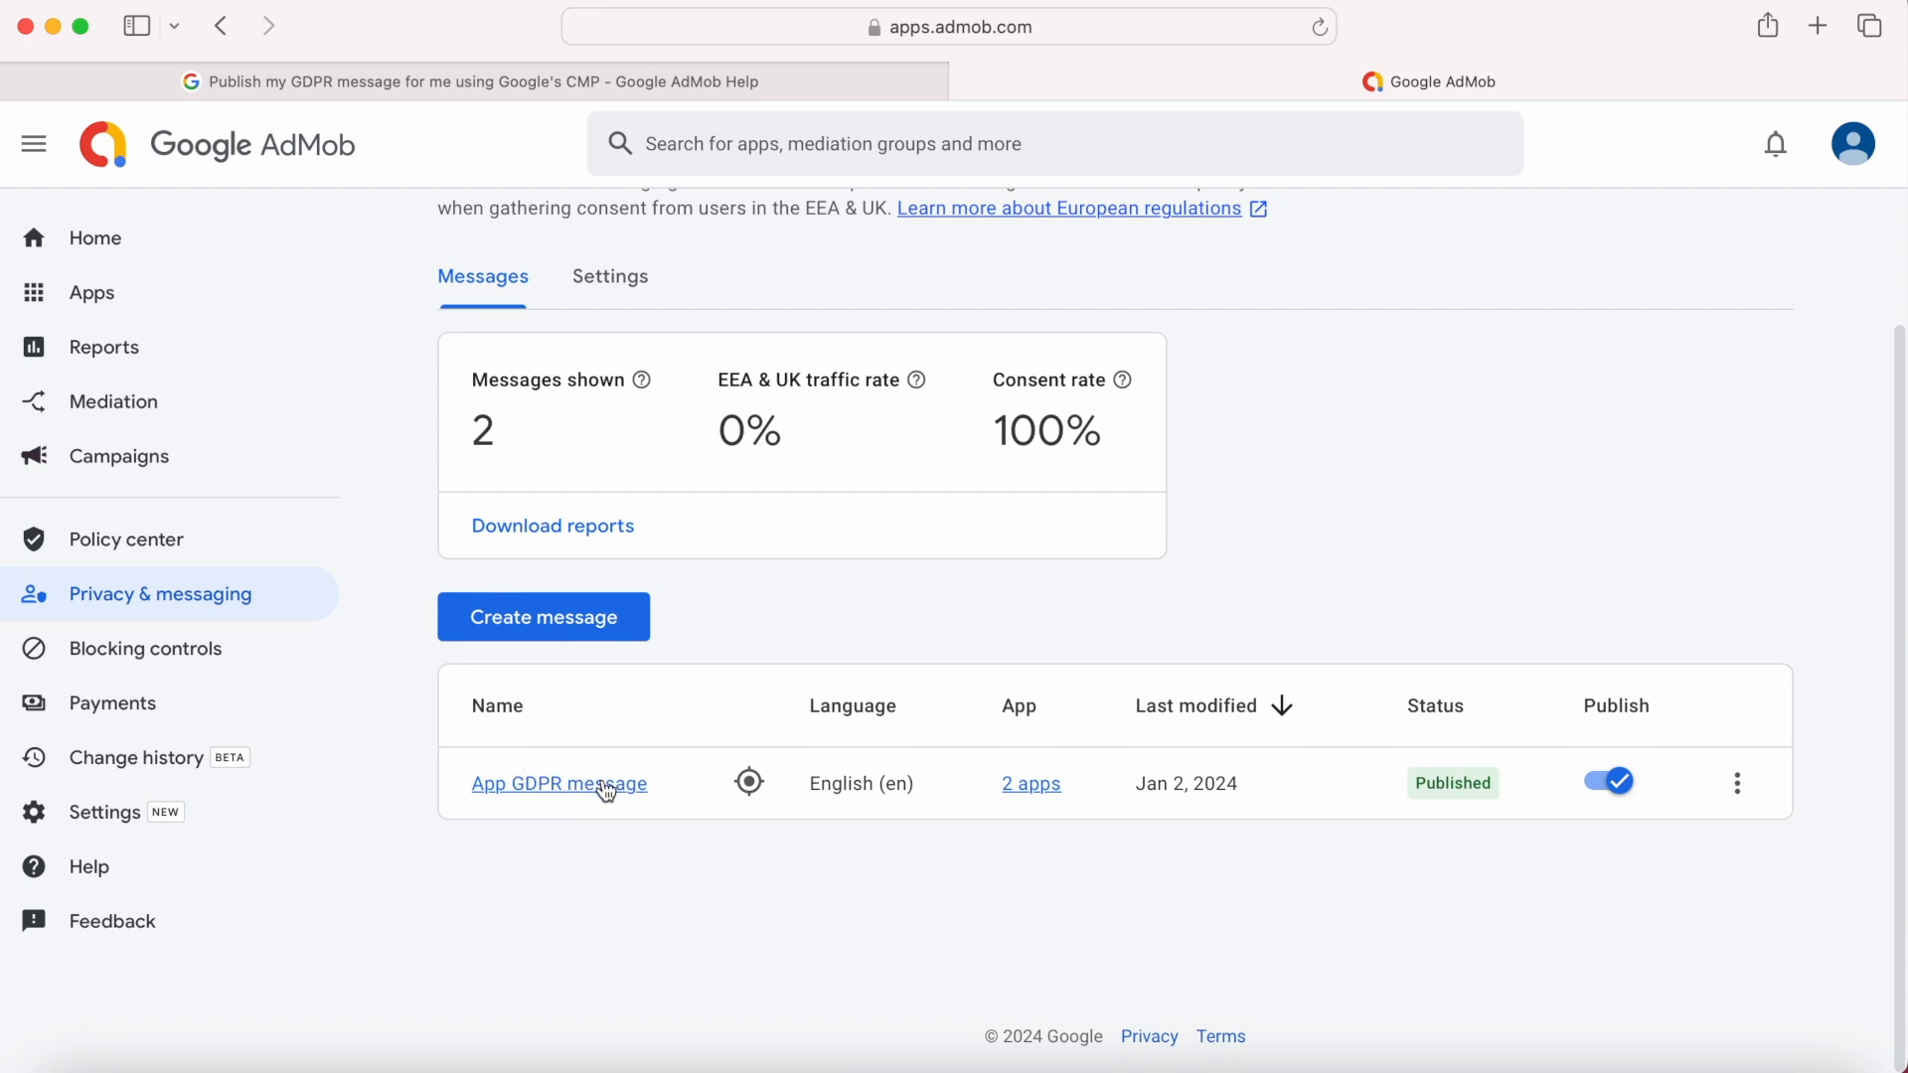
mouse_move(1029, 783)
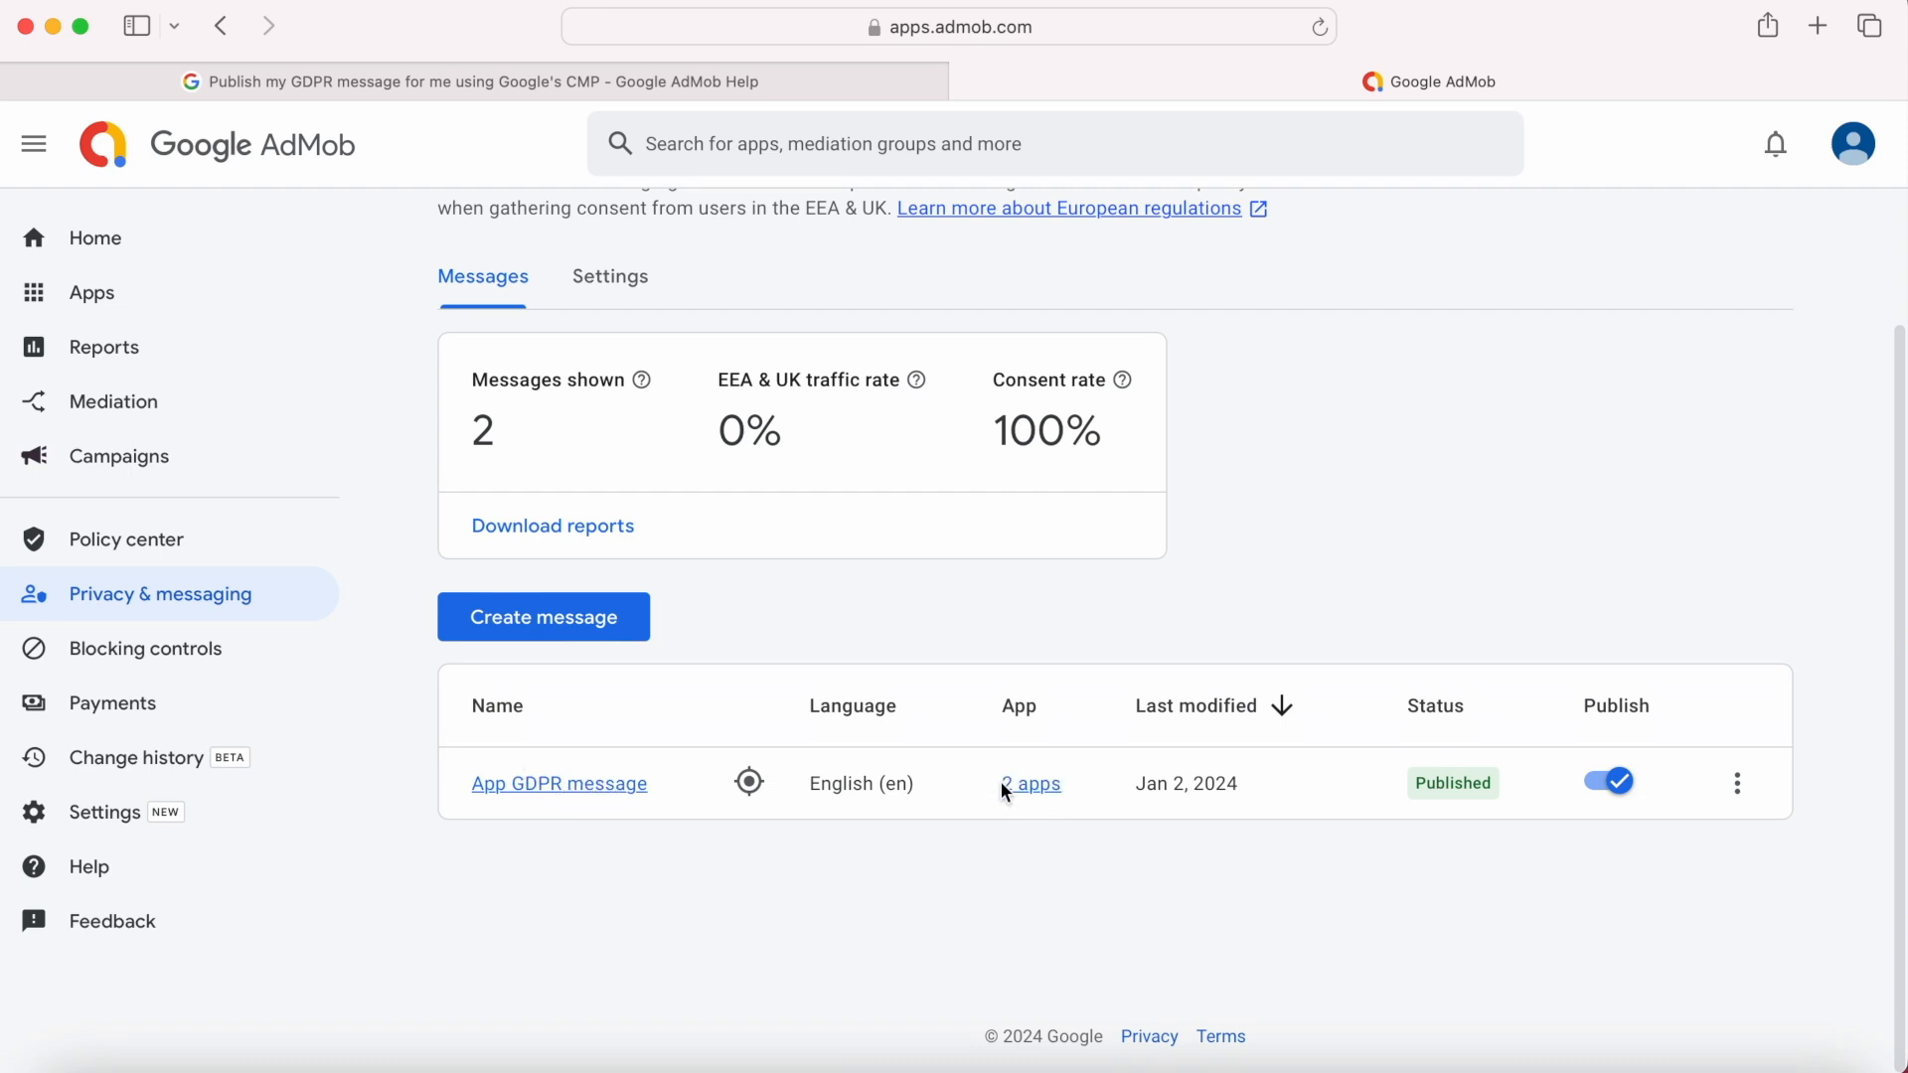
mouse_move(1032, 807)
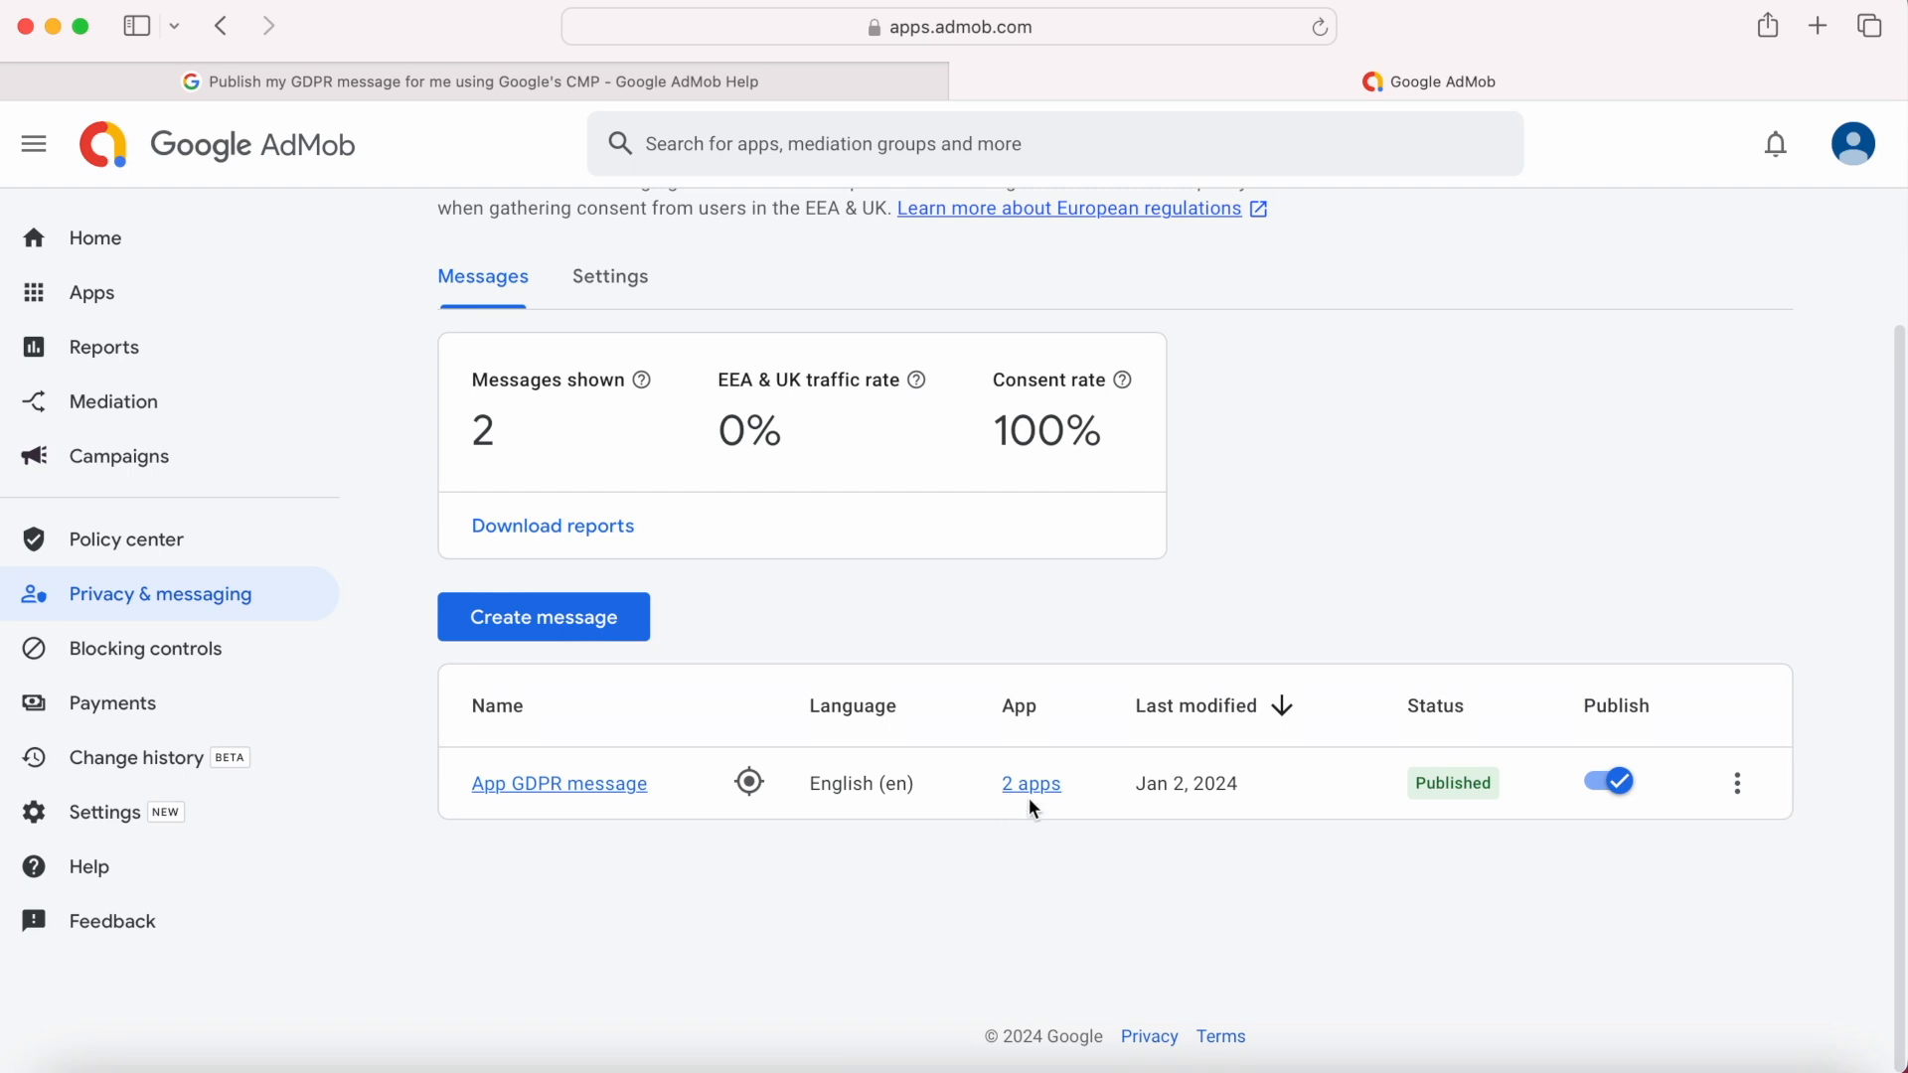
mouse_move(1032, 803)
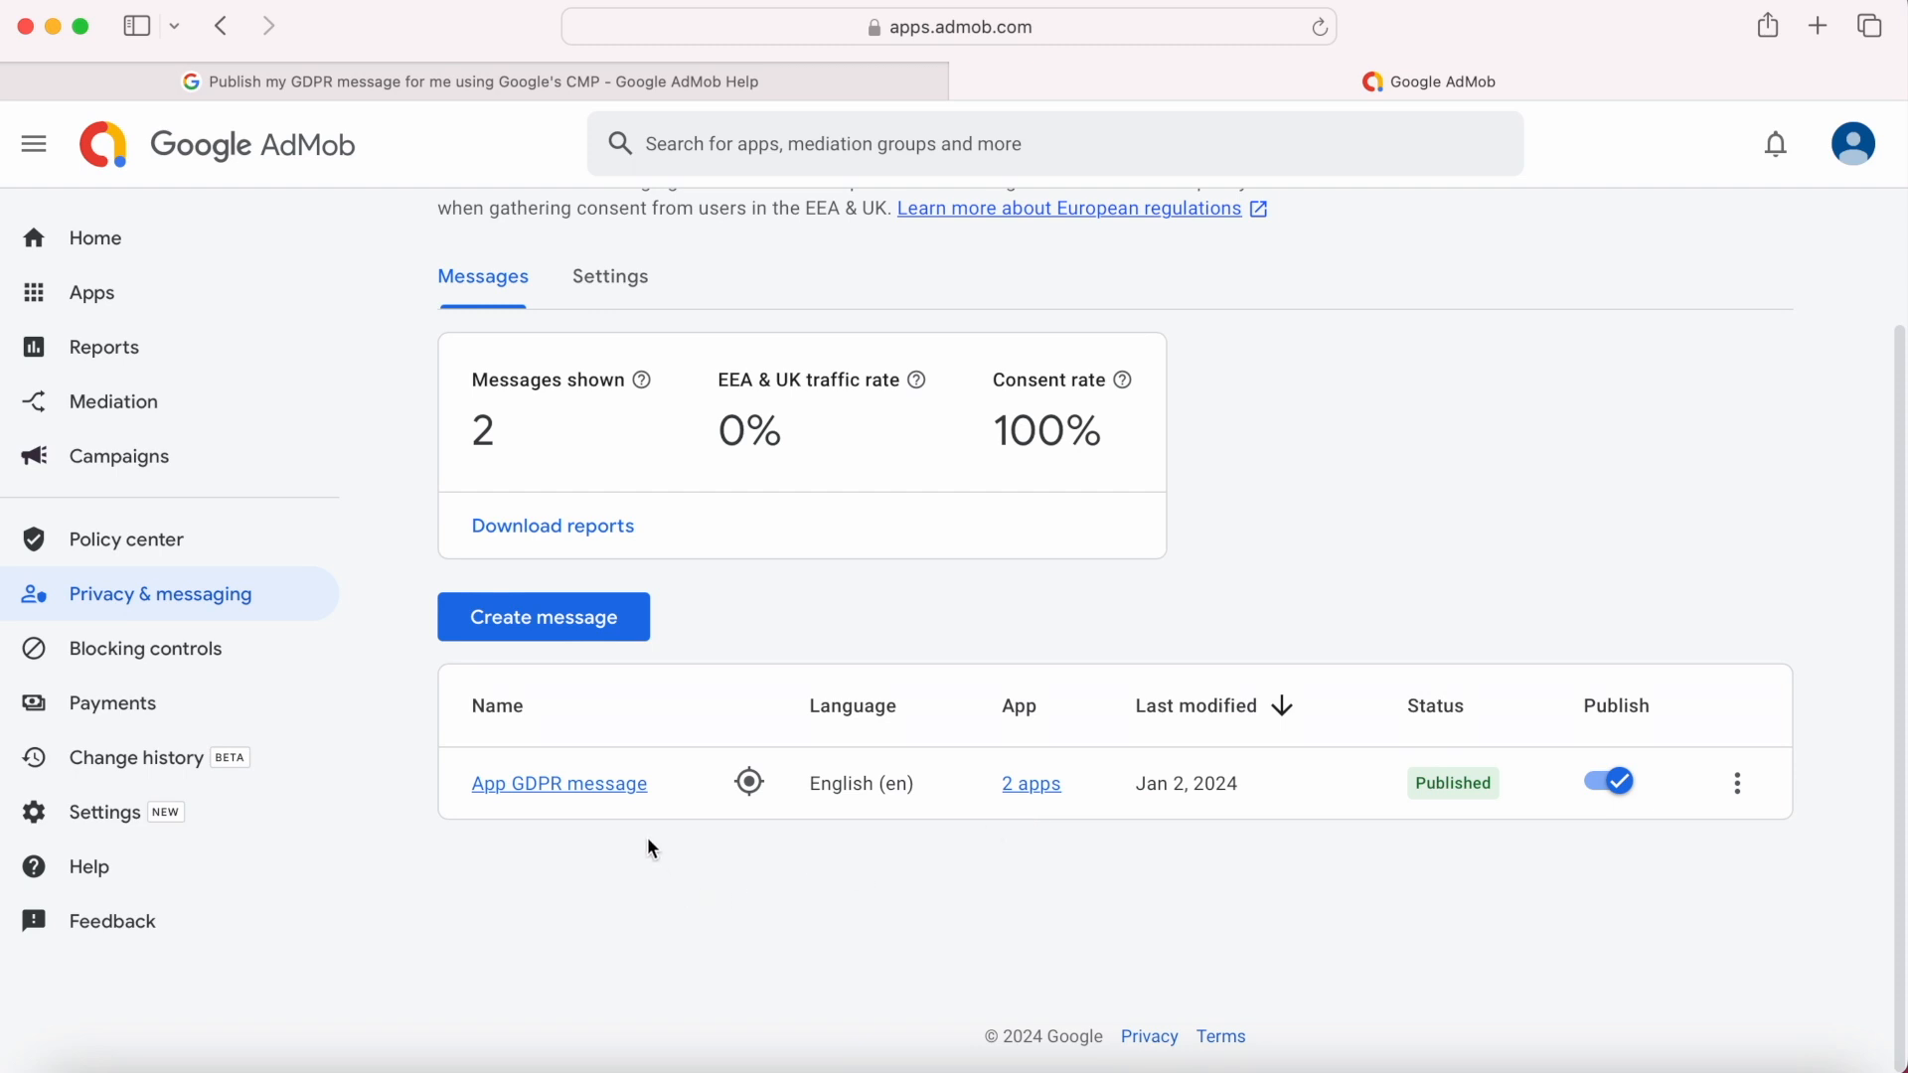
mouse_move(556, 842)
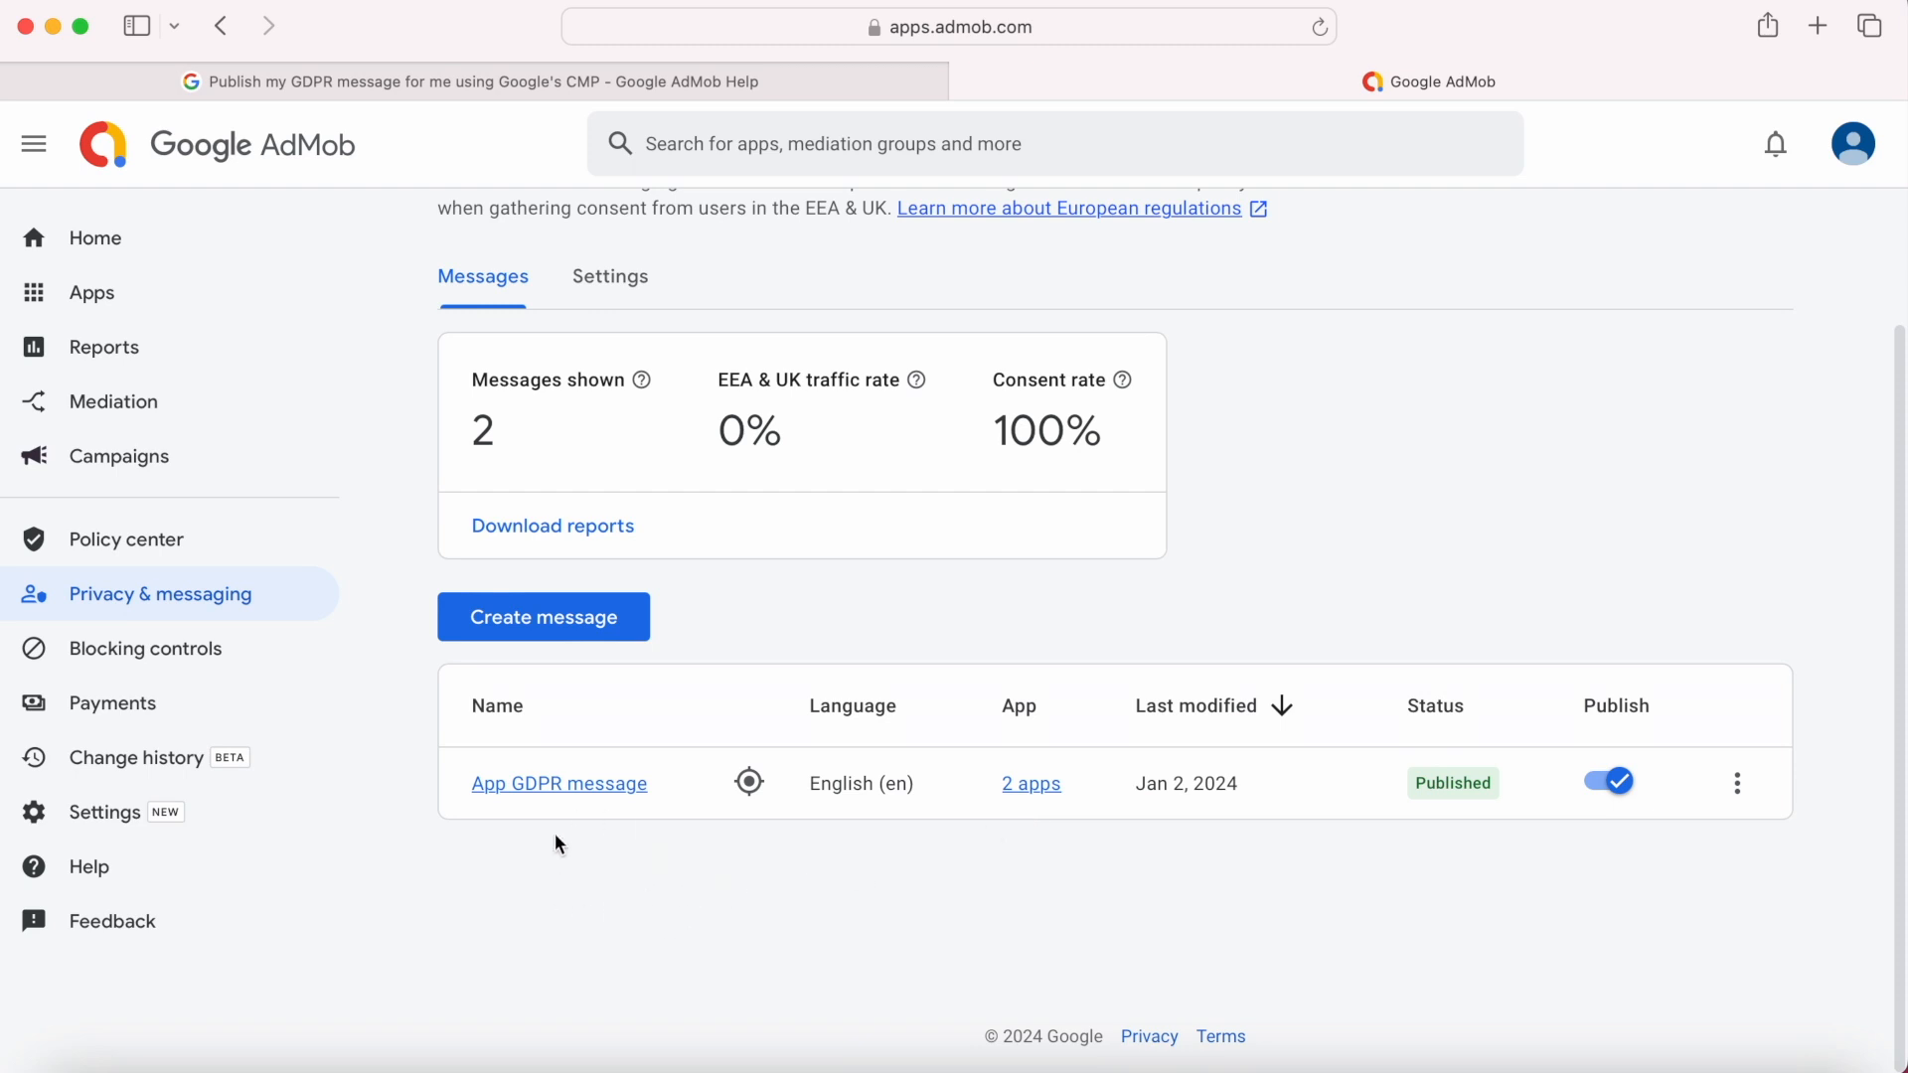
Step: Edit the App GDPR message, review its assigned apps, and reach the User choices panel
left_click(558, 783)
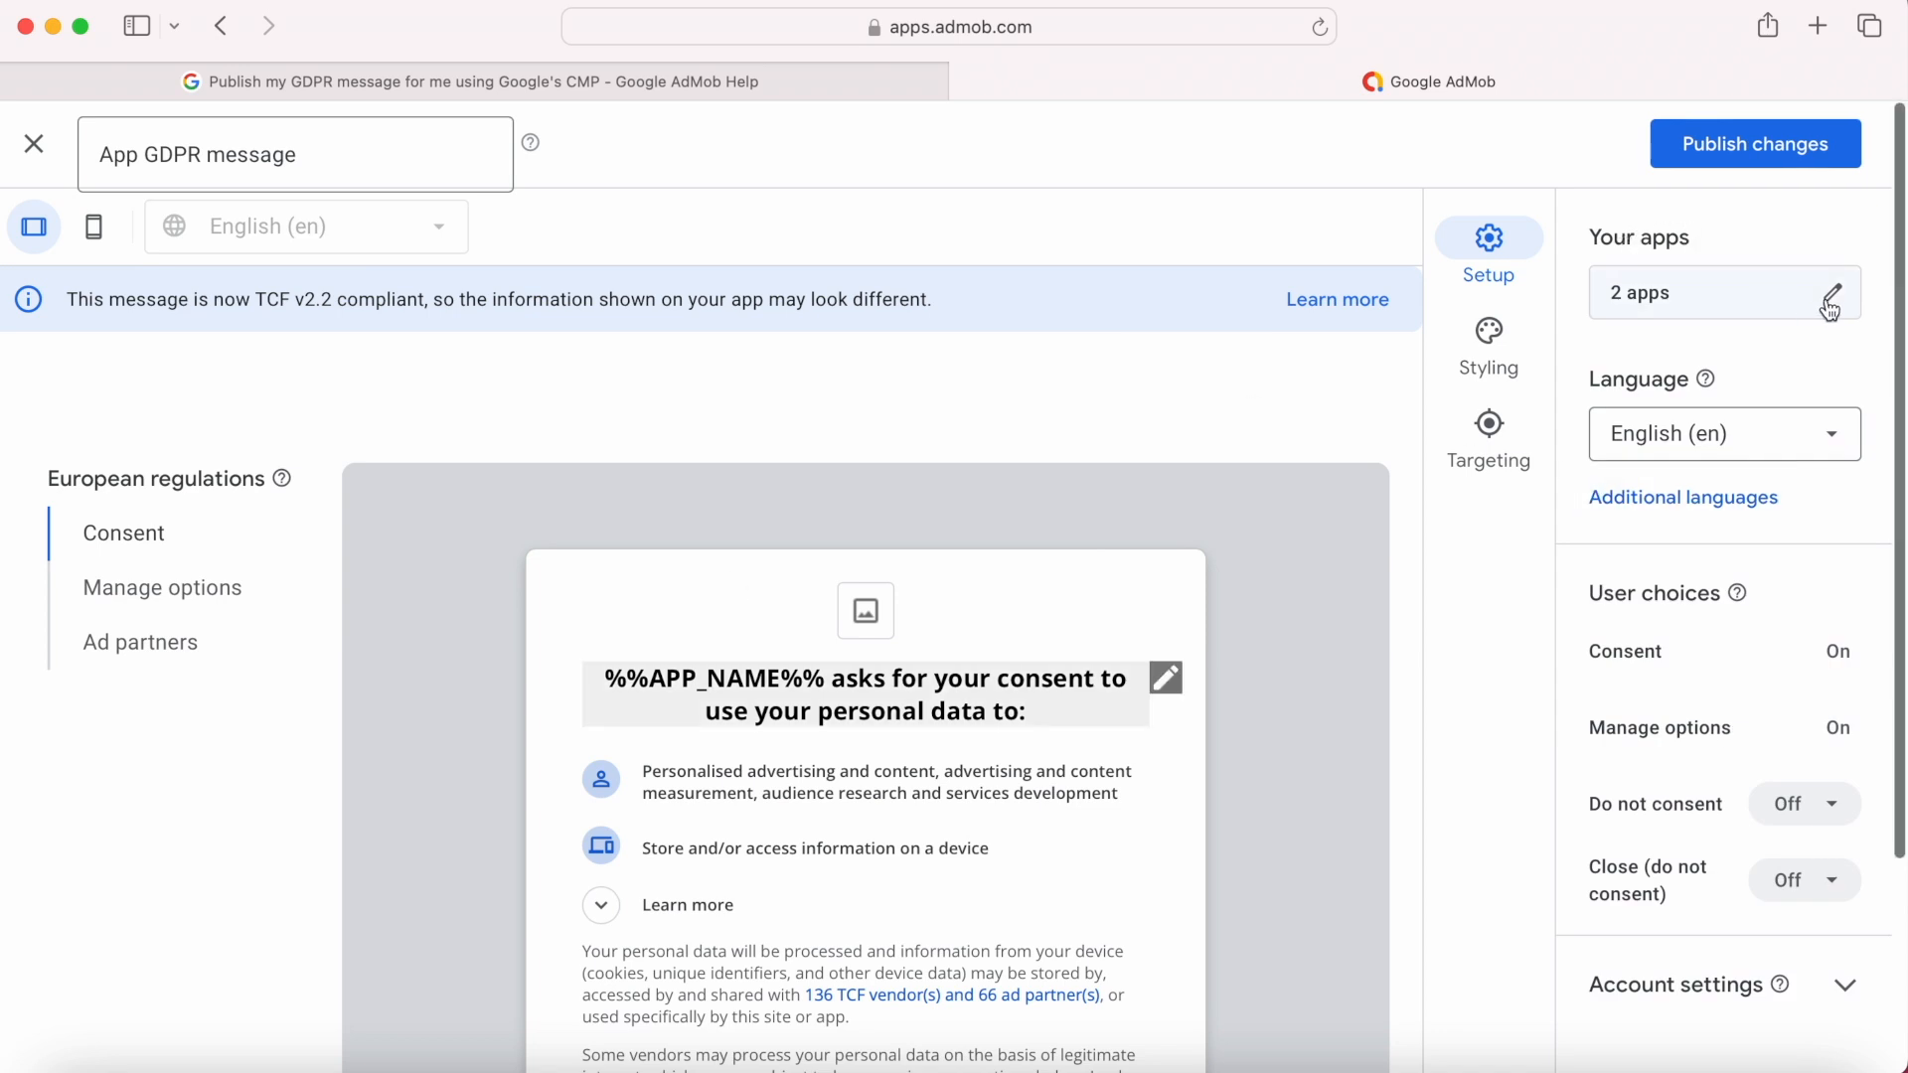
left_click(1828, 296)
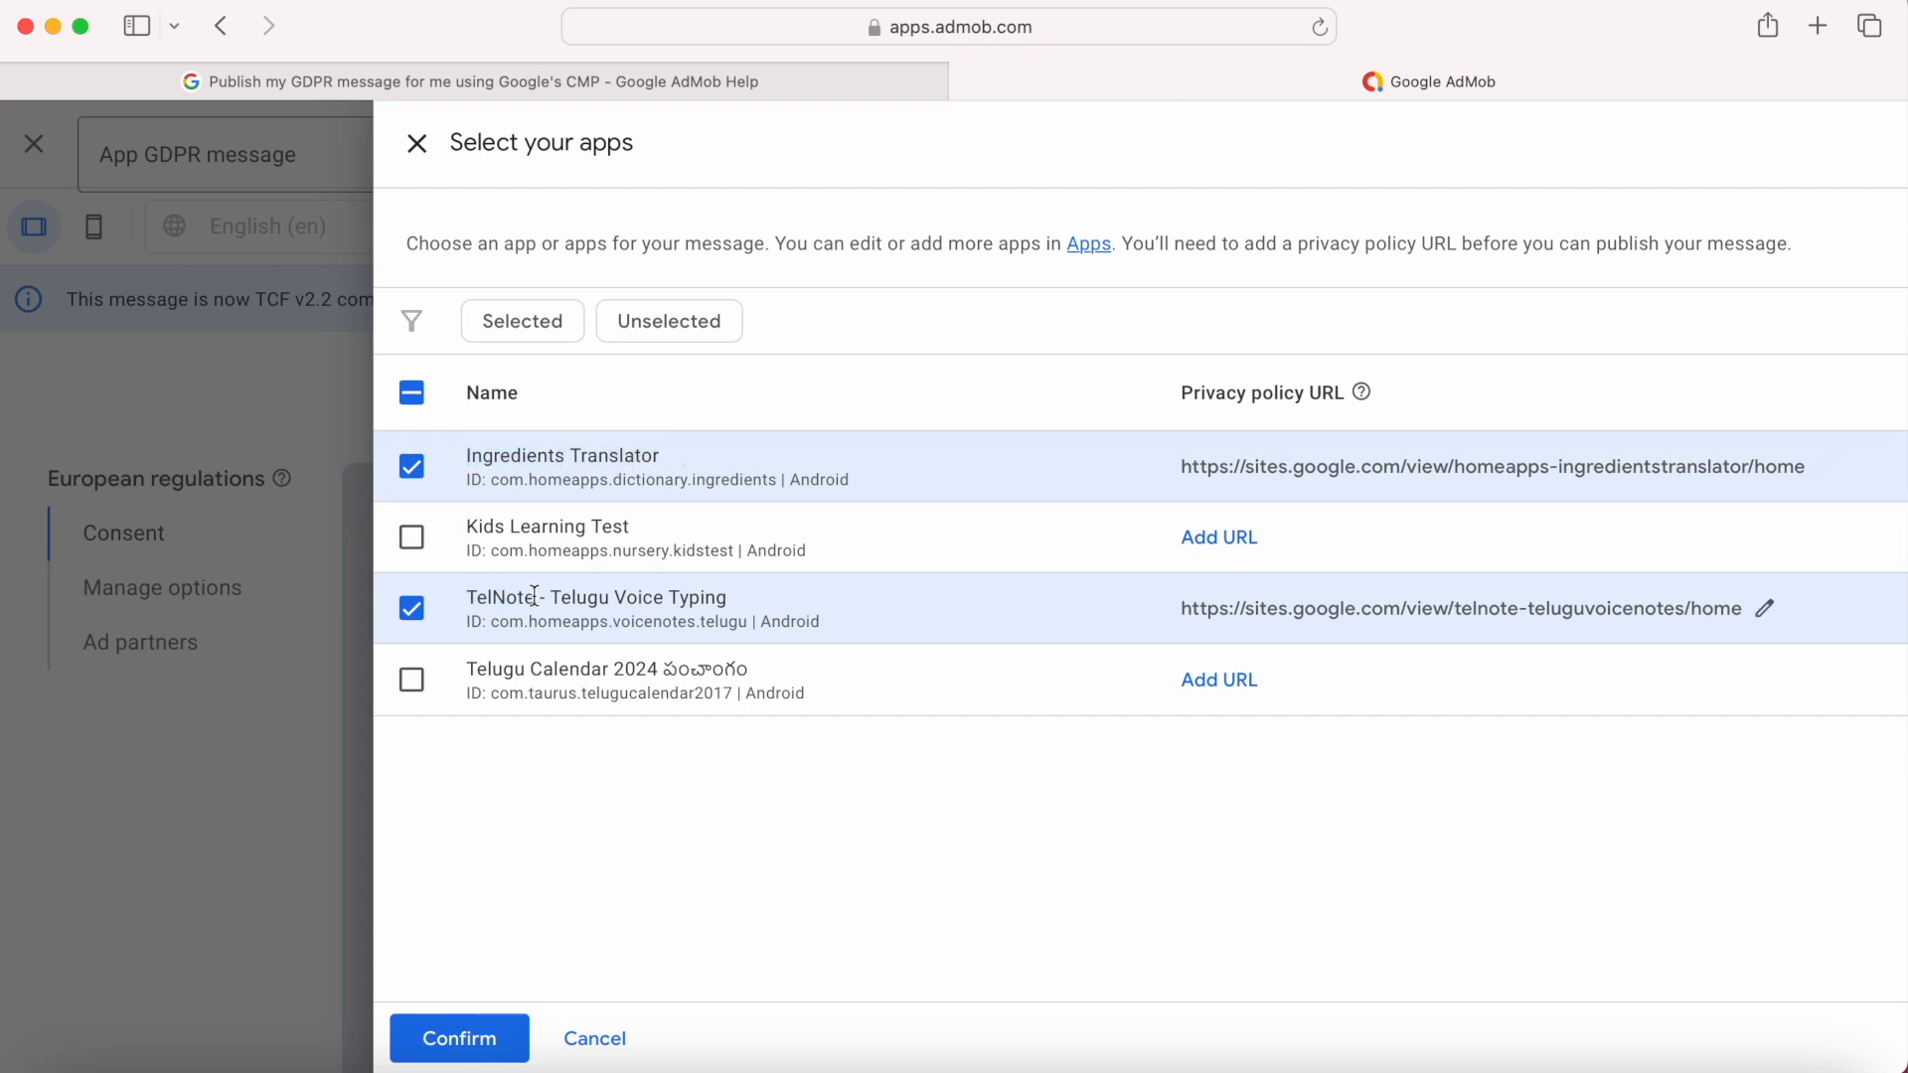
left_click(459, 1037)
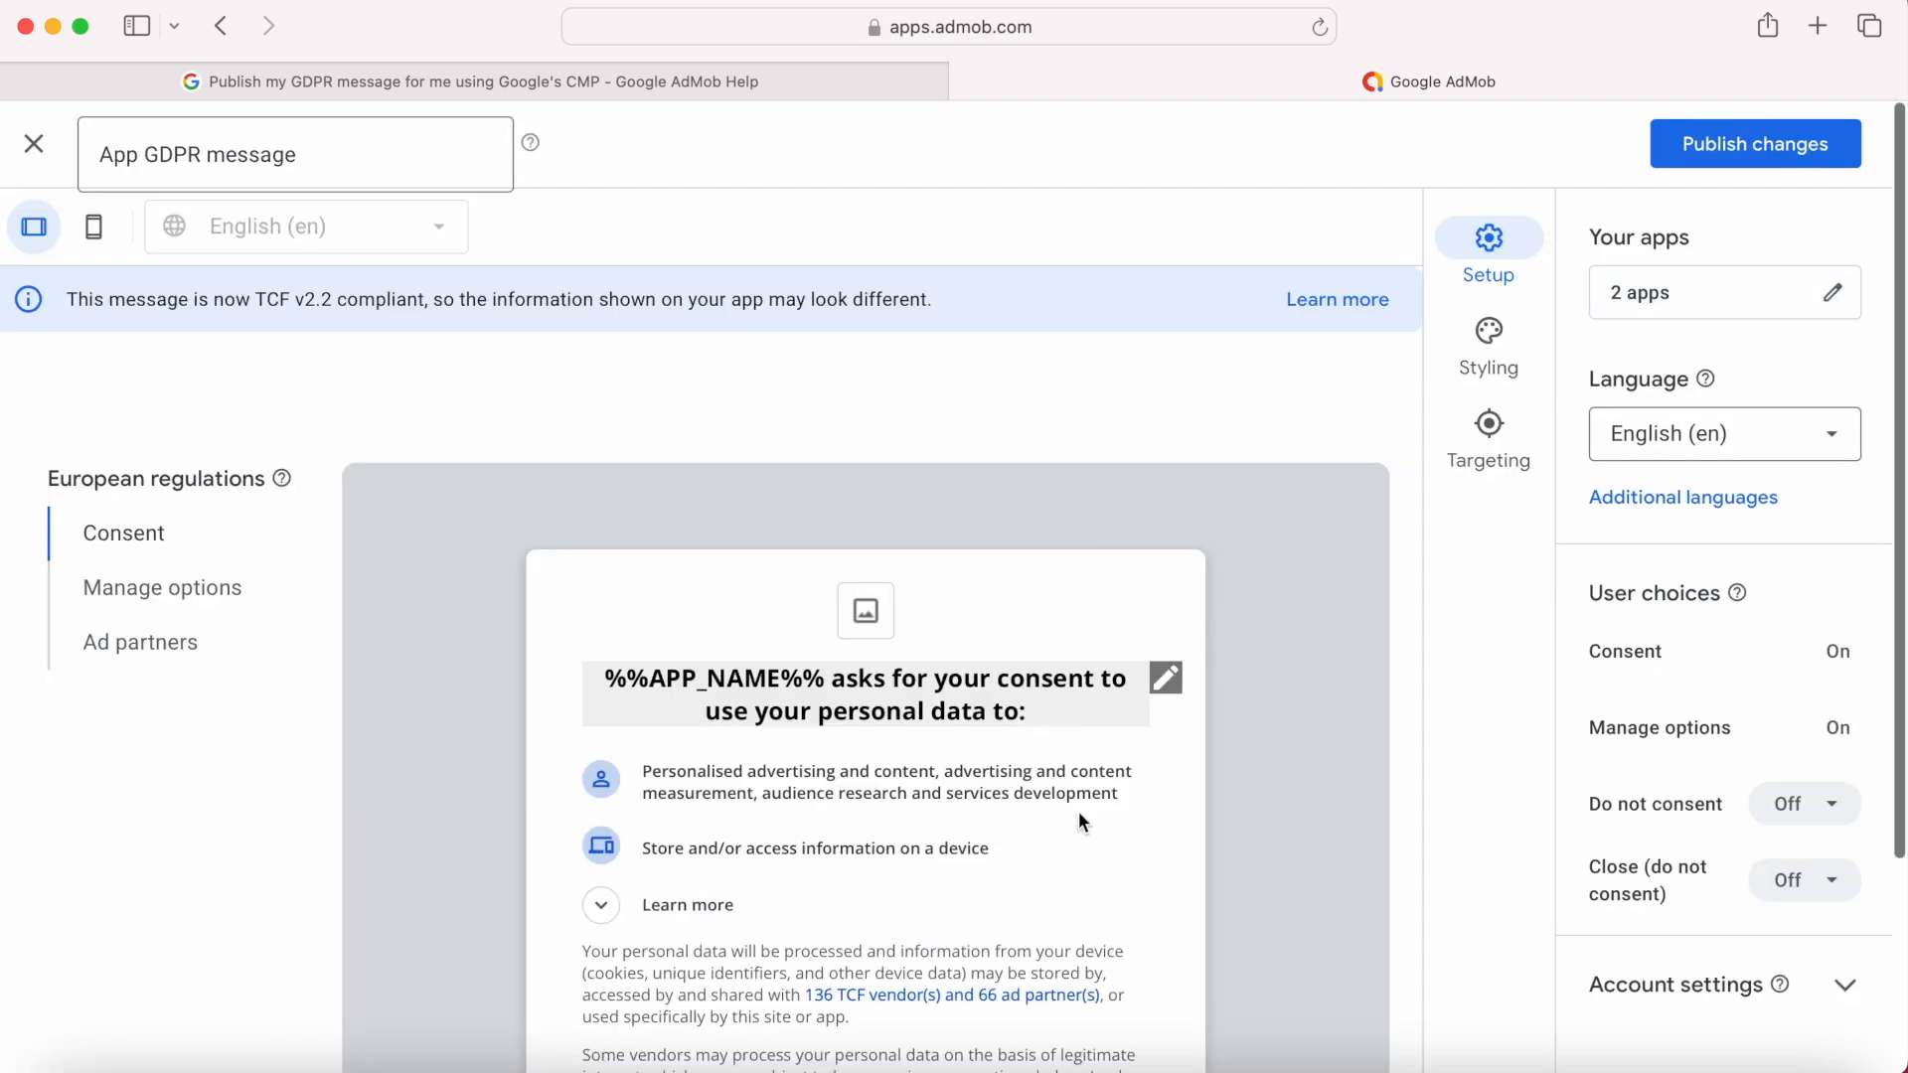
scroll("down", 3)
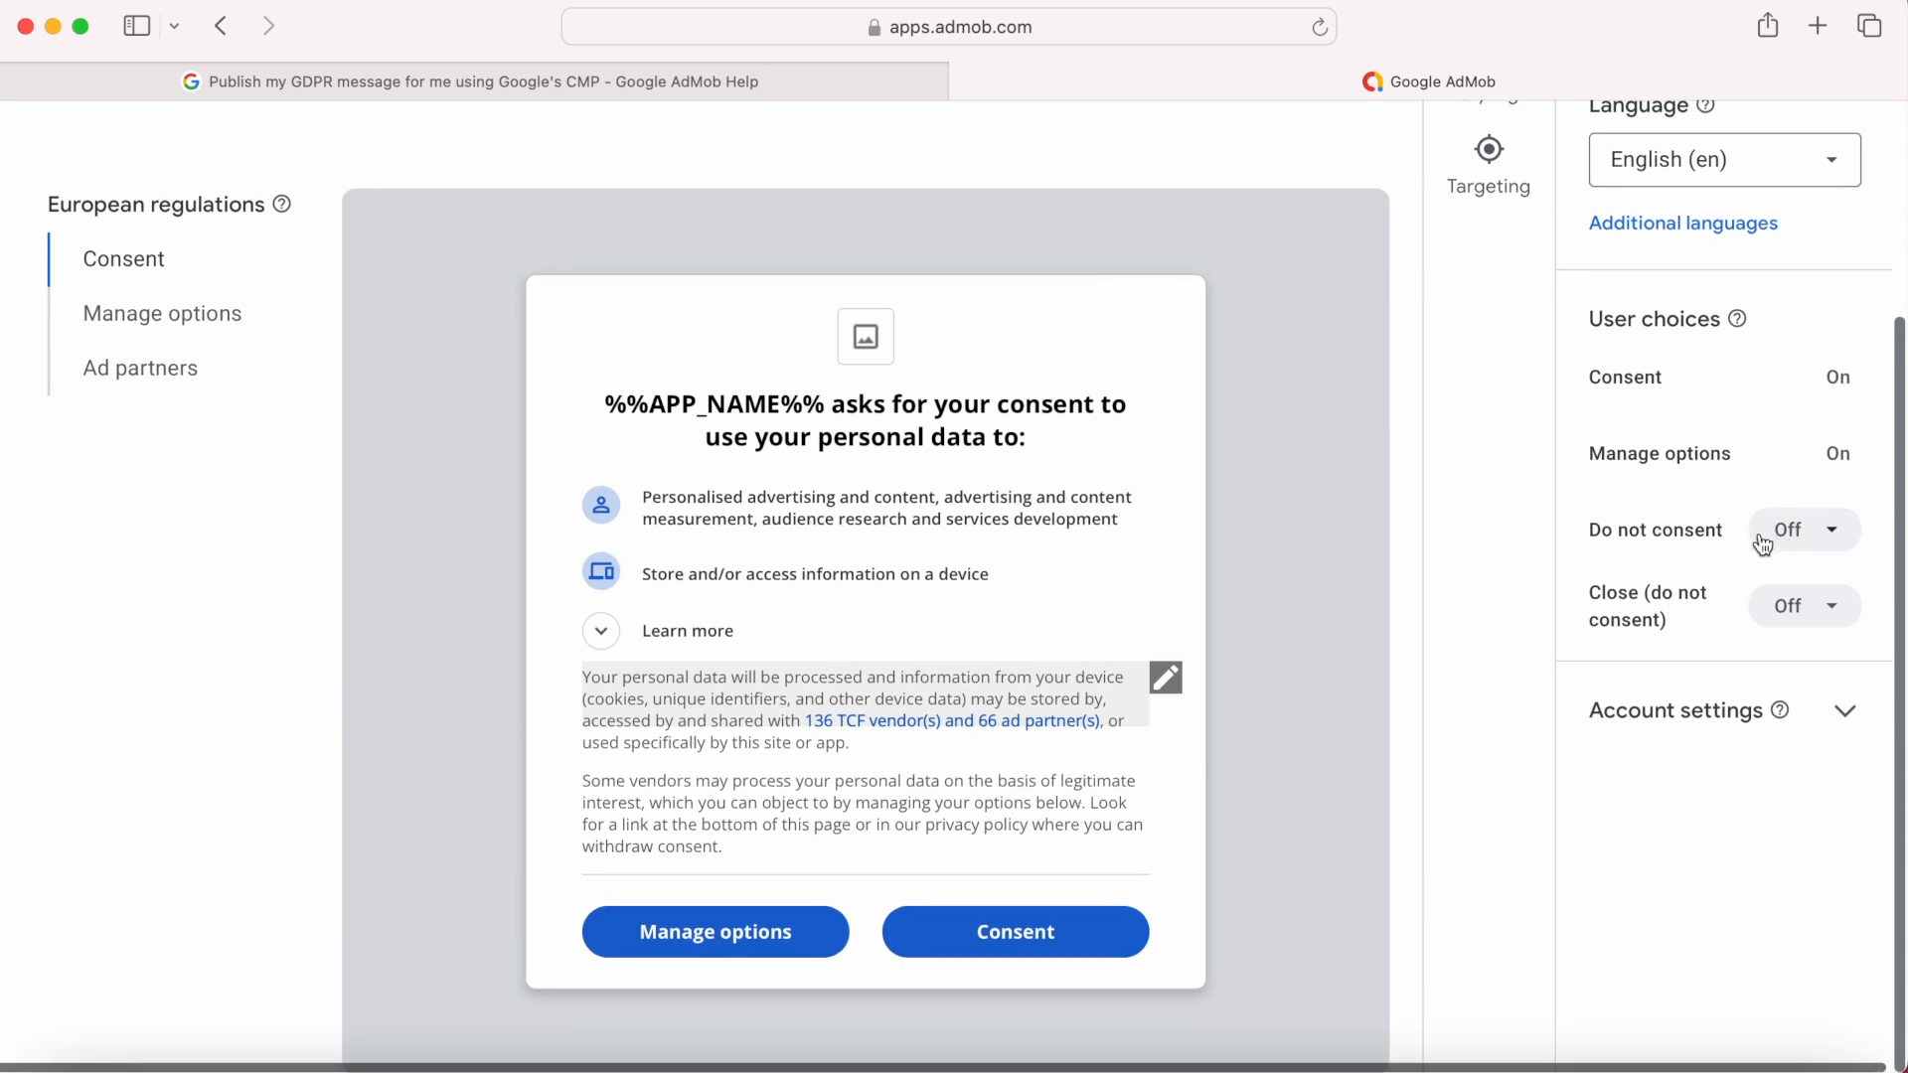
mouse_move(1791, 614)
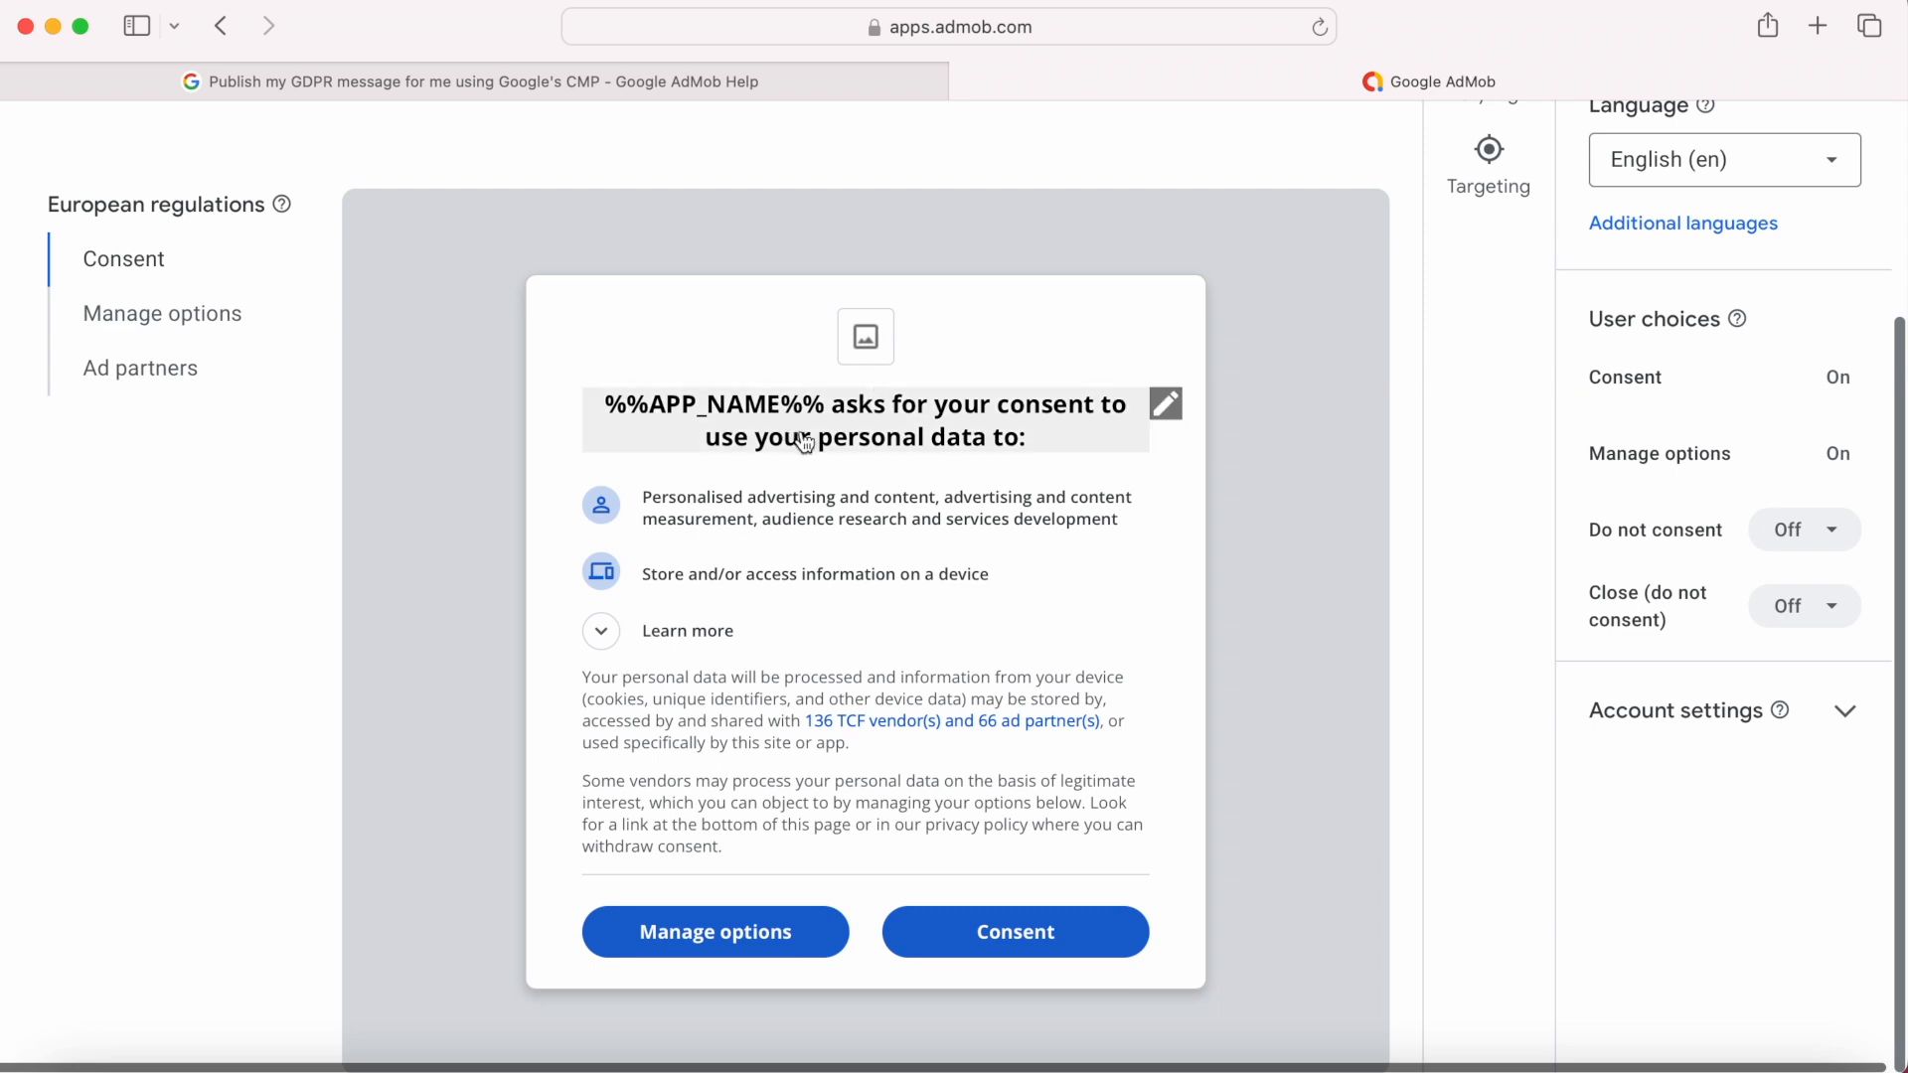
mouse_move(1314, 671)
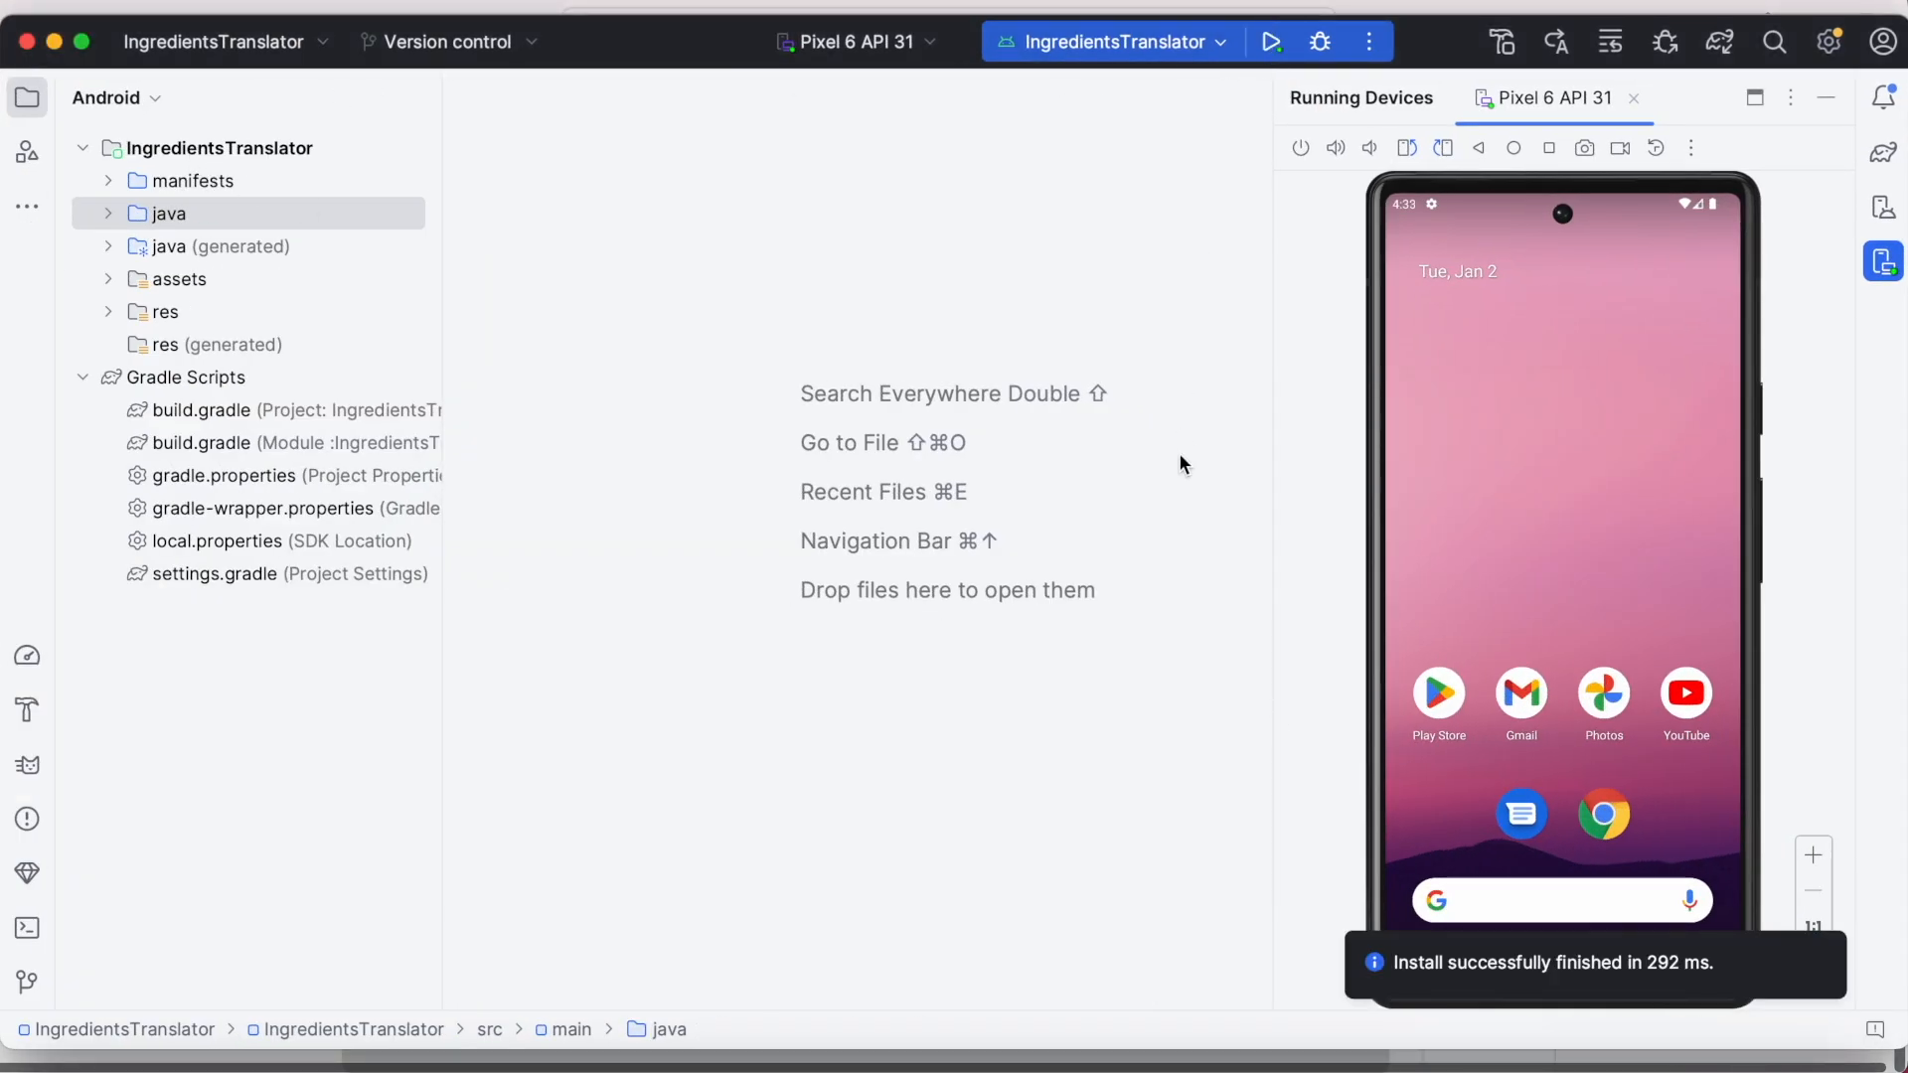
Step: Run the app, accept the Ingredients Translator consent form, and dismiss the install notice
left_click(1270, 40)
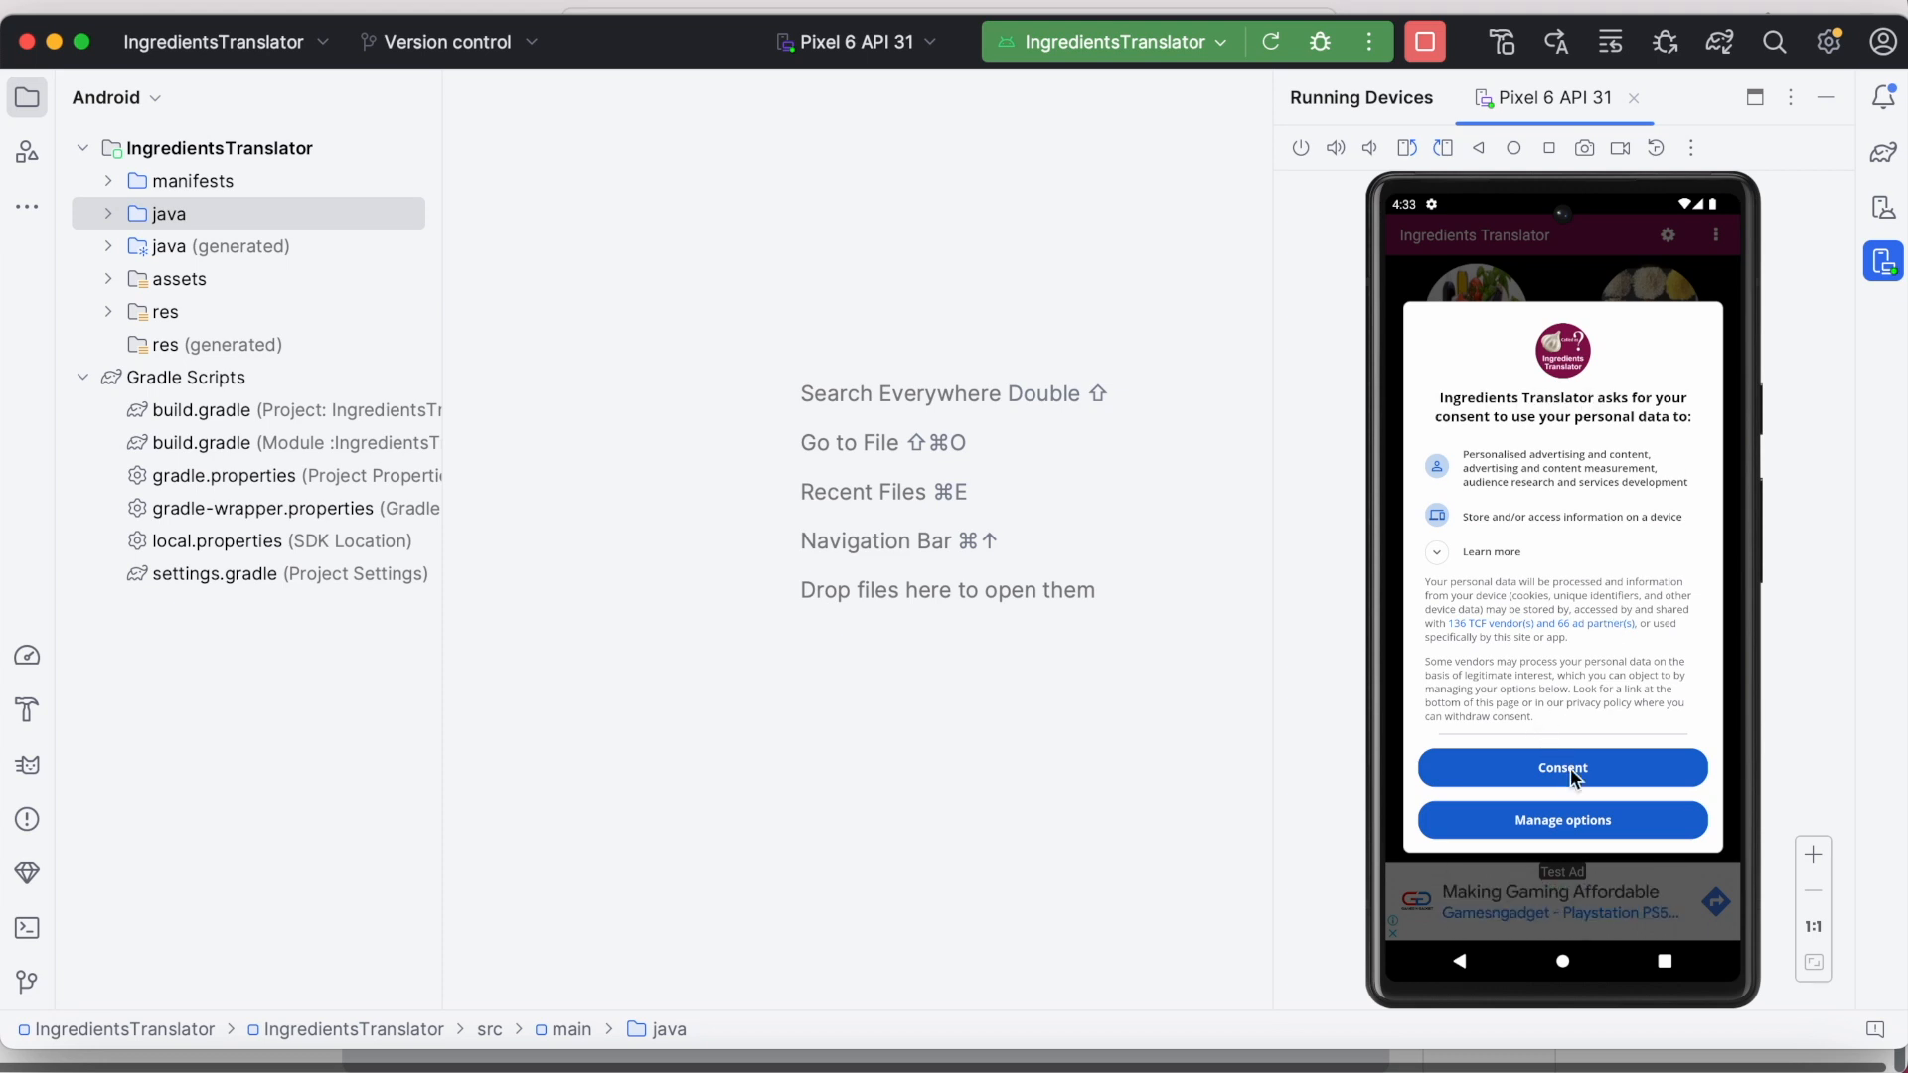
left_click(1562, 767)
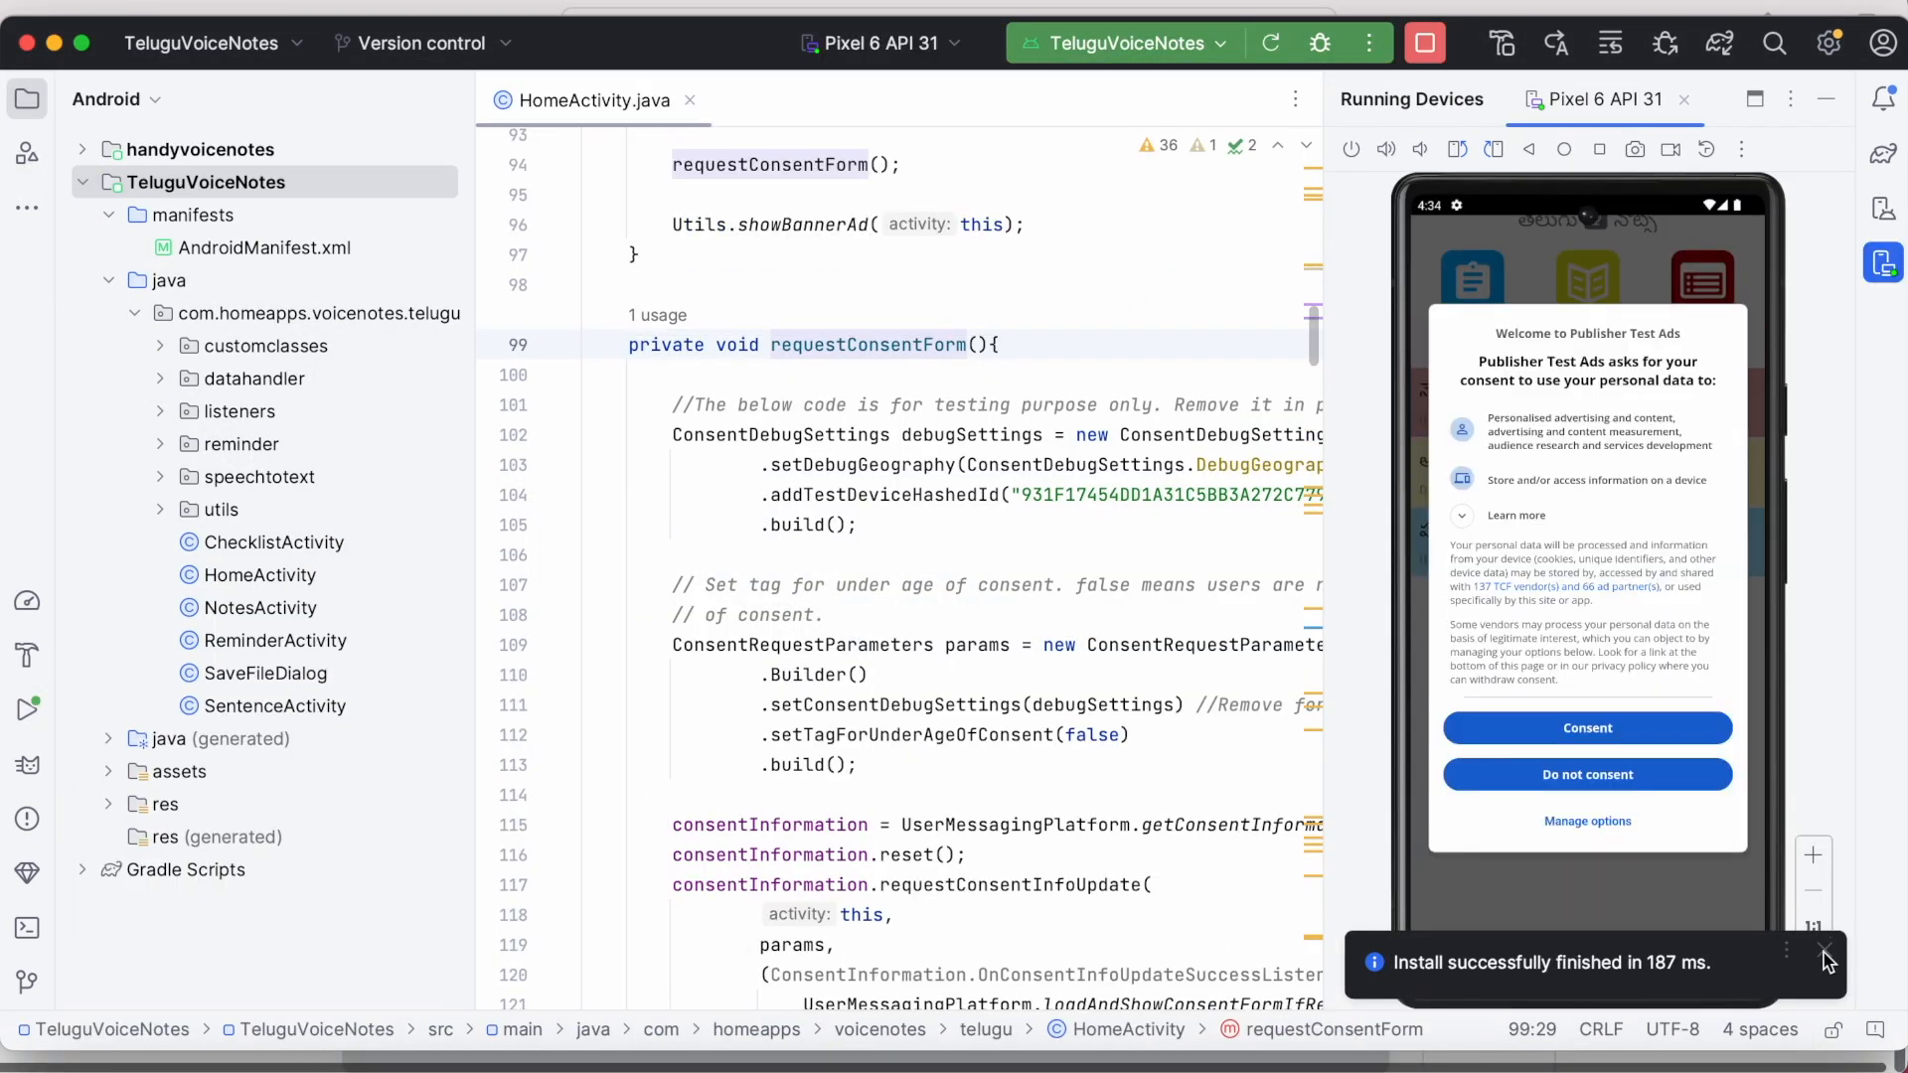
left_click(1825, 952)
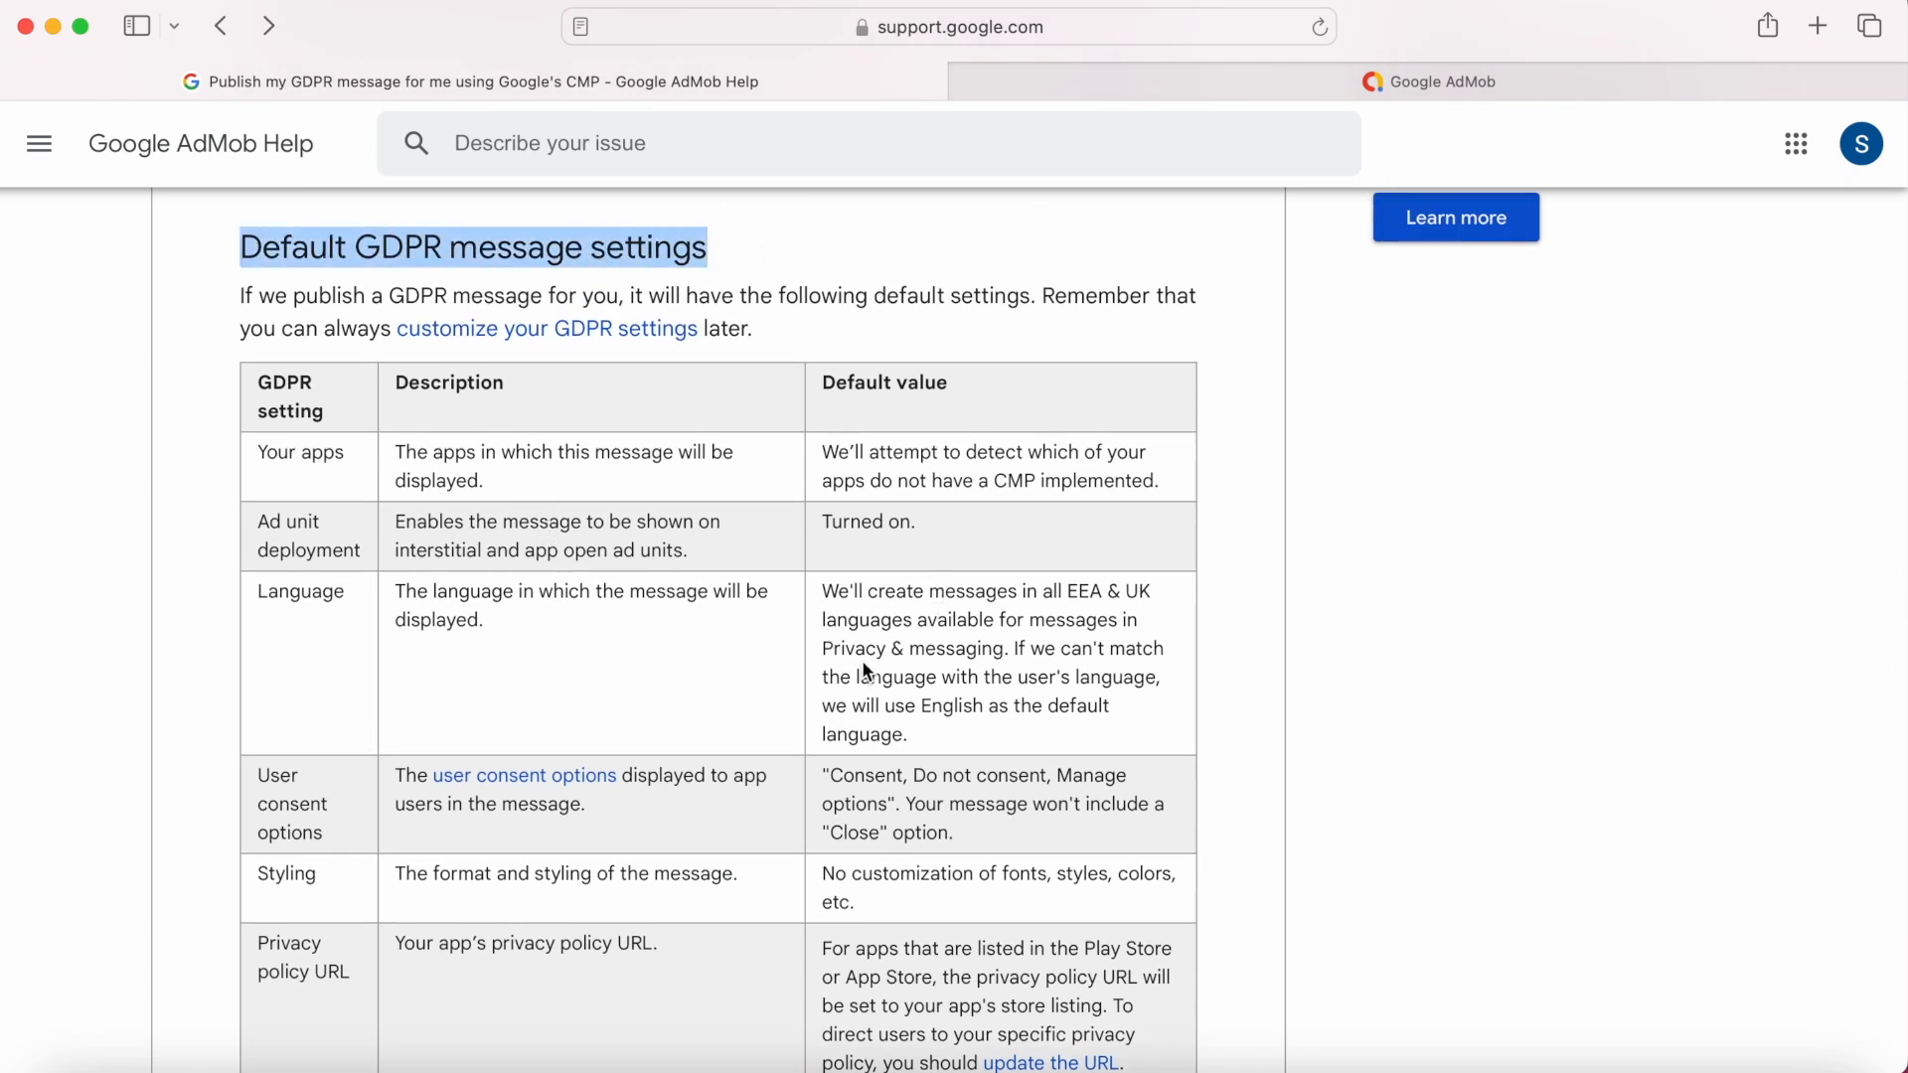
Step: Scroll the AdMob Help article down to the Default GDPR message settings table
scroll("down", 3)
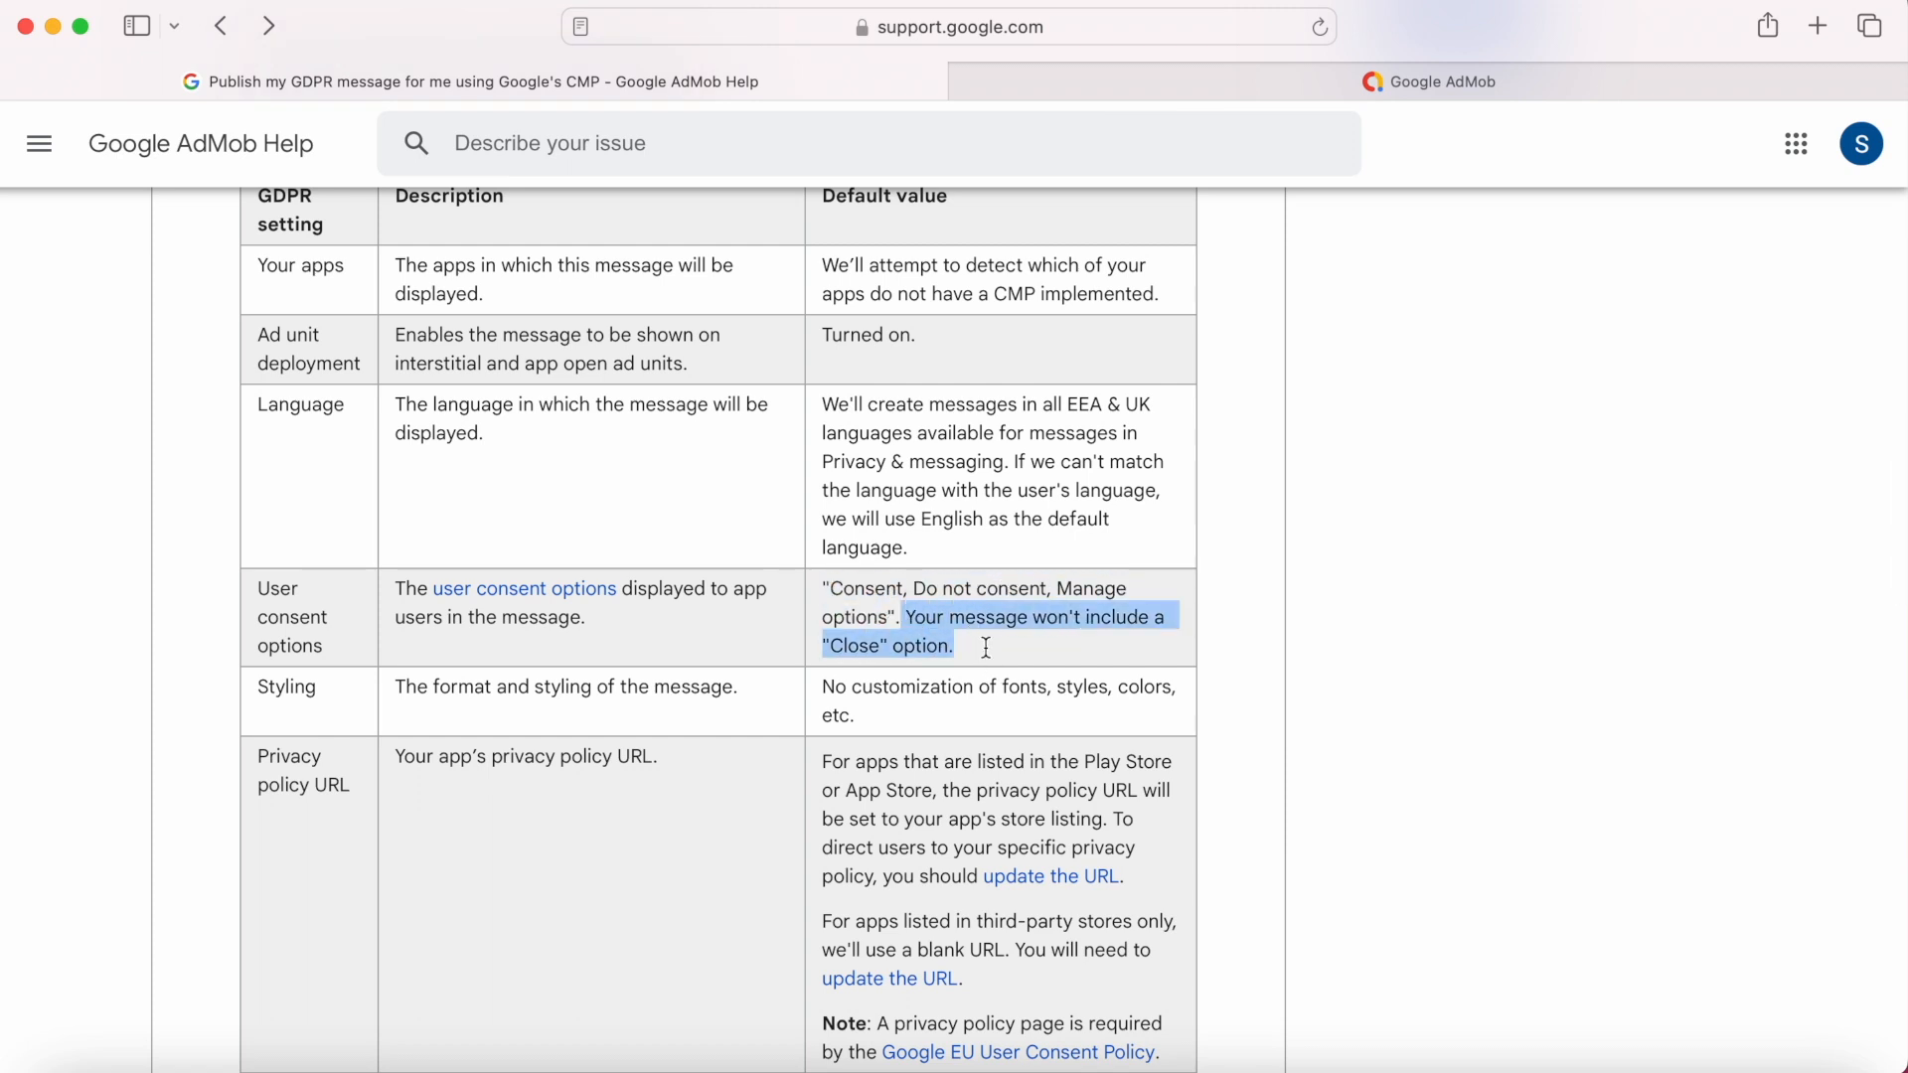
scroll("down", 3)
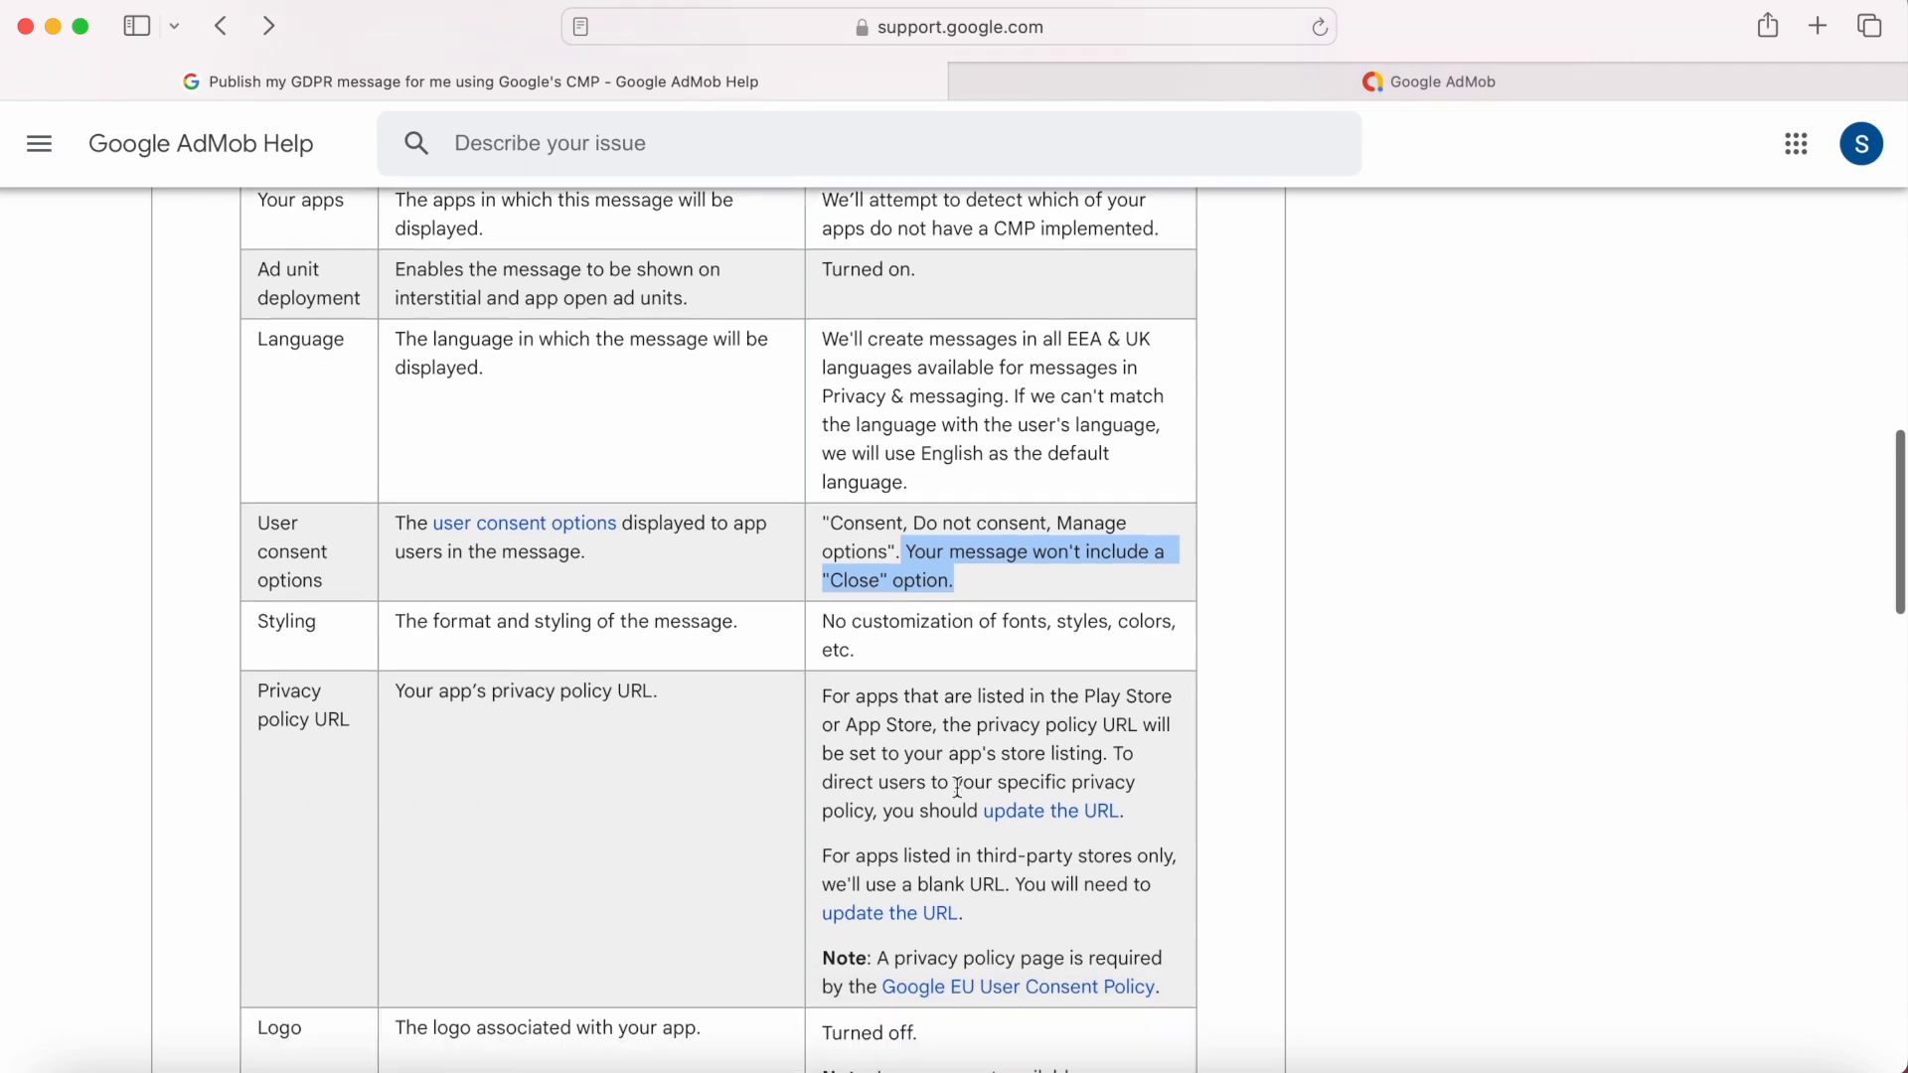
scroll("down", 3)
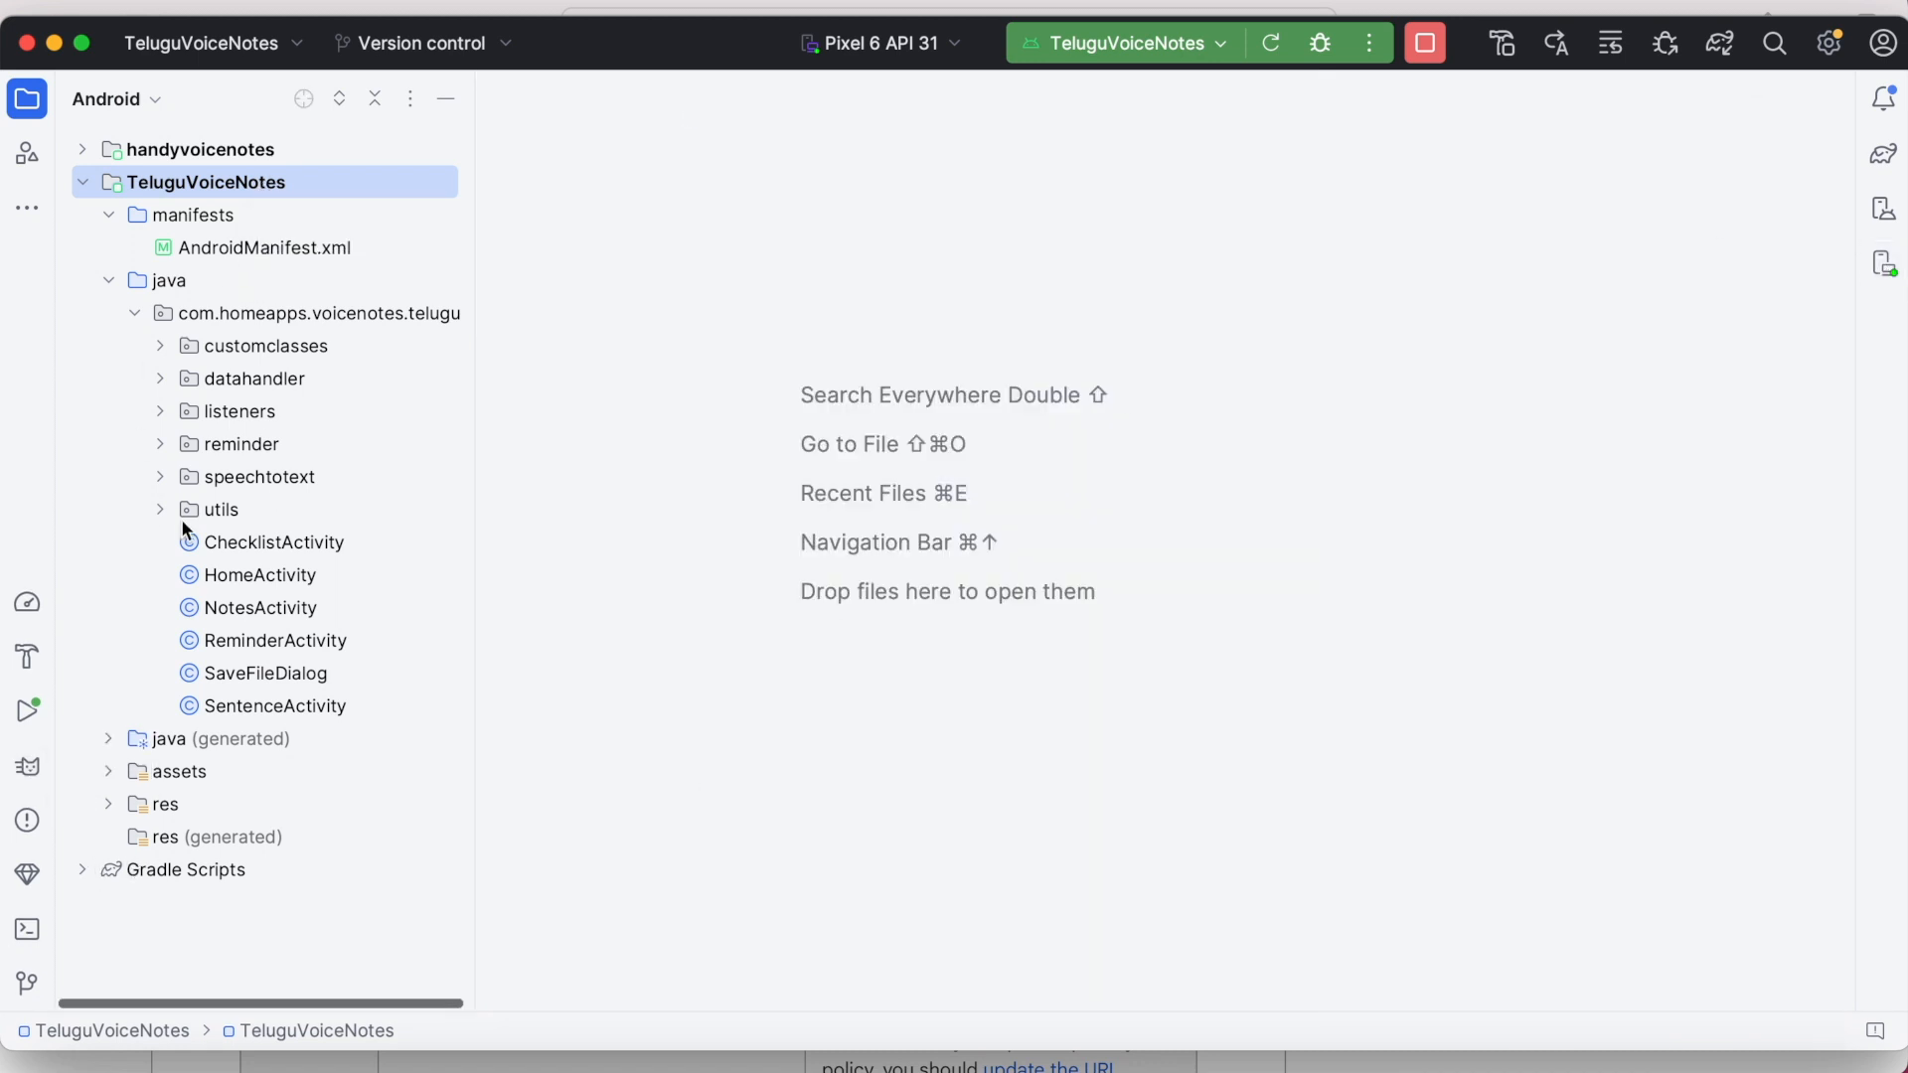
Step: View AndroidManifest.xml in the editor and examine the AdMob APPLICATION_ID meta-data value
left_click(264, 248)
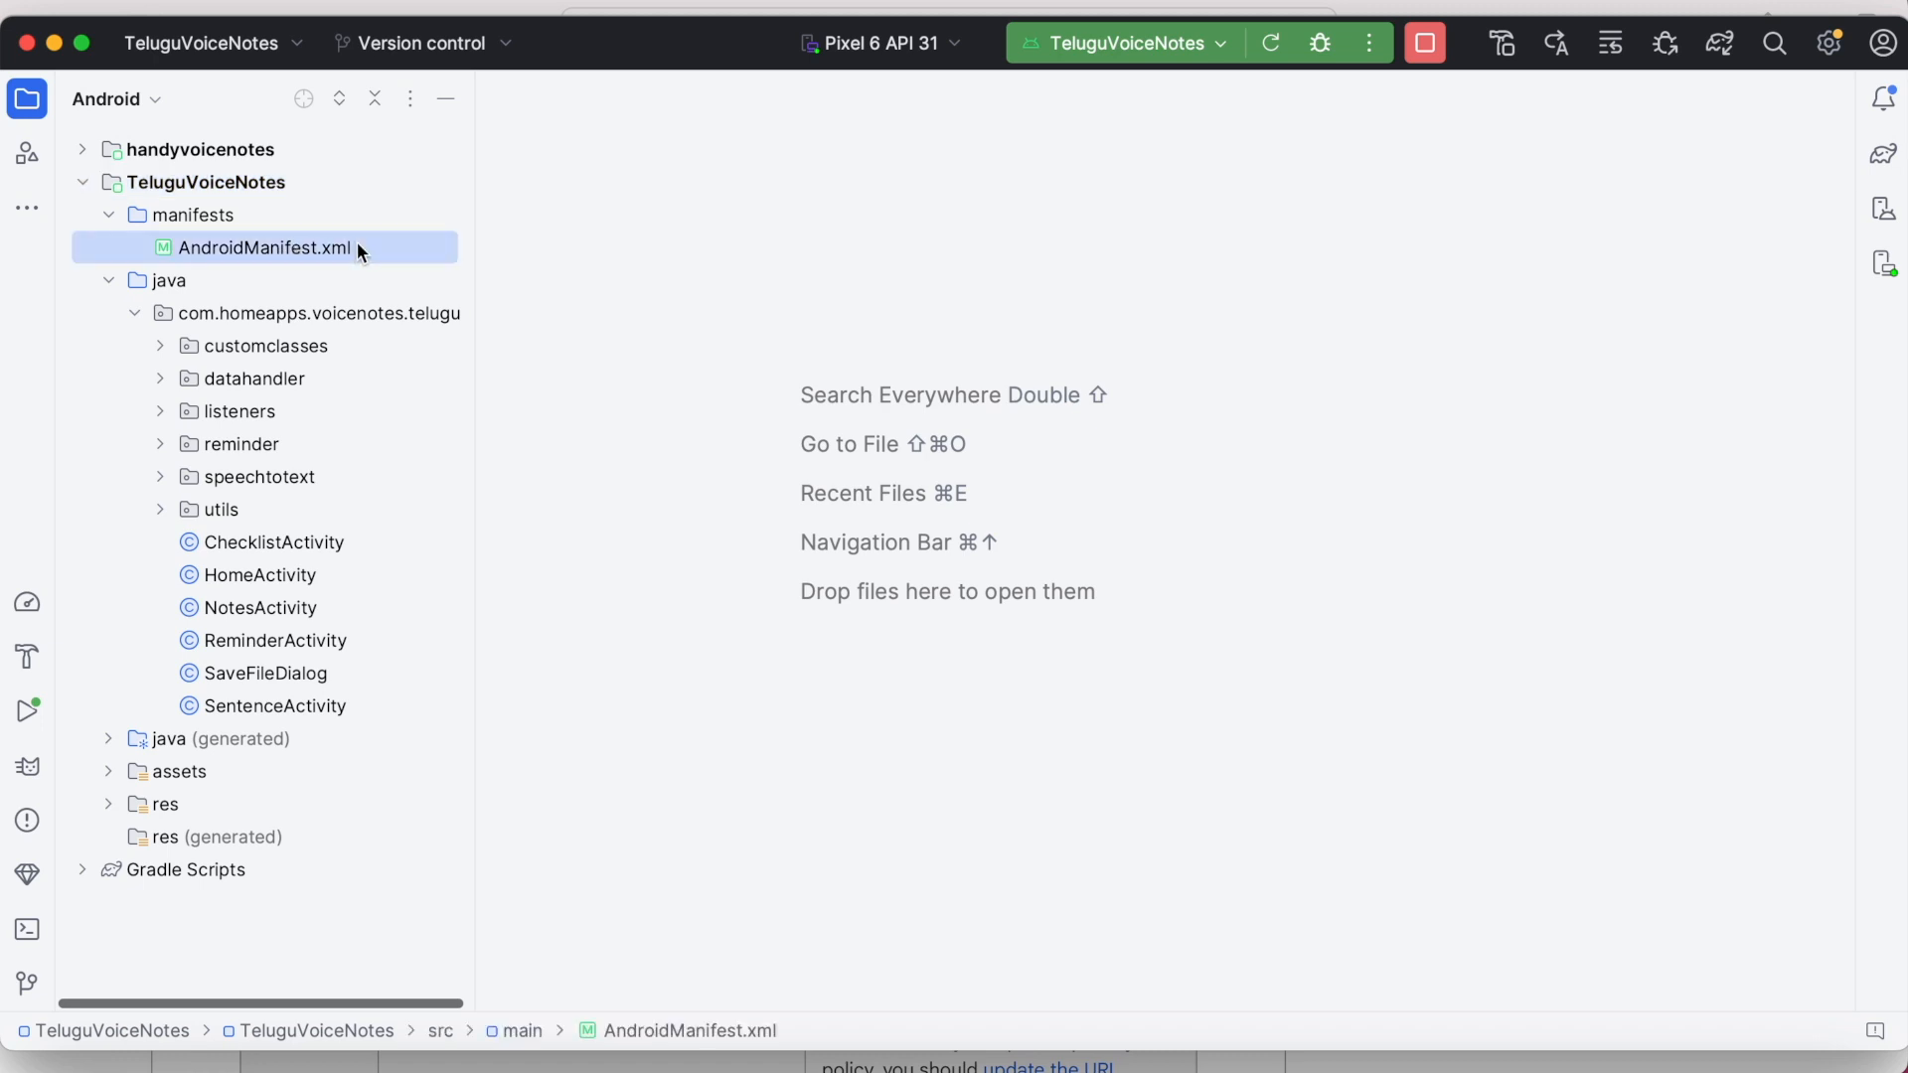
double_click(257, 247)
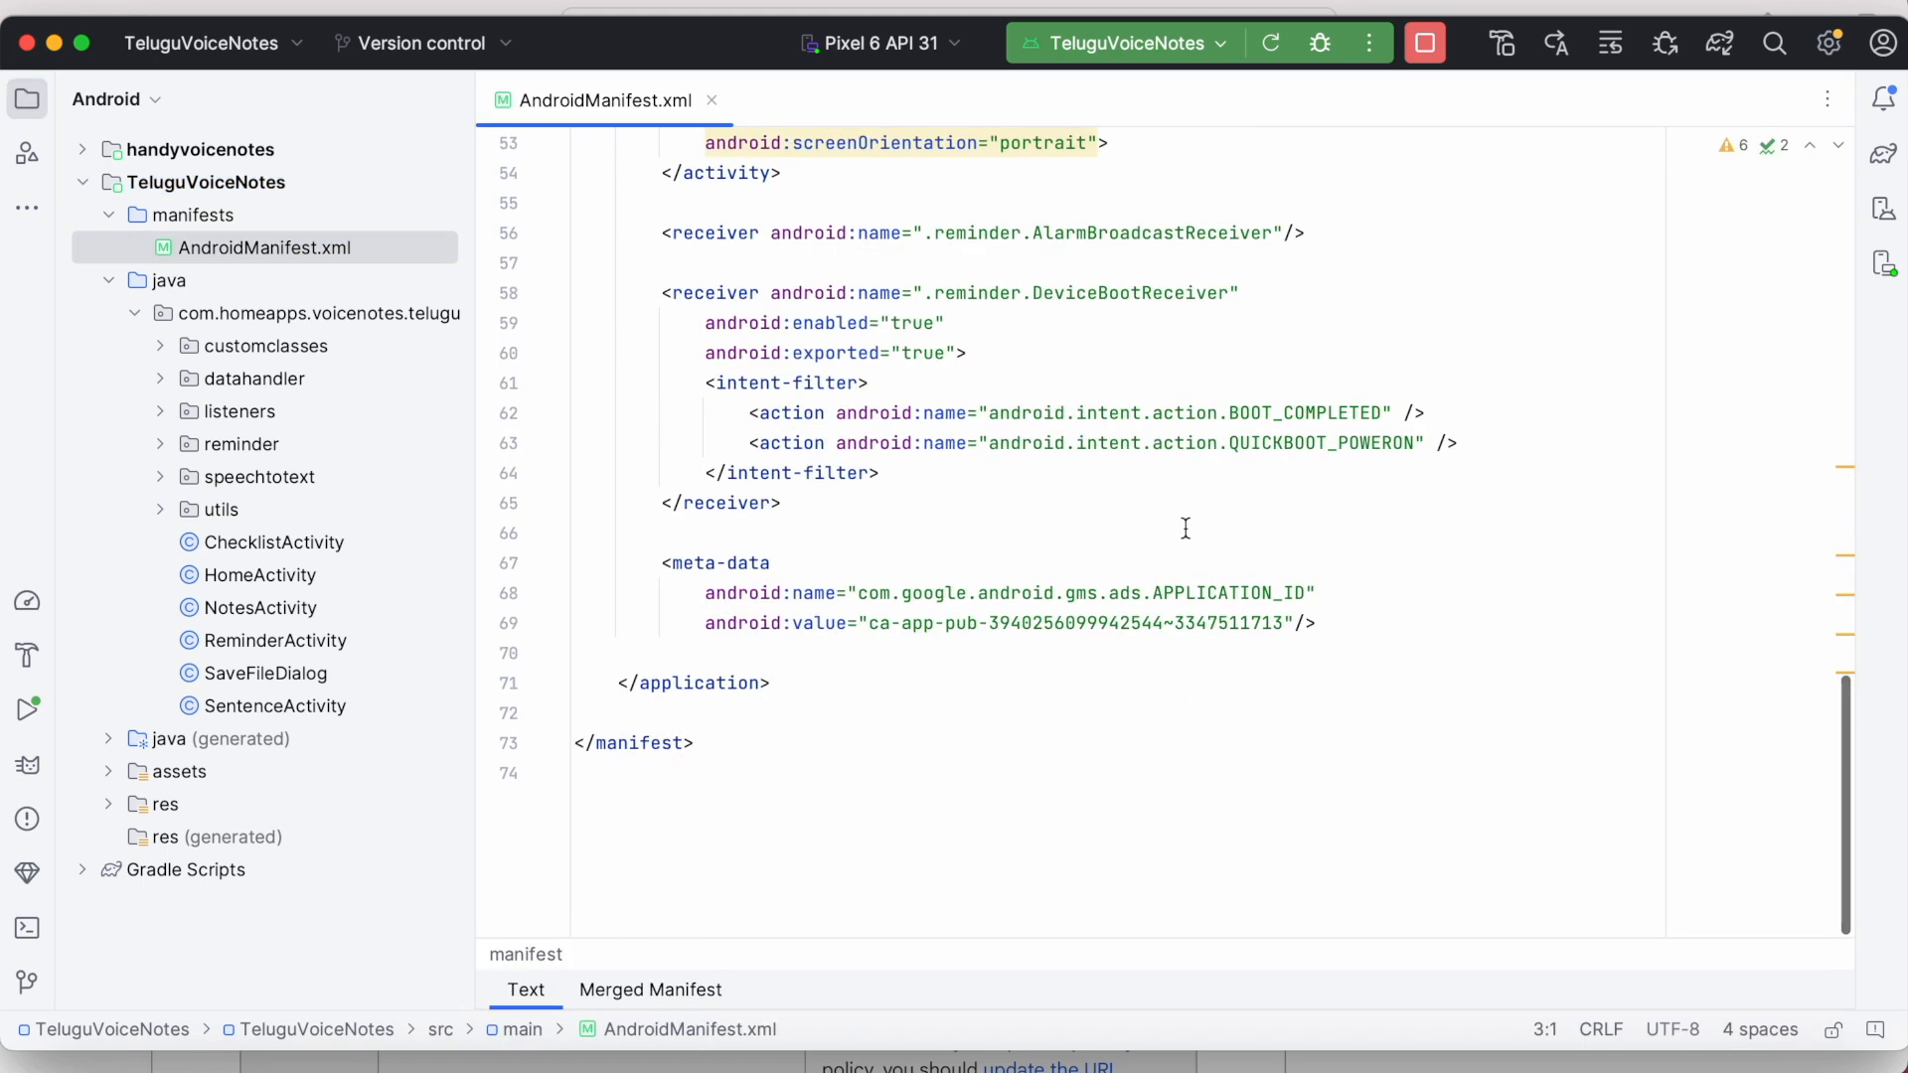
double_click(1229, 592)
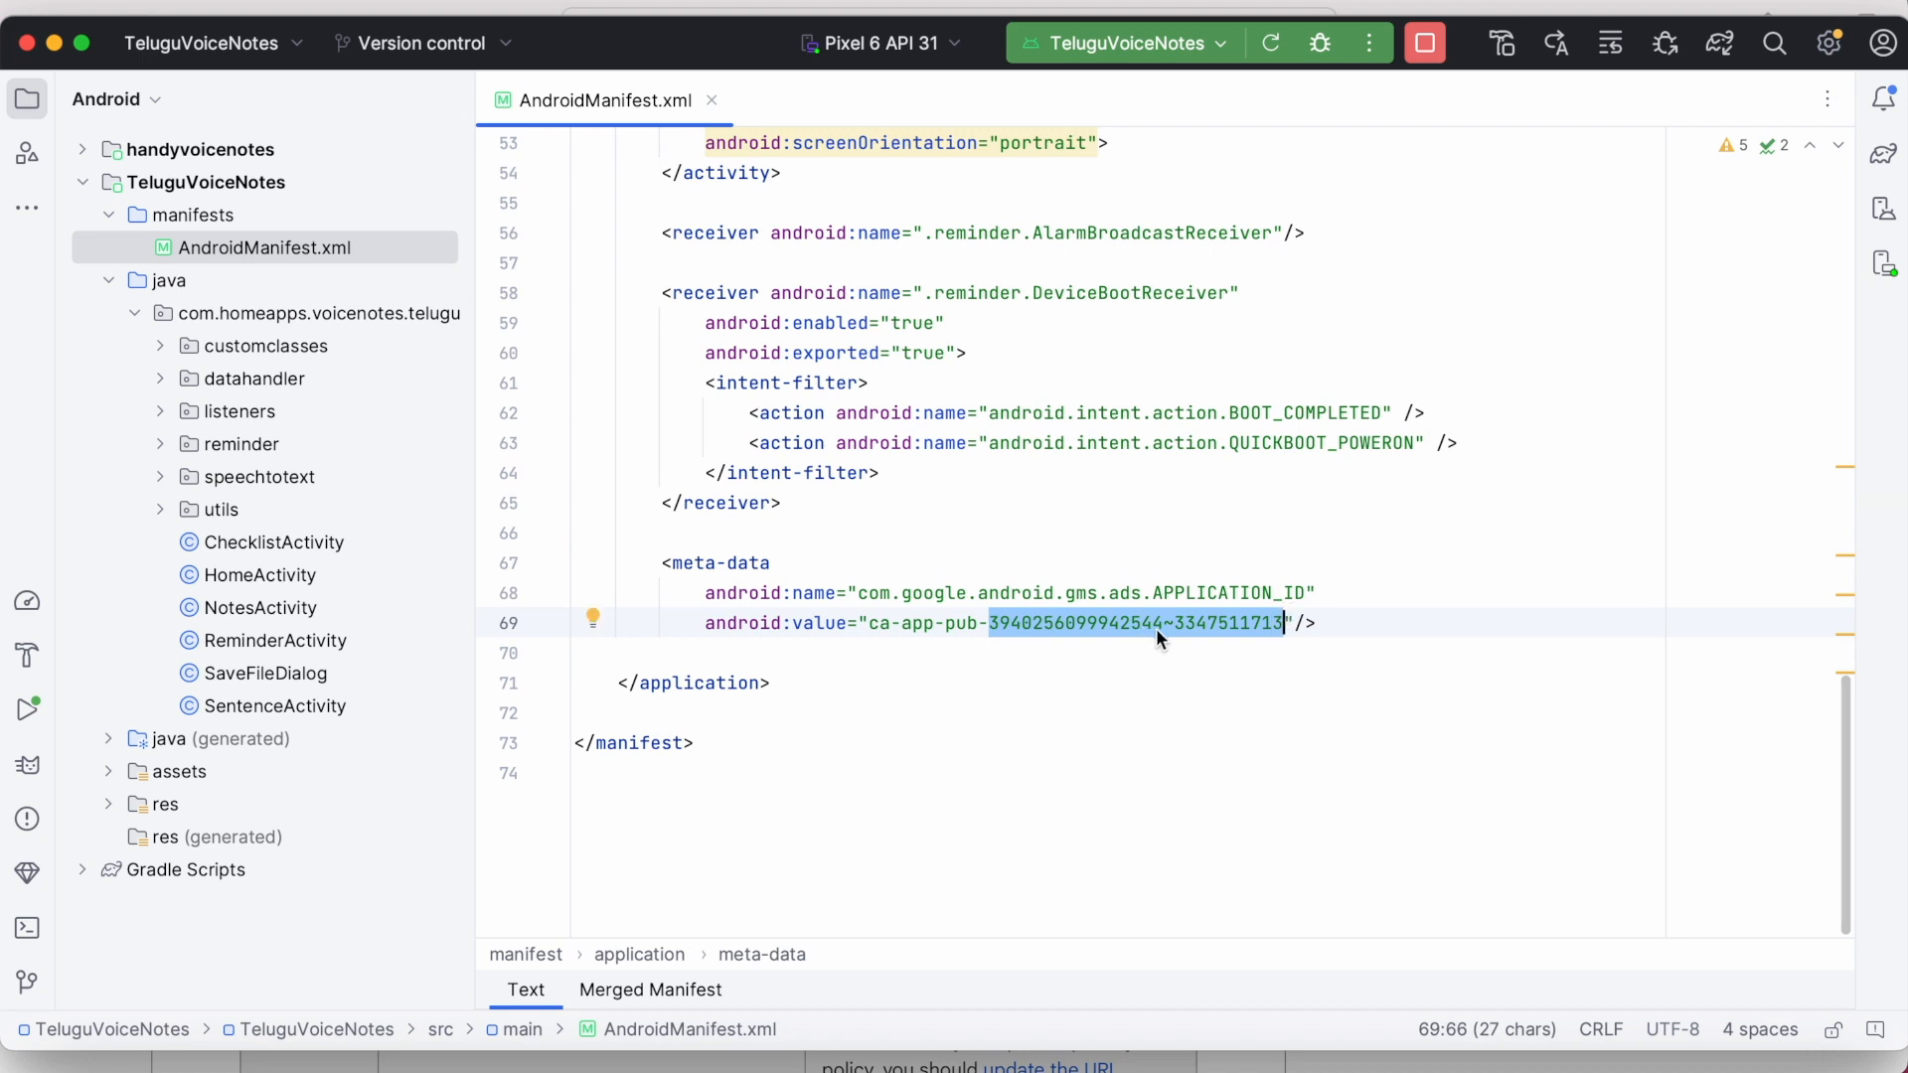
left_click(1169, 622)
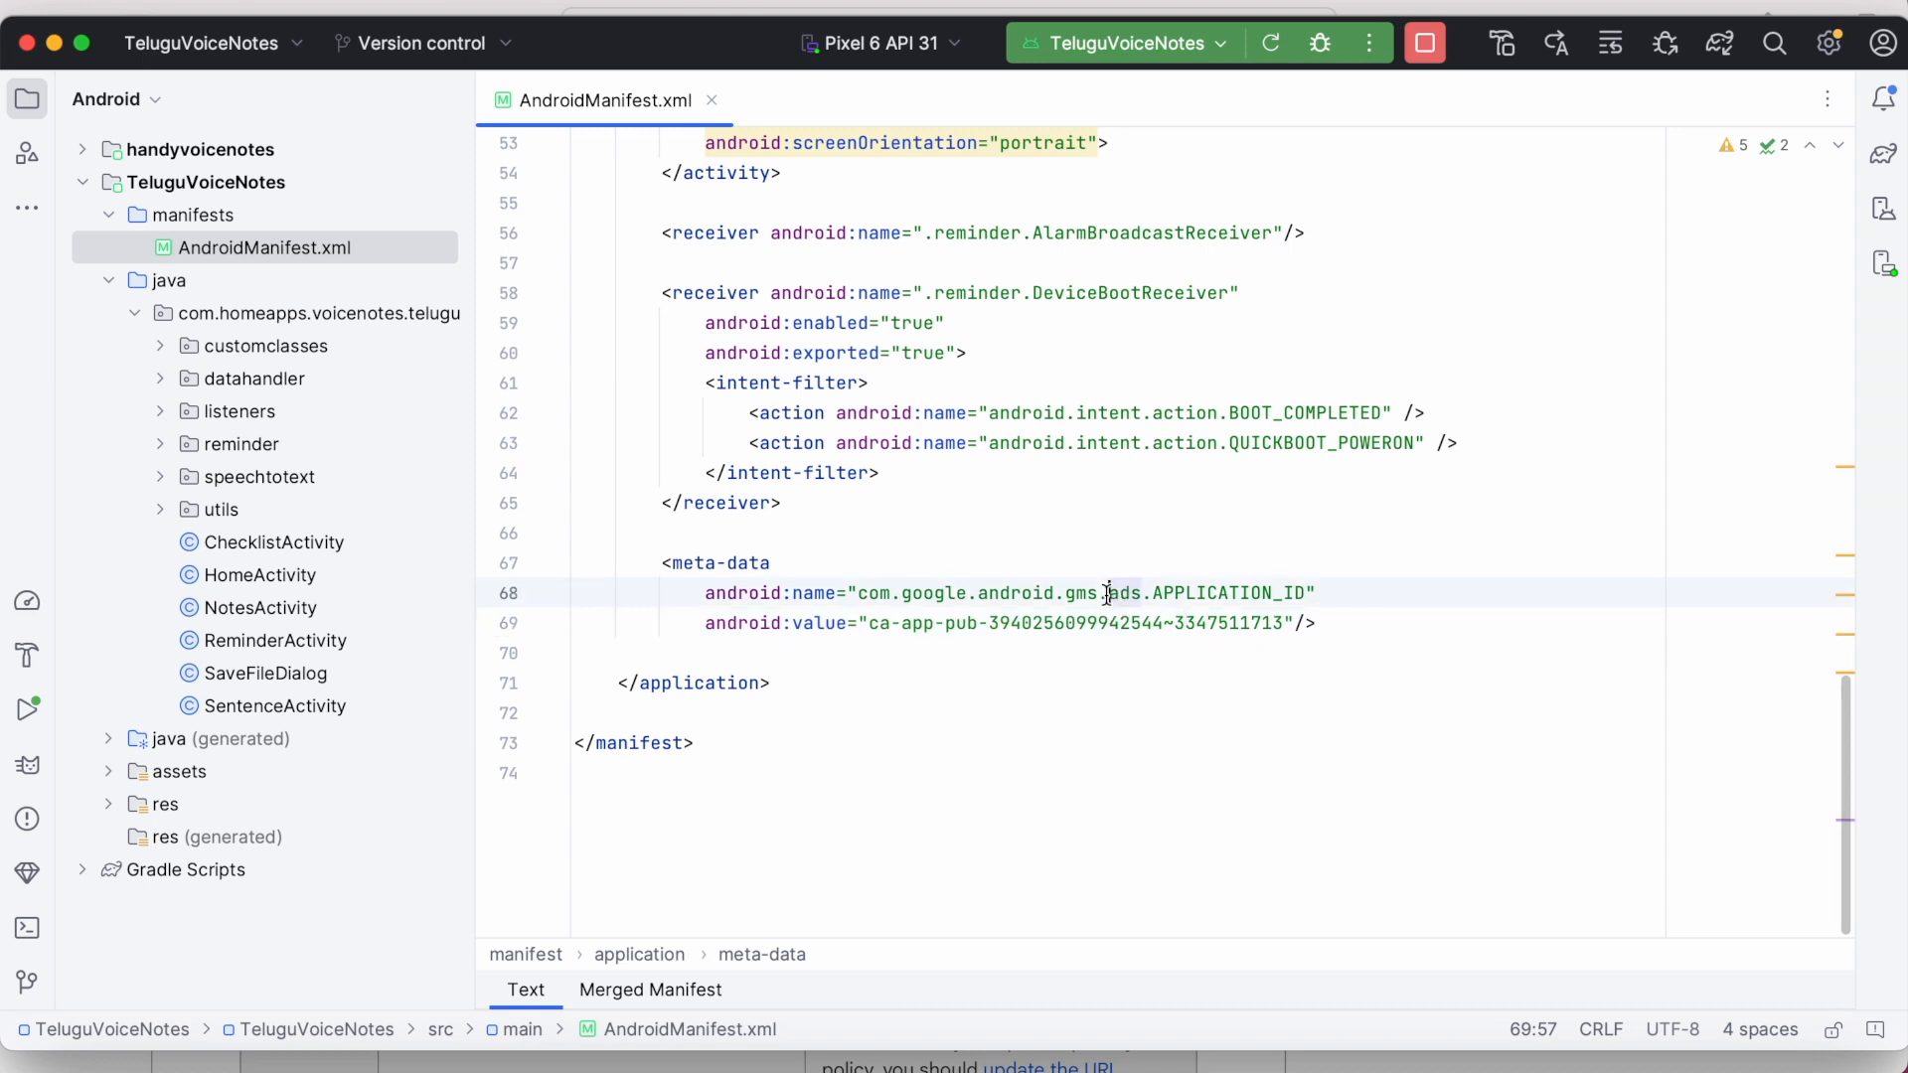
left_click(1203, 622)
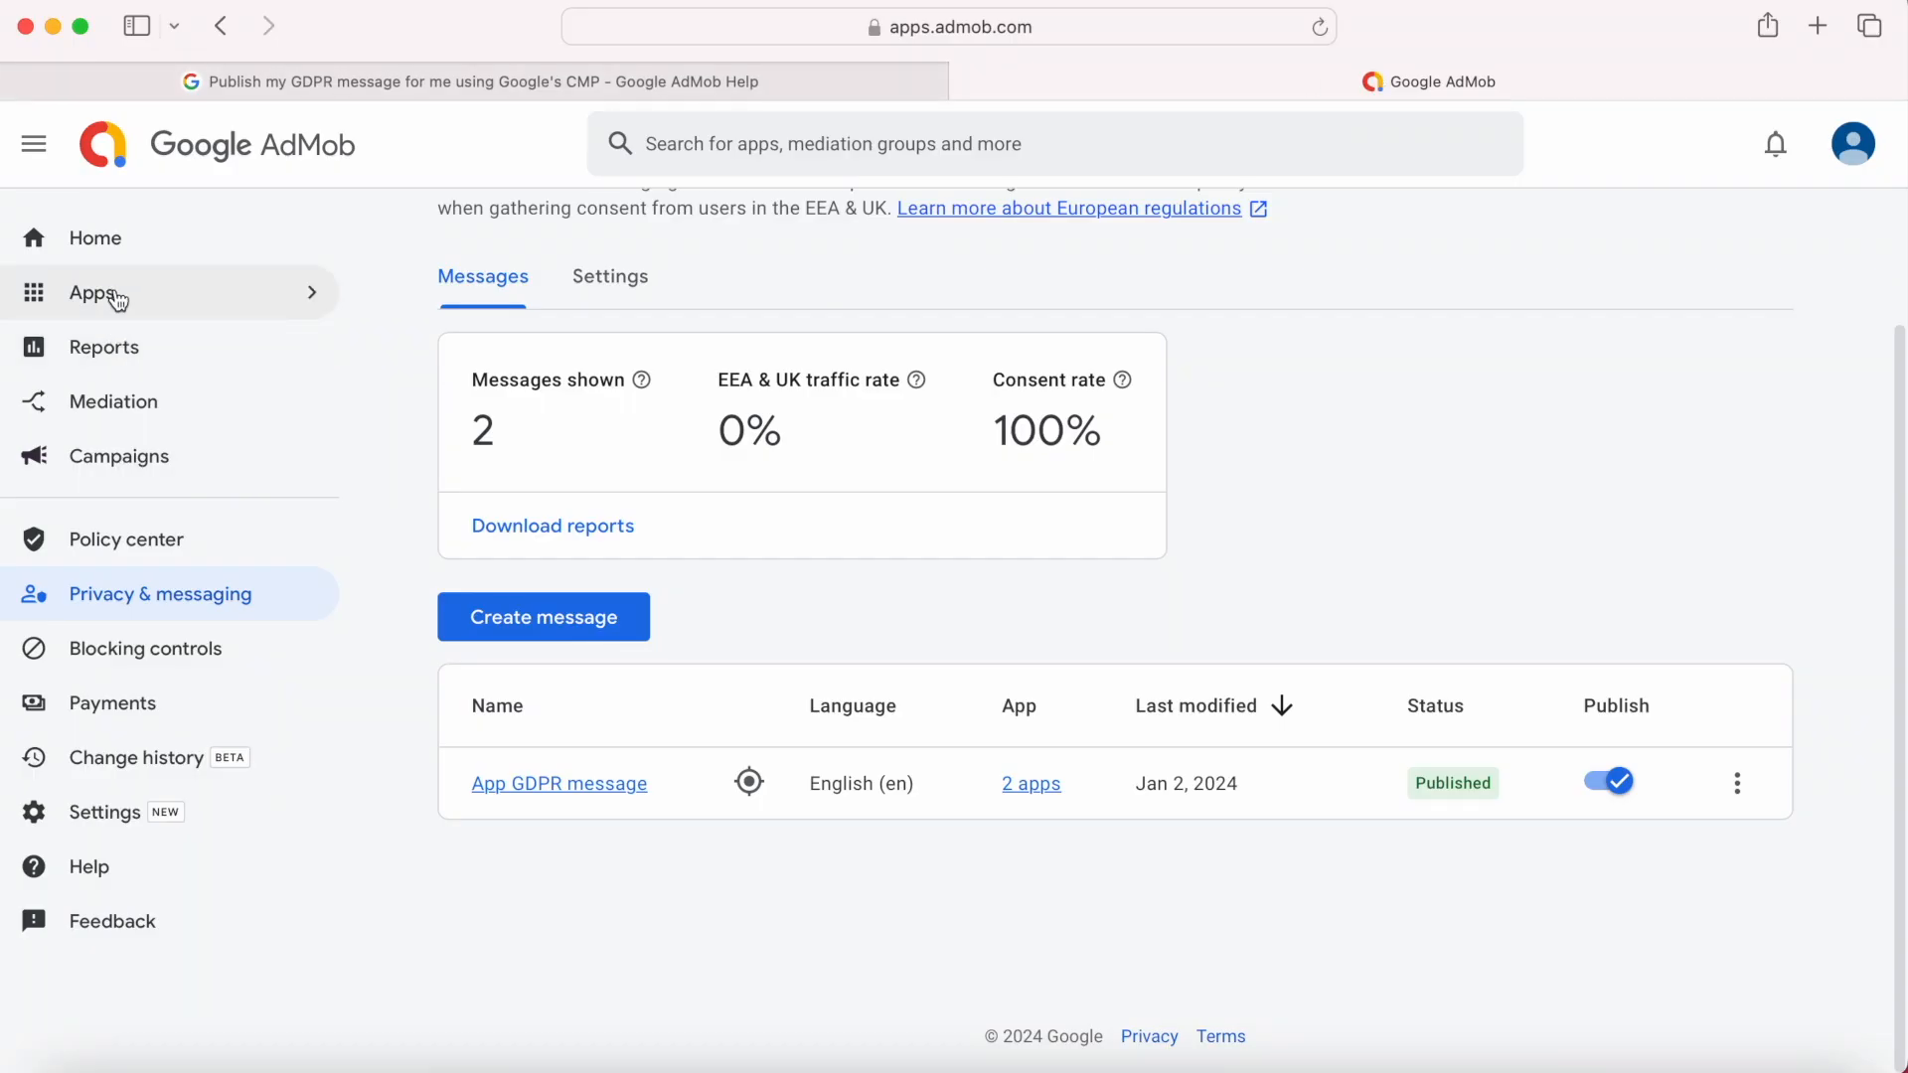
Step: From the AdMob Apps list, reach TelNote - Telugu Voice Typing settings and copy its App ID
left_click(91, 292)
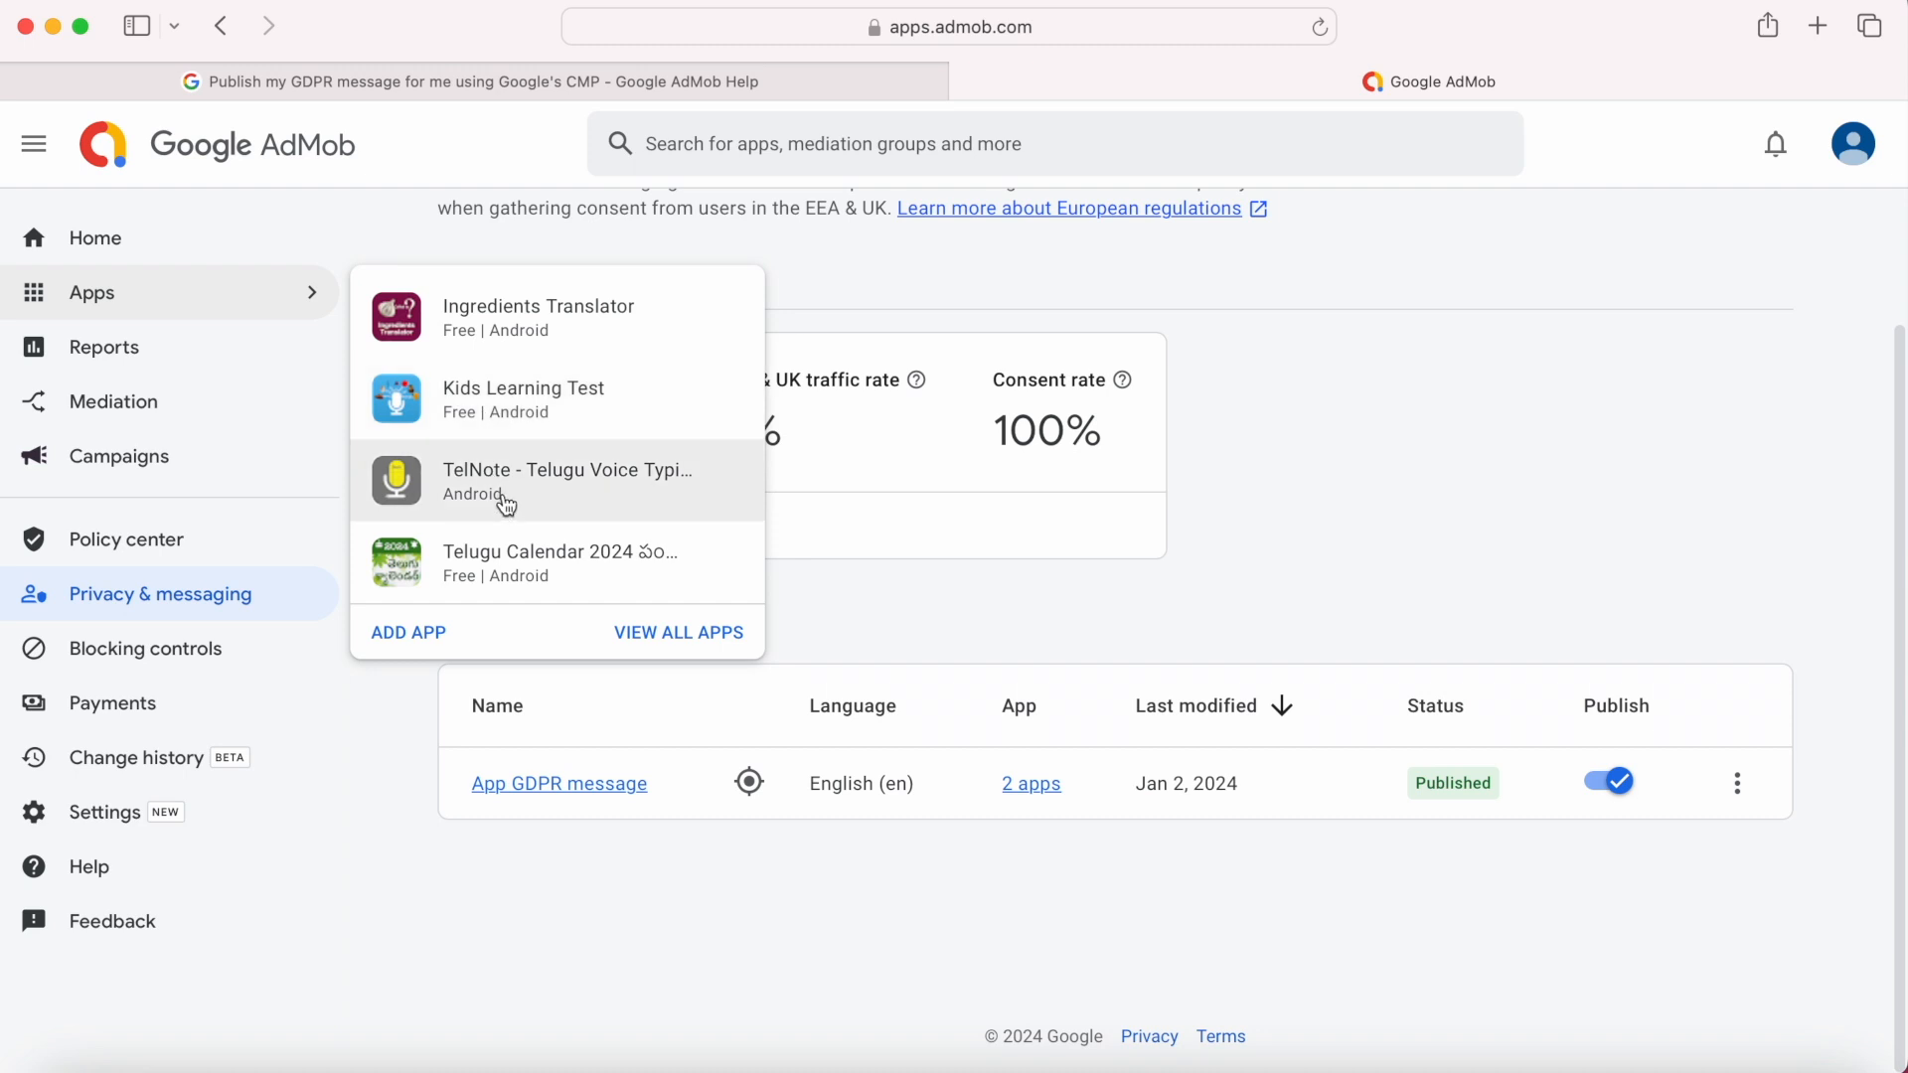
left_click(567, 481)
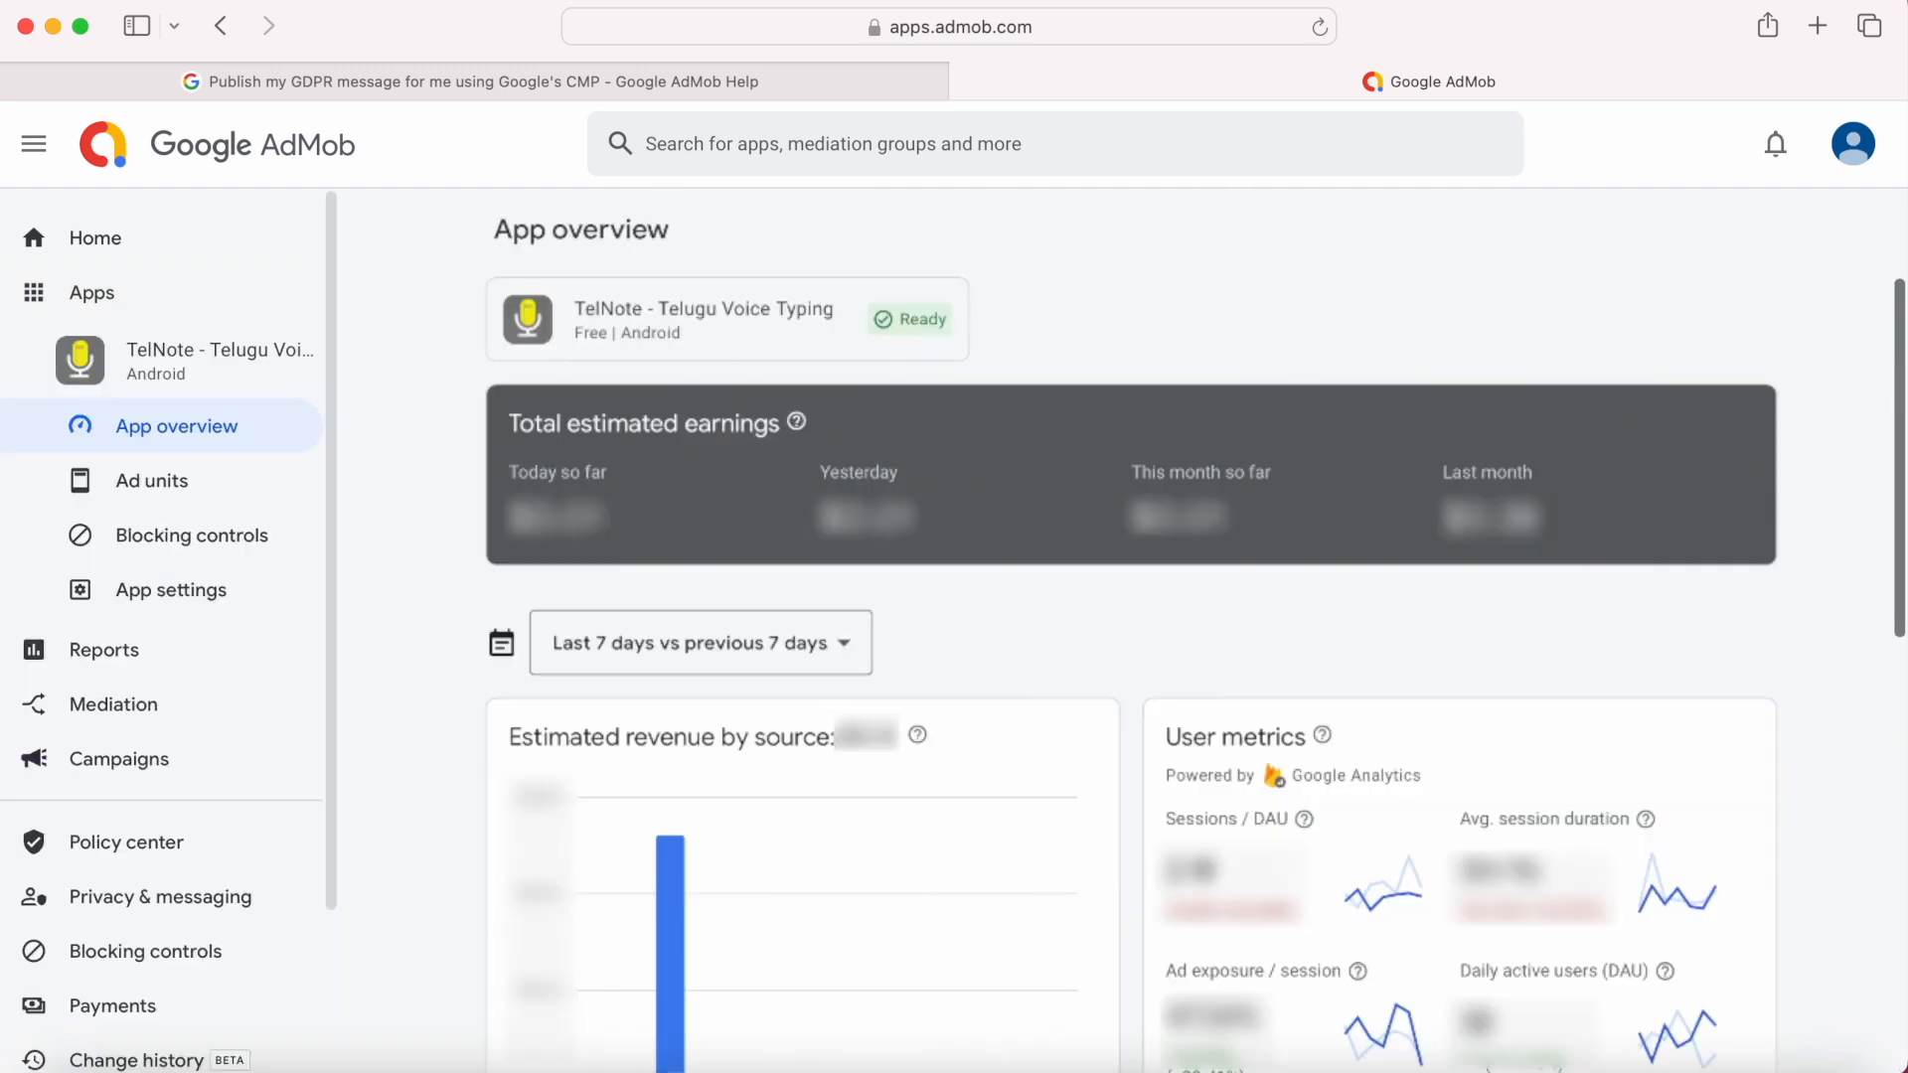
left_click(169, 588)
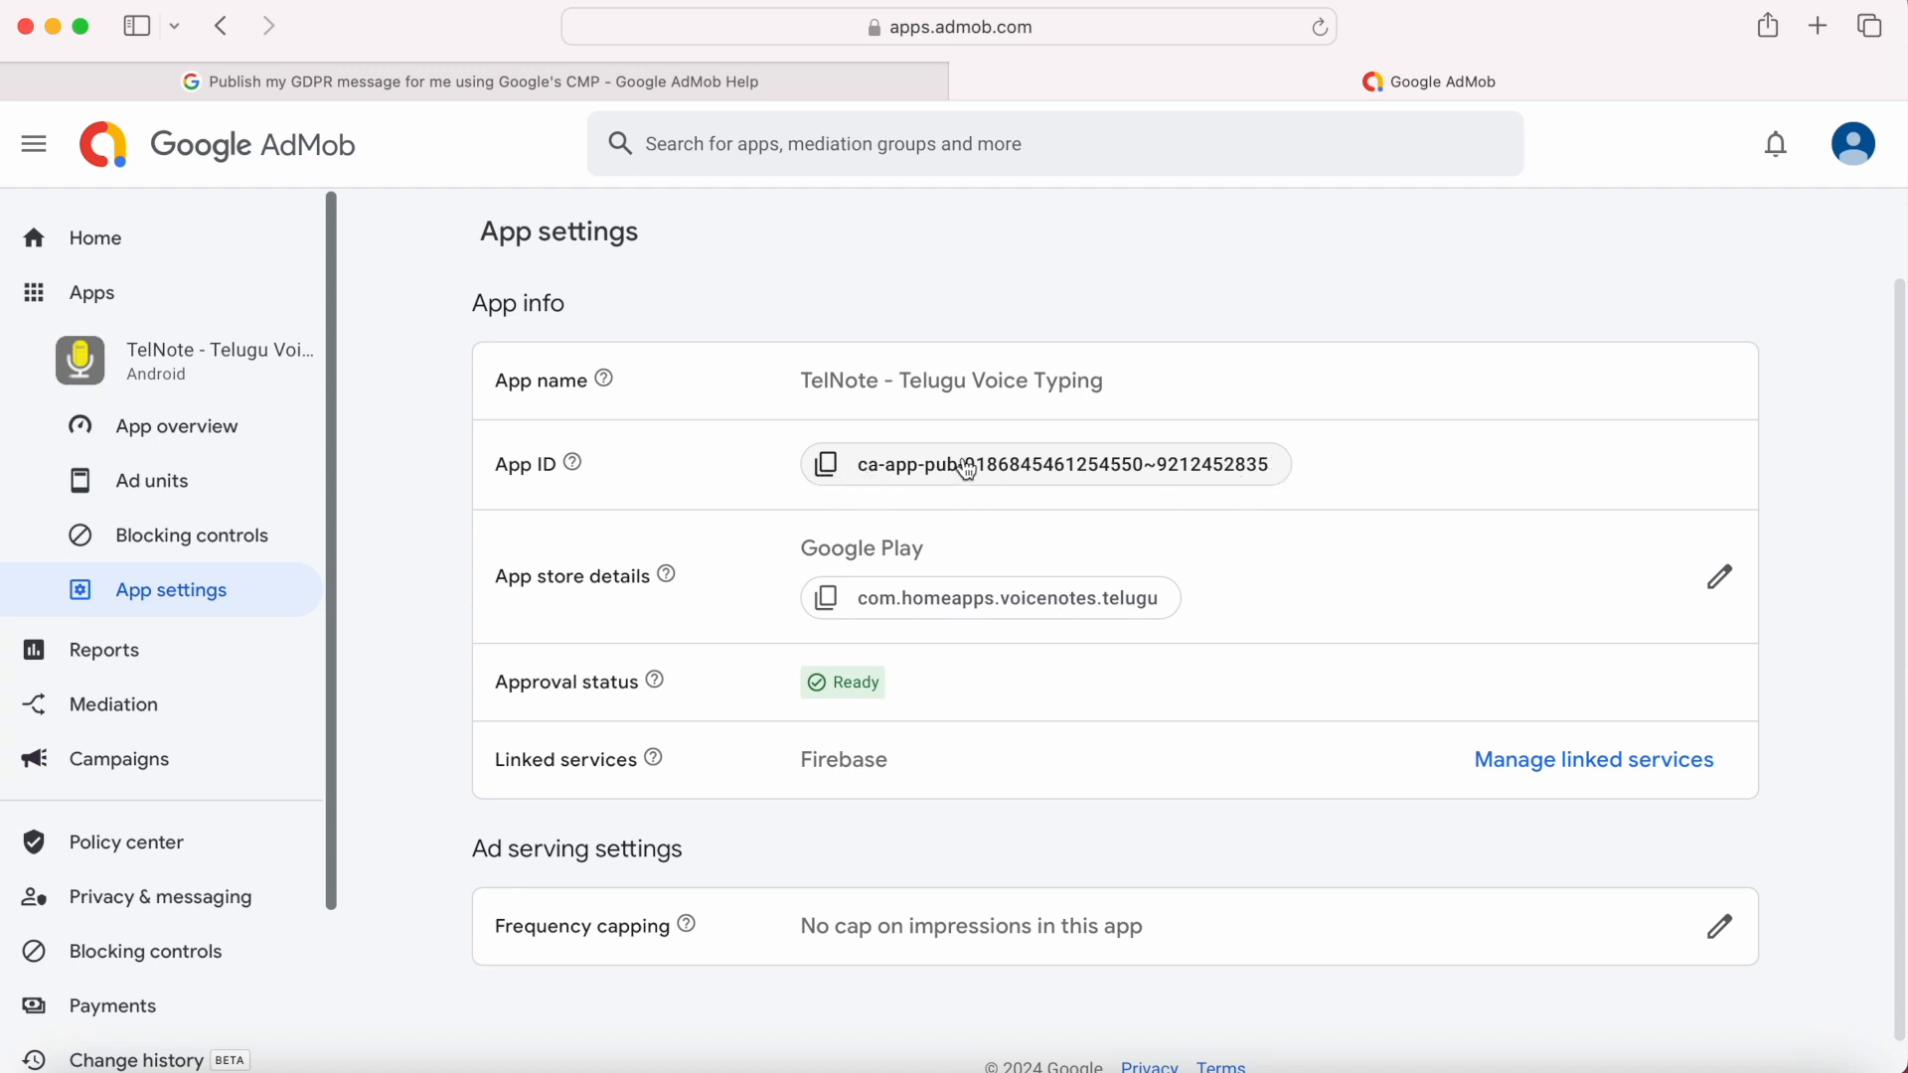
left_click(825, 463)
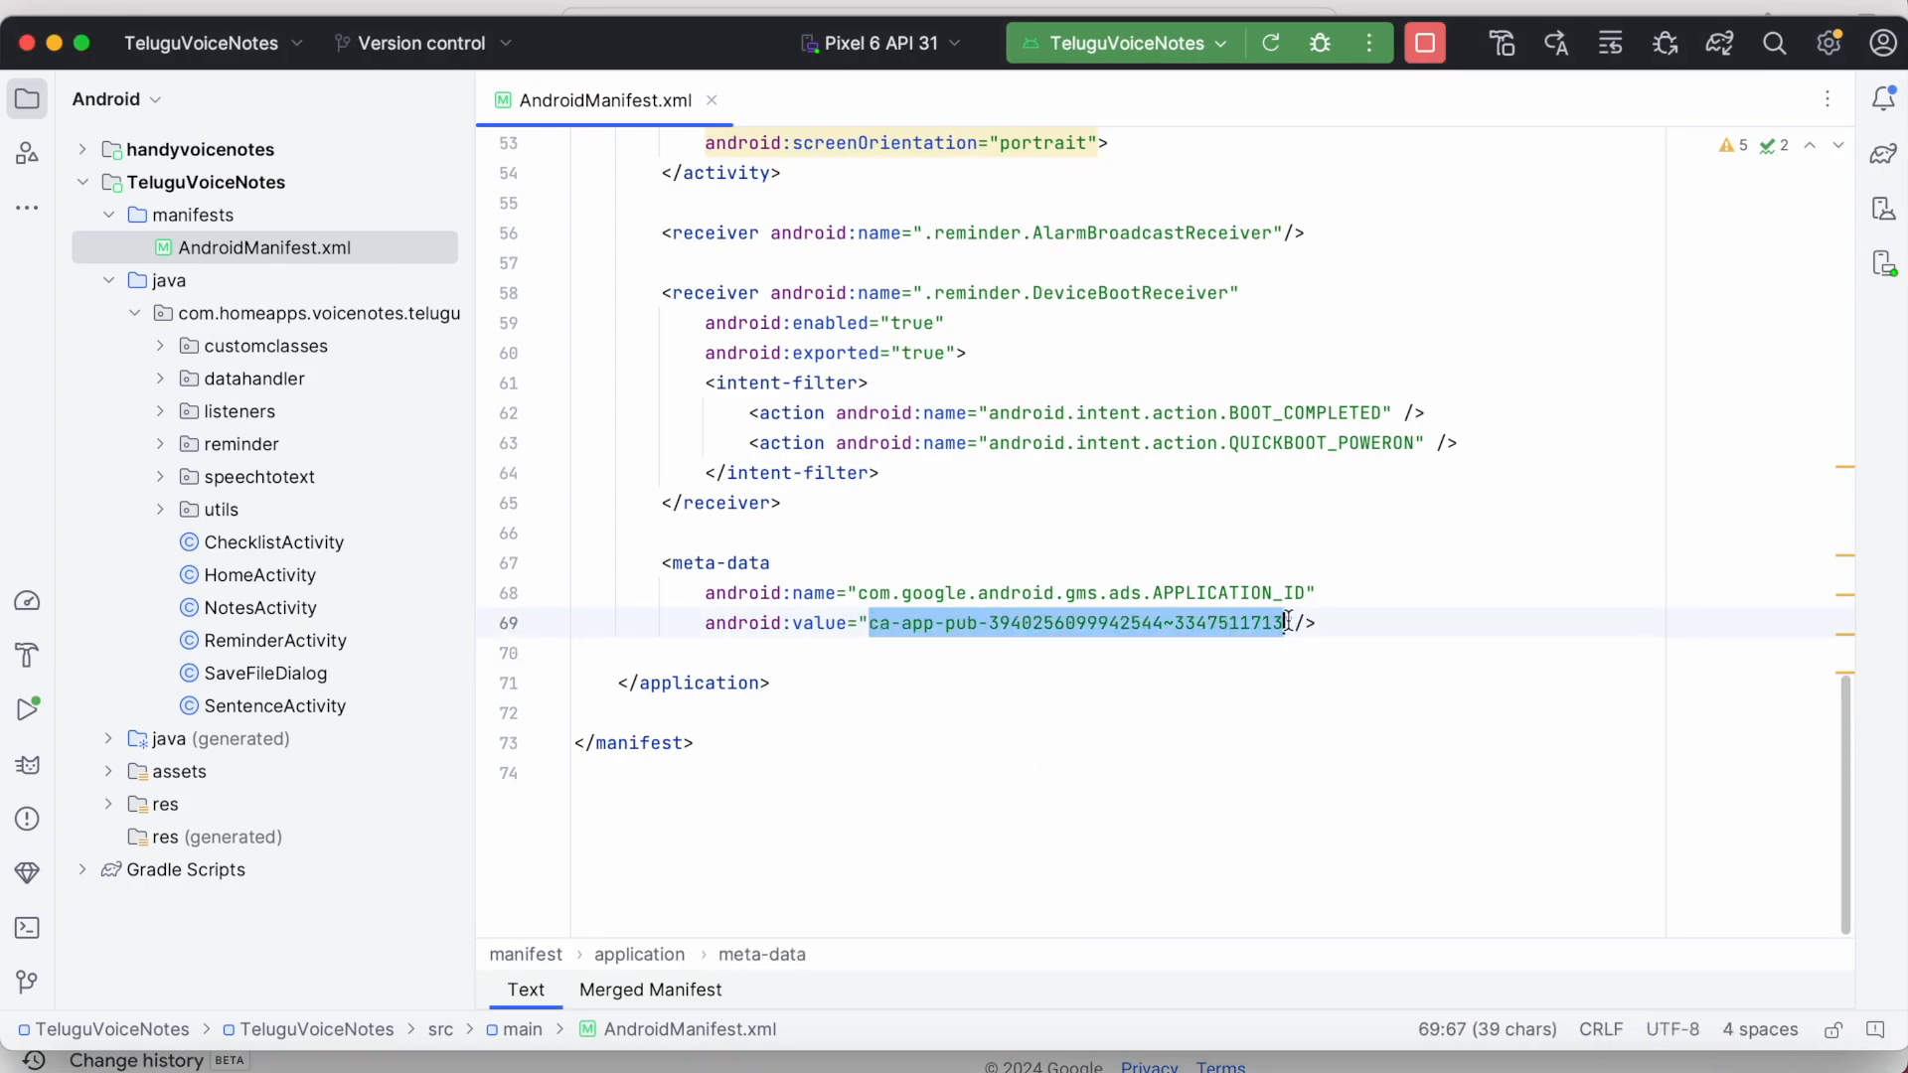
type("ca-app-pub-9186845461255550~9212452835")
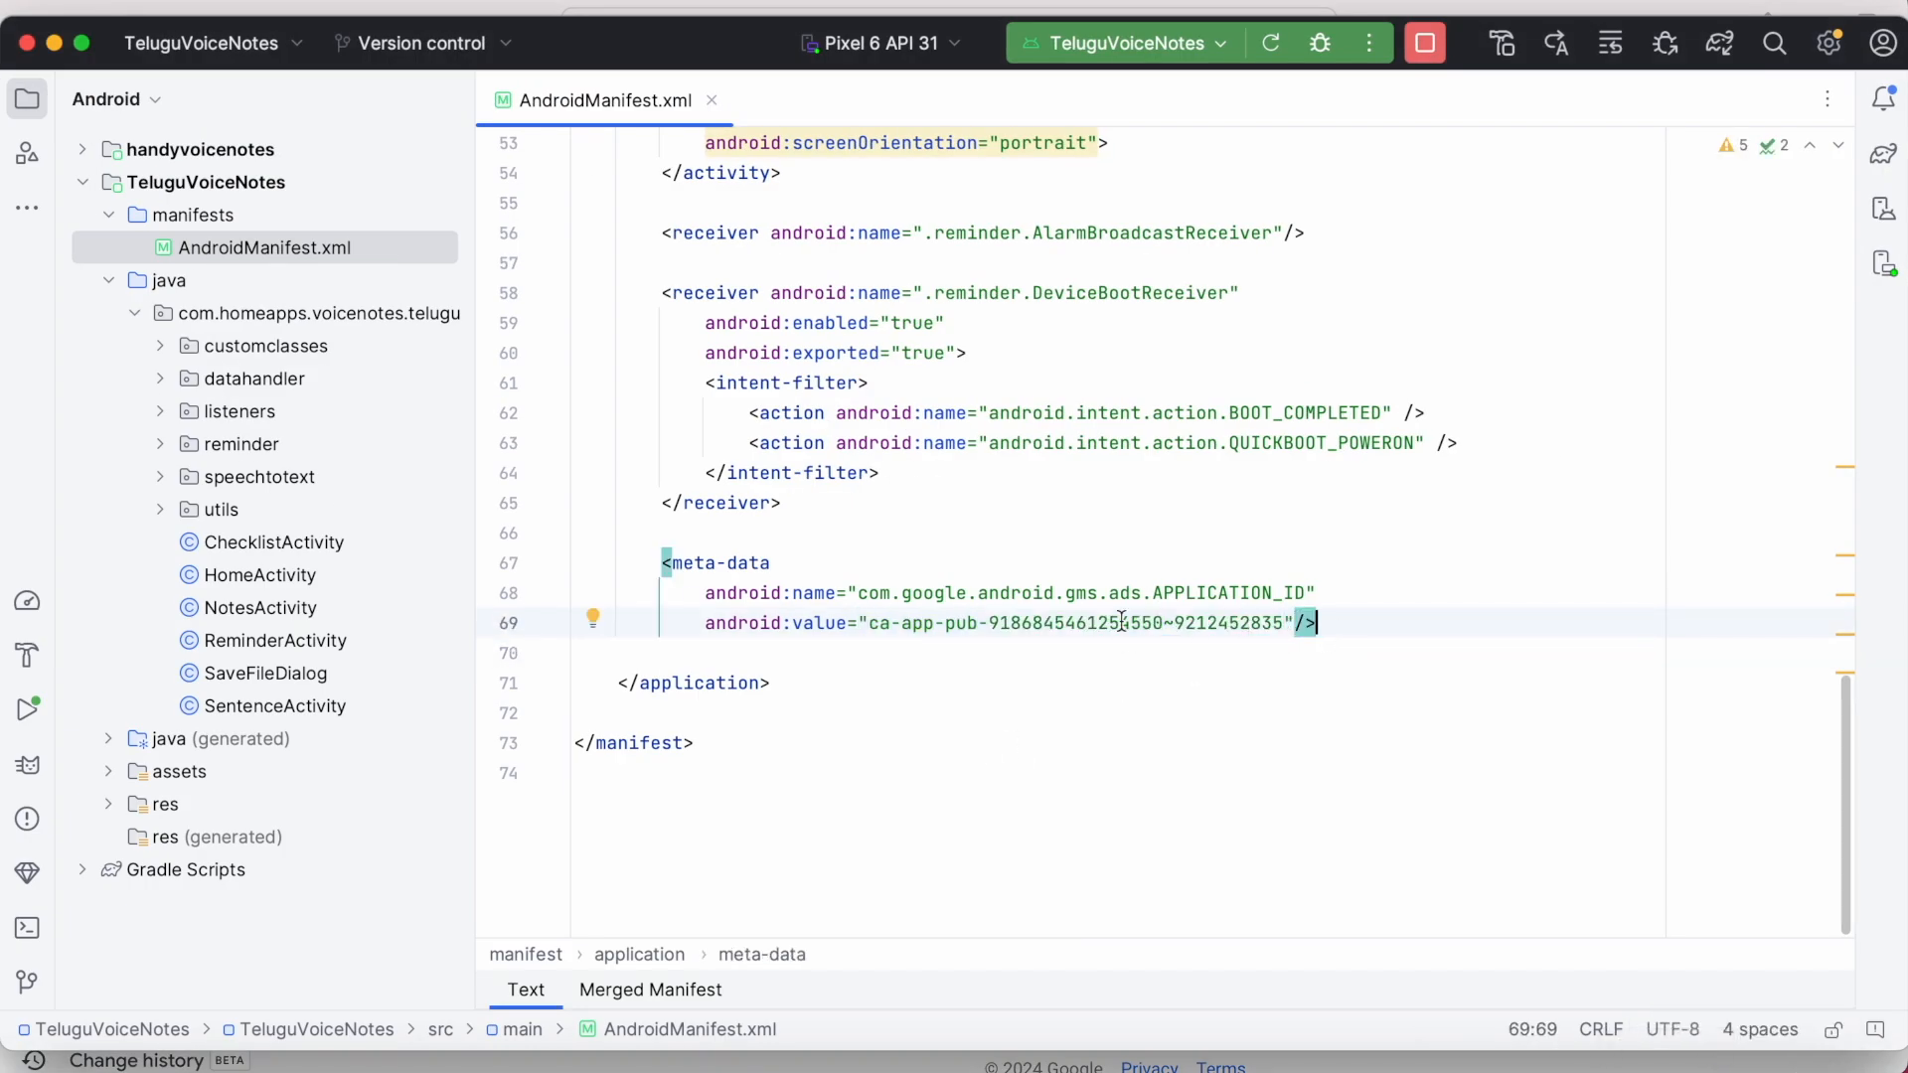
left_click(1270, 42)
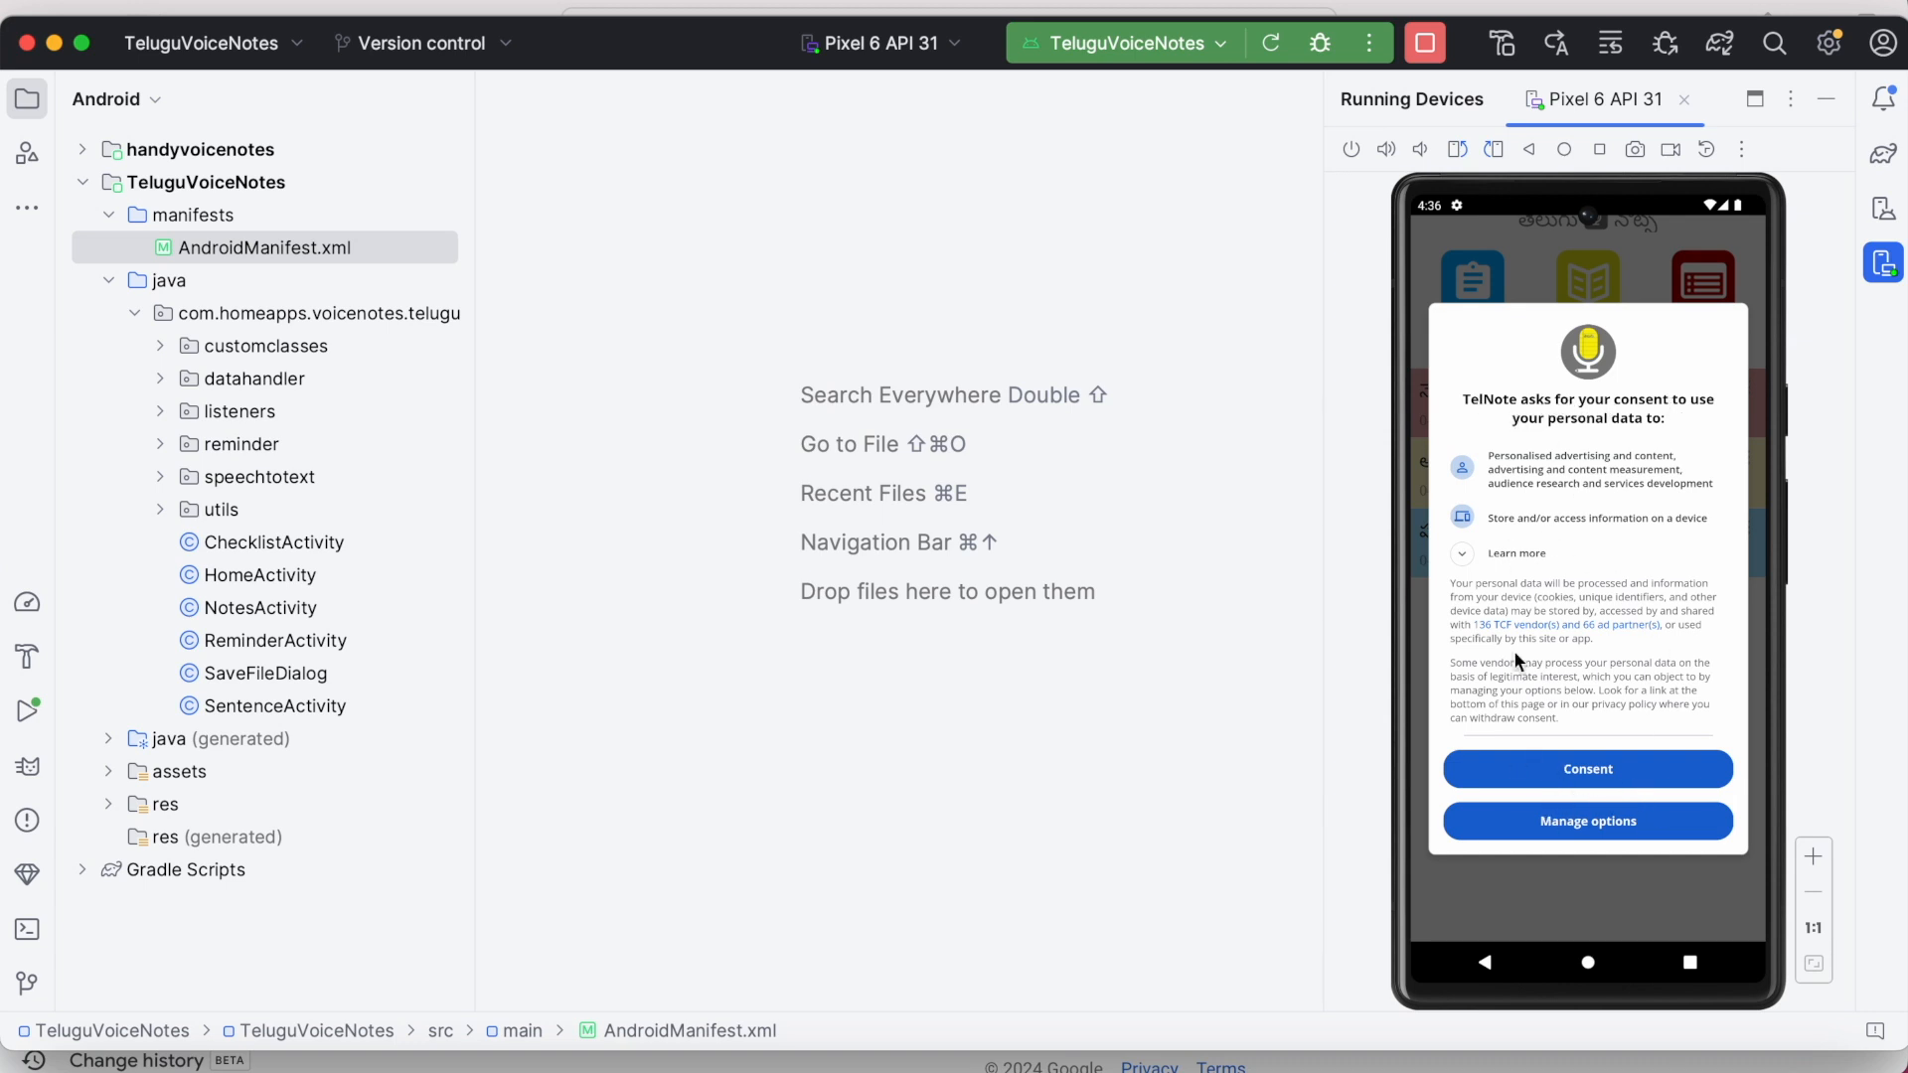
mouse_move(1644, 666)
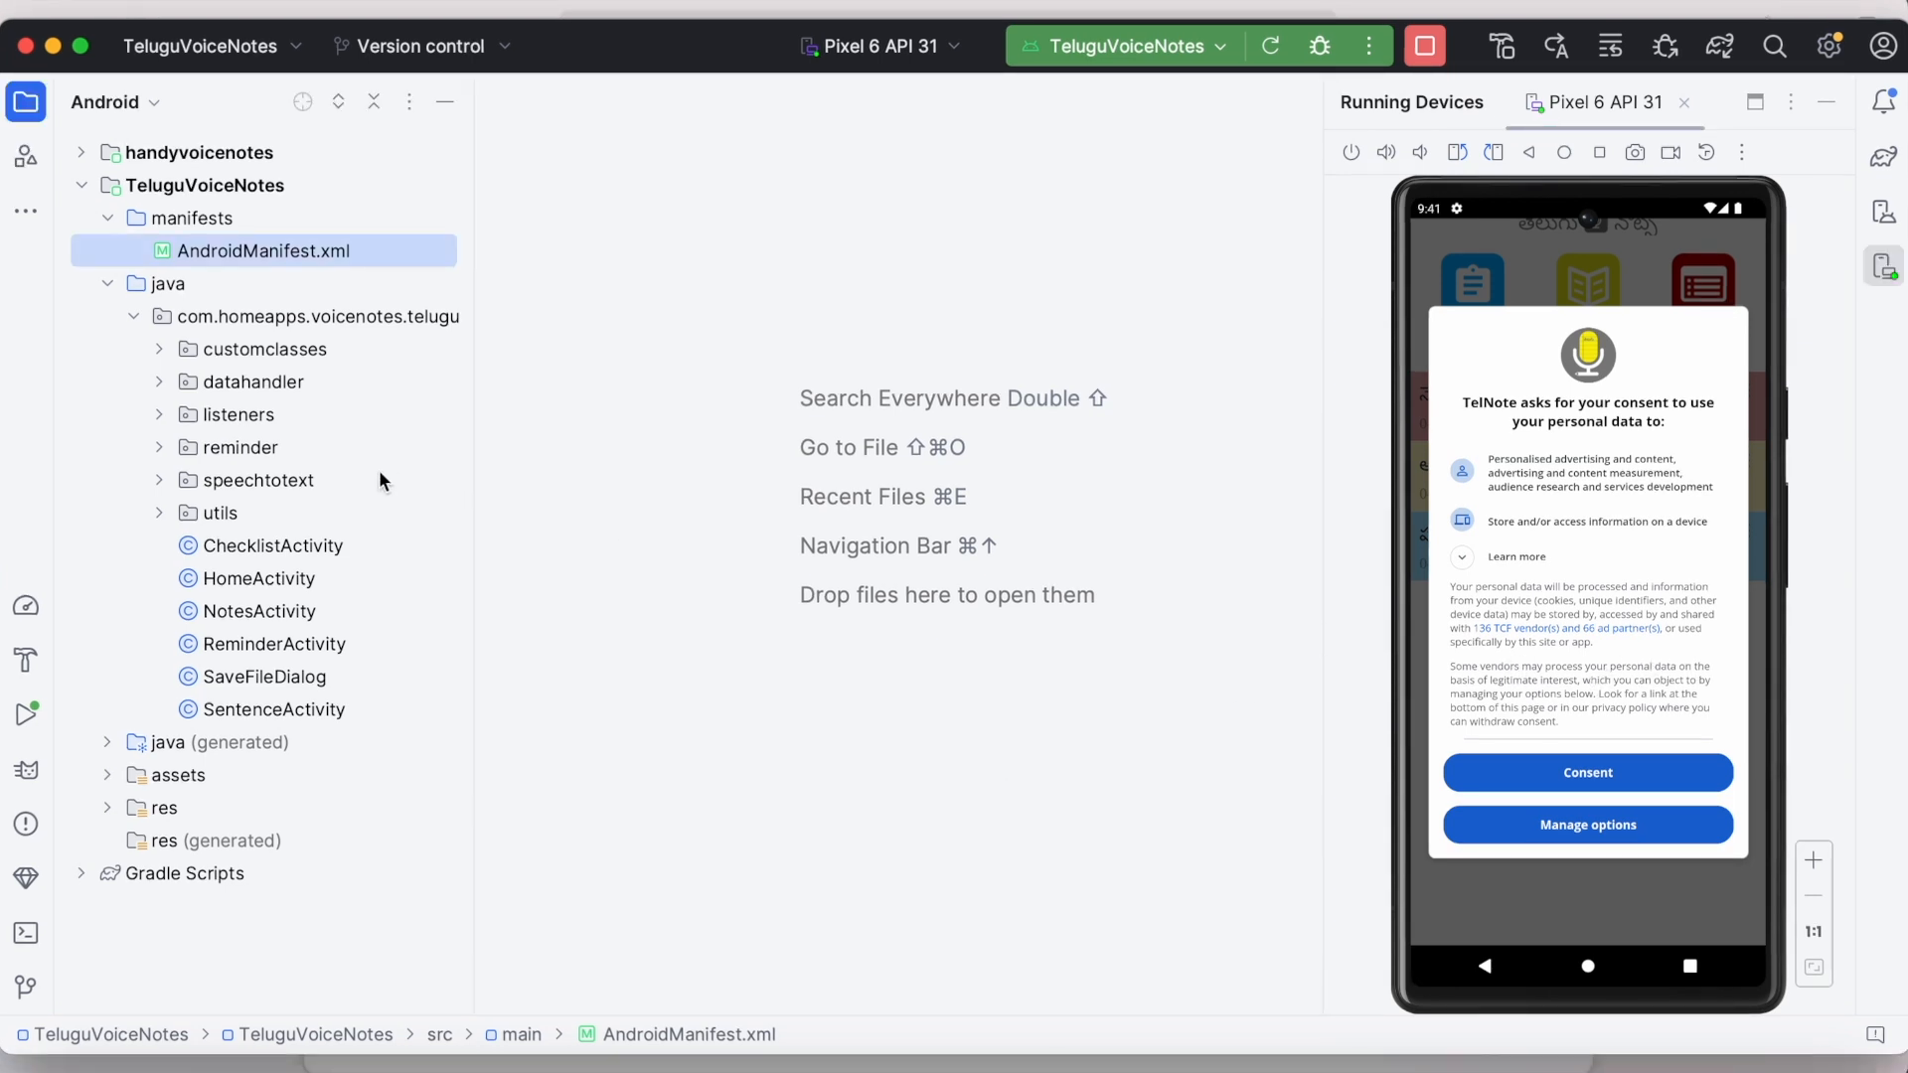
double_click(262, 250)
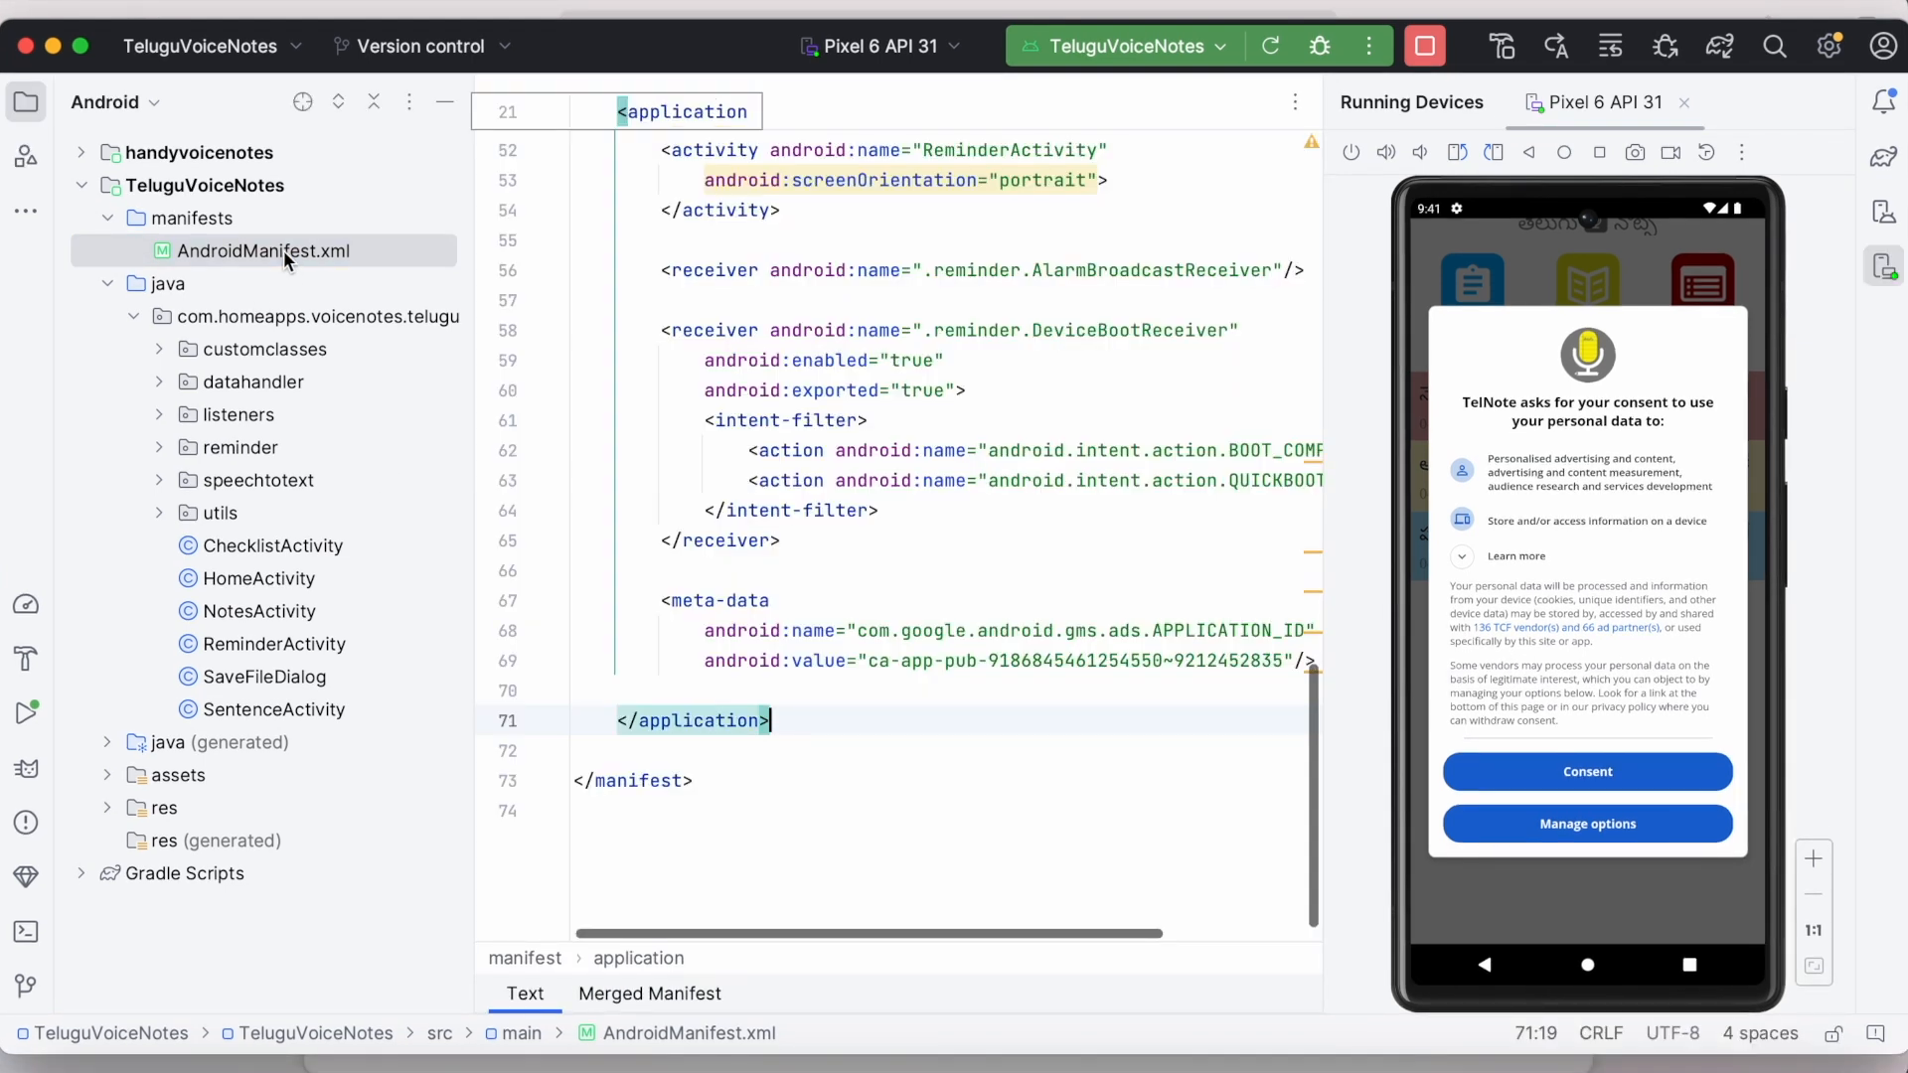